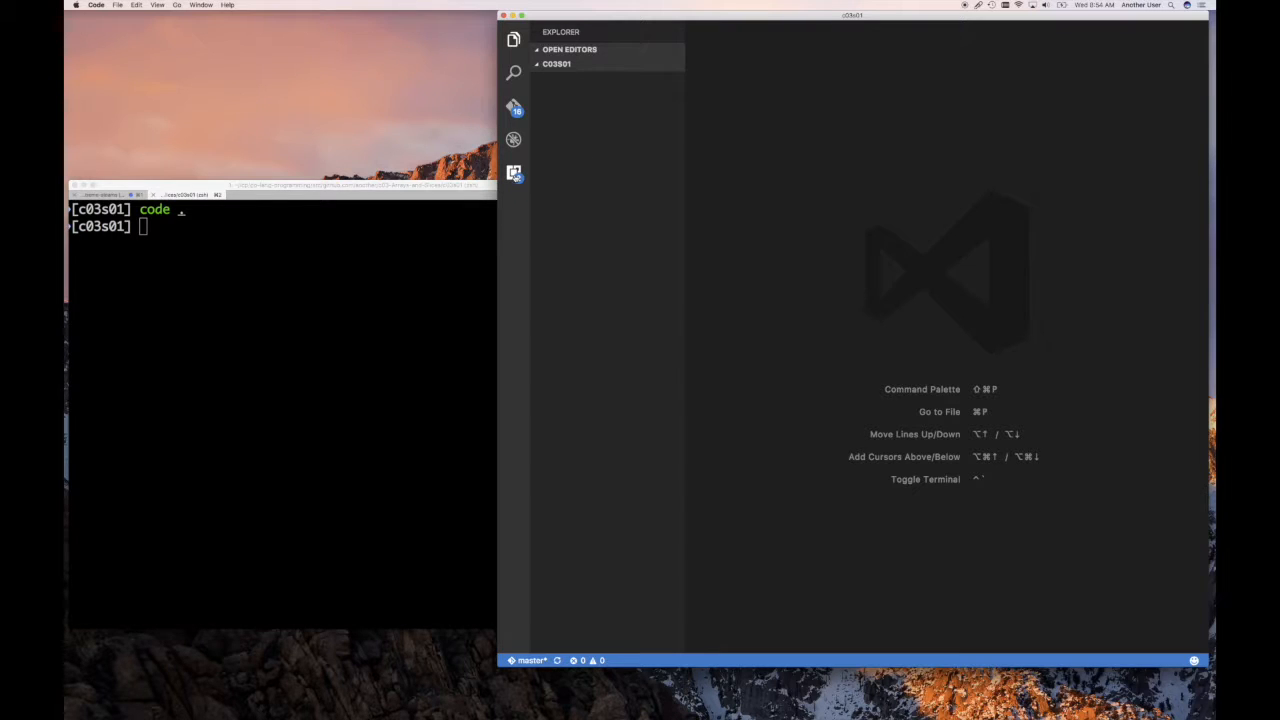
# Step: Create main.go in c03s01 with a // comment on arrays holding a collection of same-type values
pyautogui.click(512, 172)
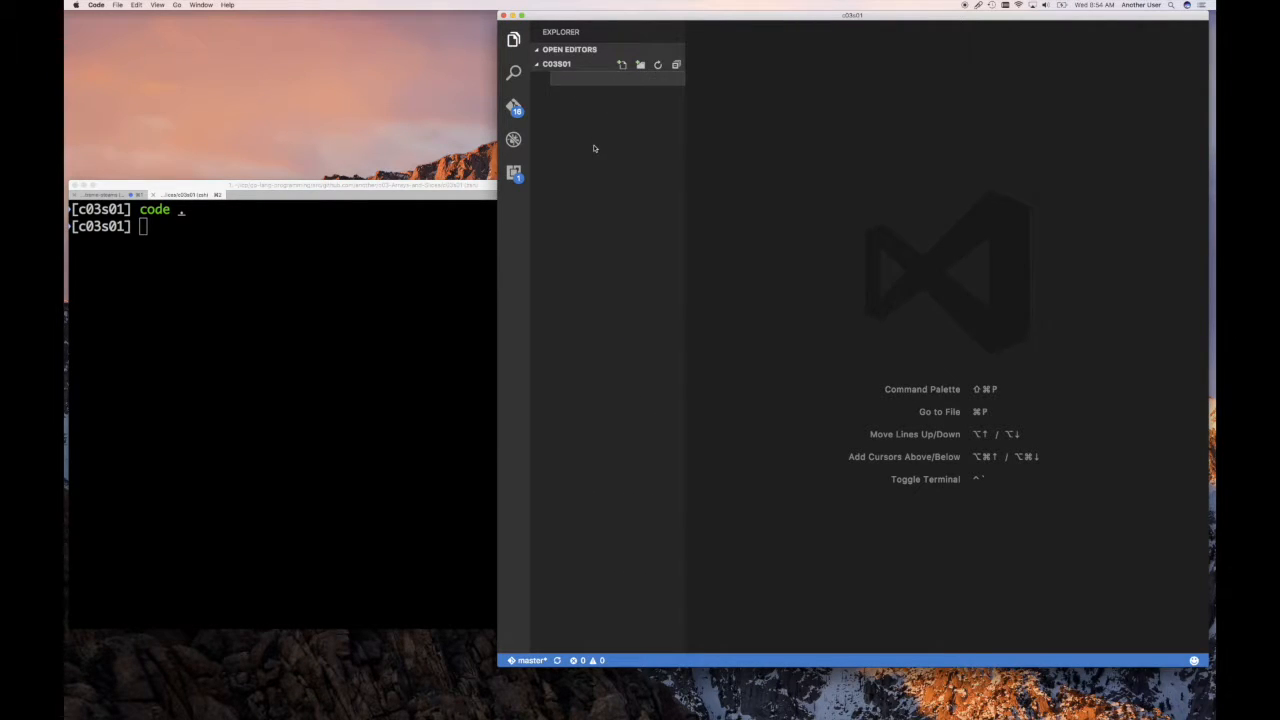
pyautogui.write('main.go')
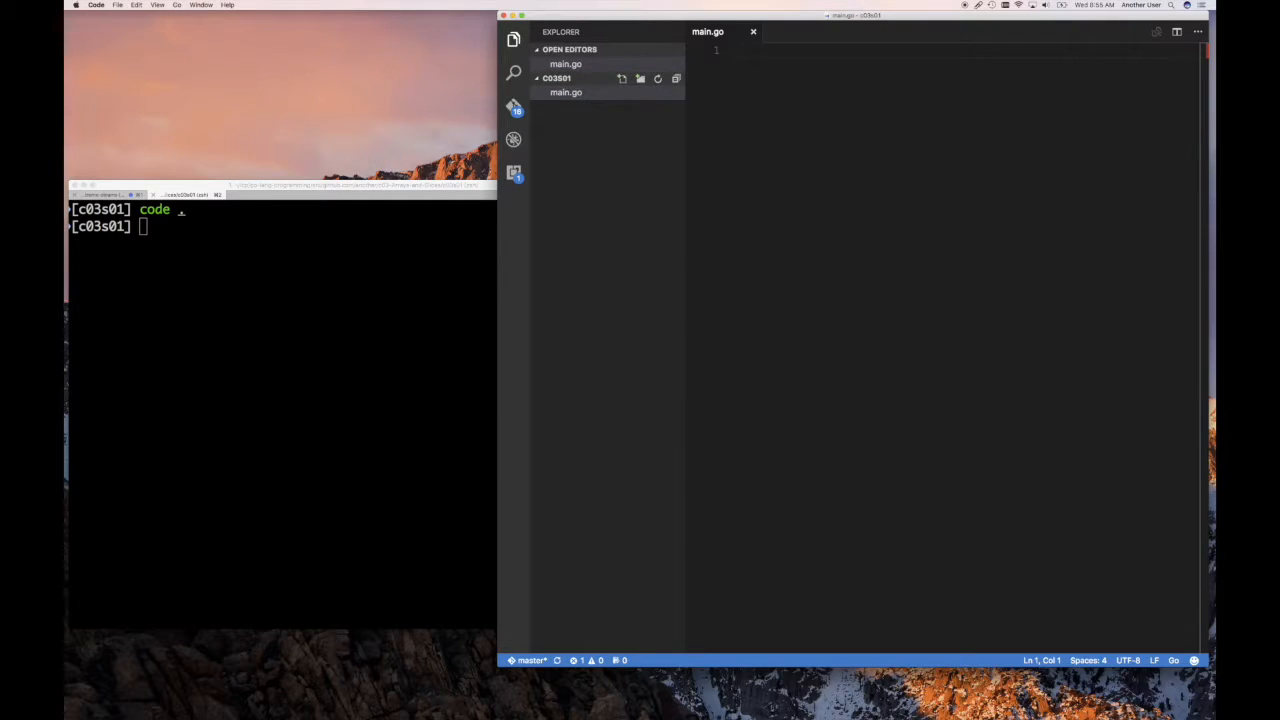
pyautogui.write('//')
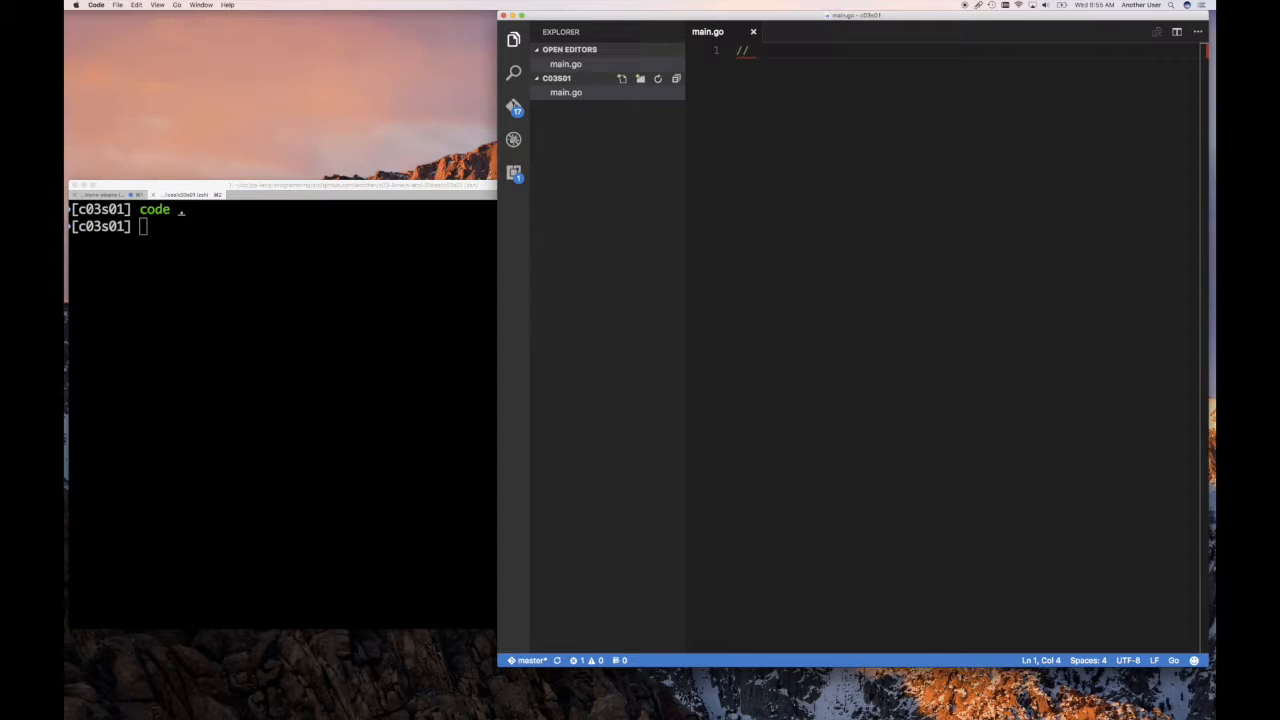
pyautogui.write('Demonsta')
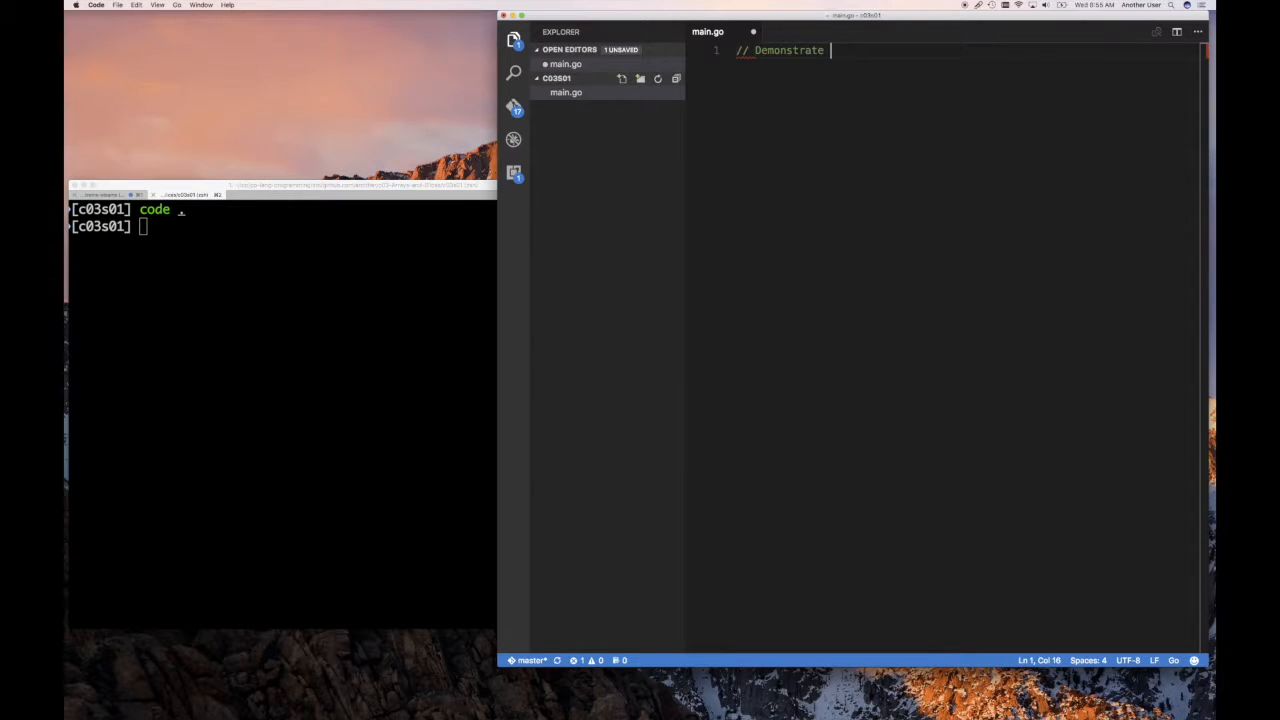
pyautogui.write('using')
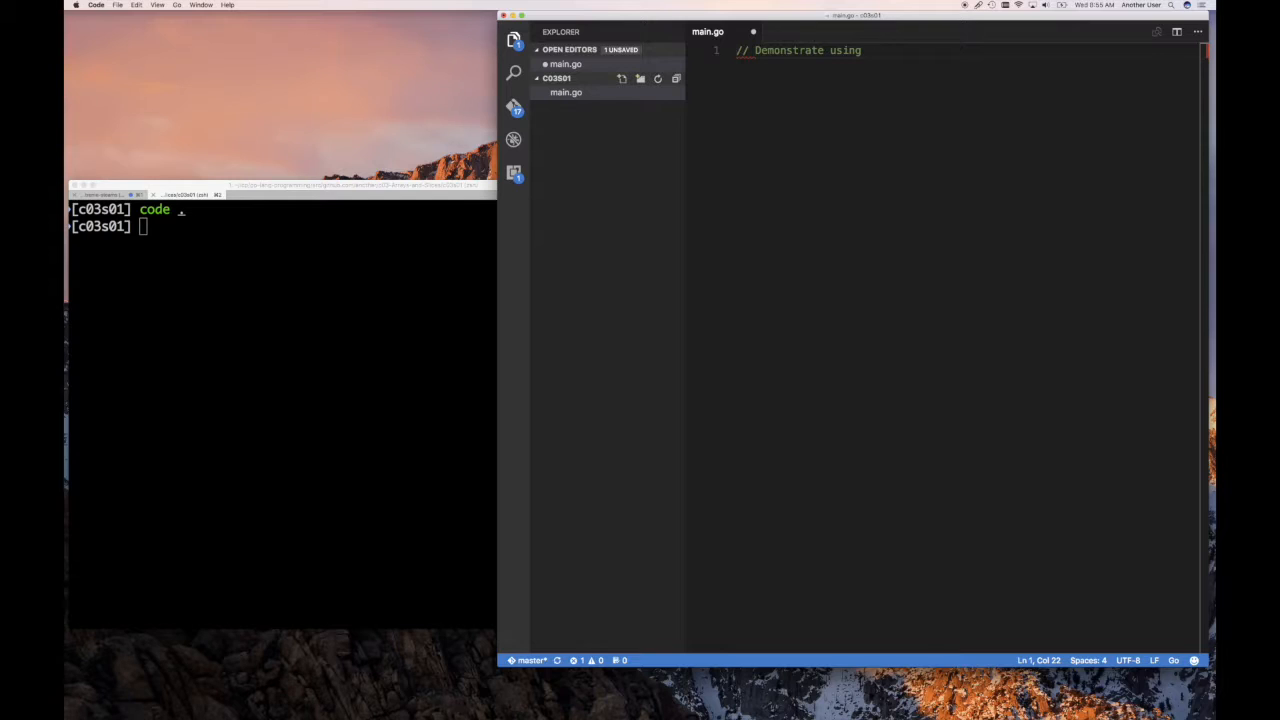
pyautogui.write('arrays to')
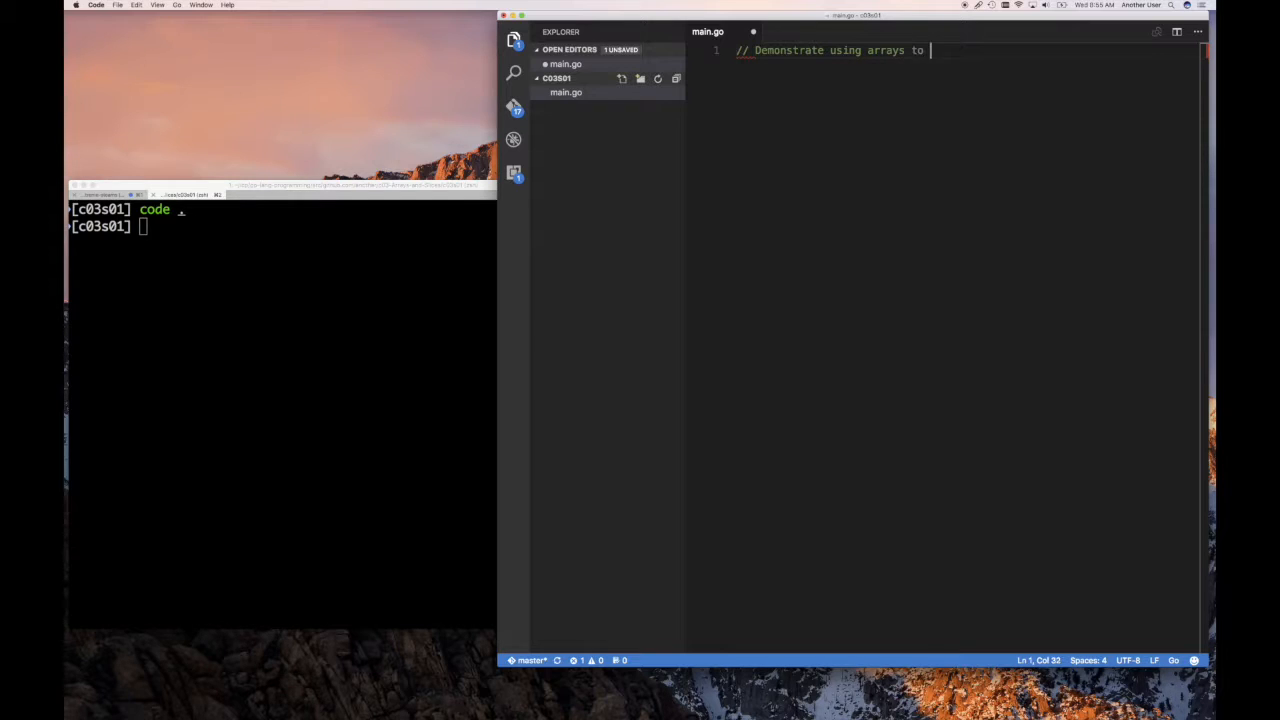
pyautogui.write('hold a collection values')
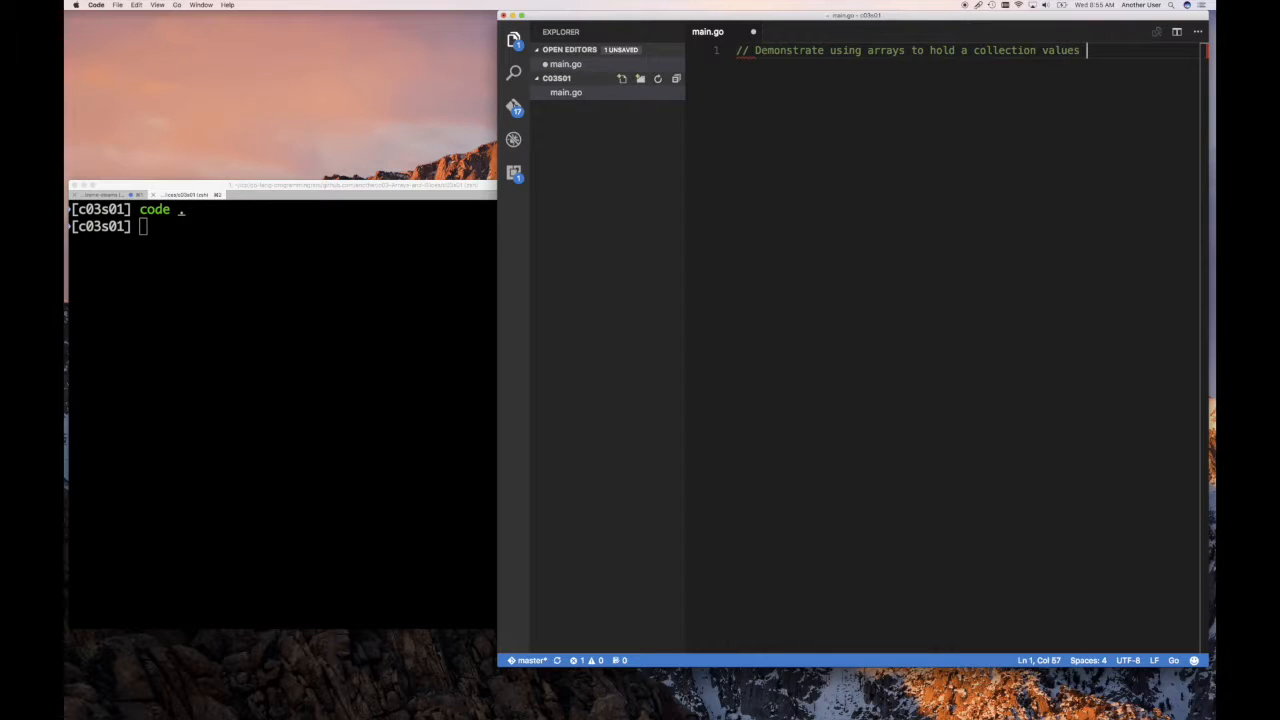
pyautogui.write('(of )')
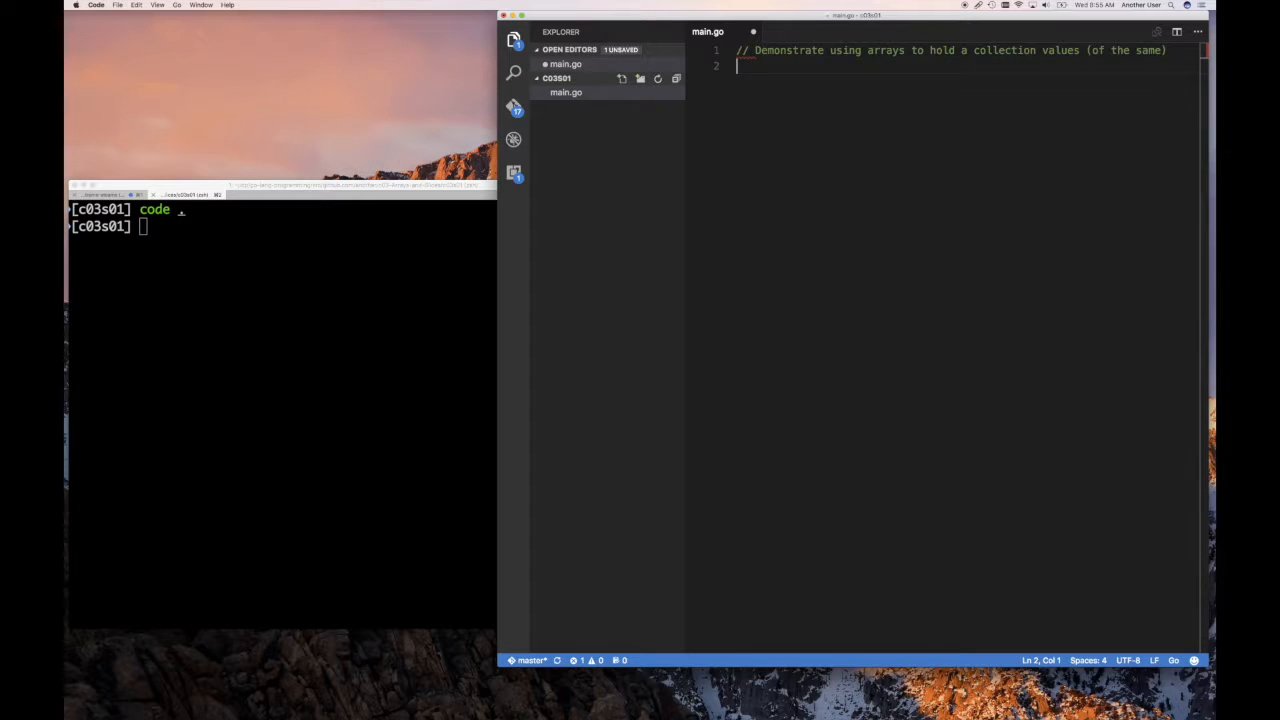
# Step: Declare package main with a main function calling log.Println("Introduction to Arrays")
pyautogui.write('package')
pyautogui.write('fun')
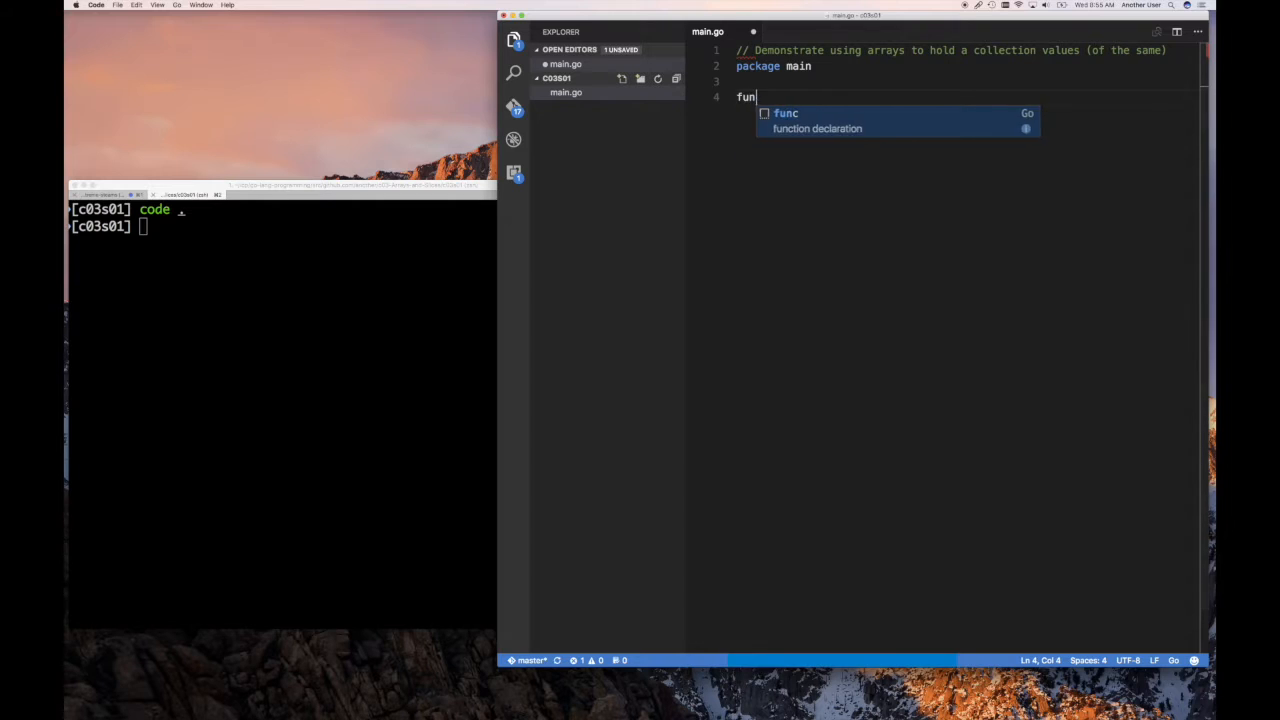
pyautogui.write('main()')
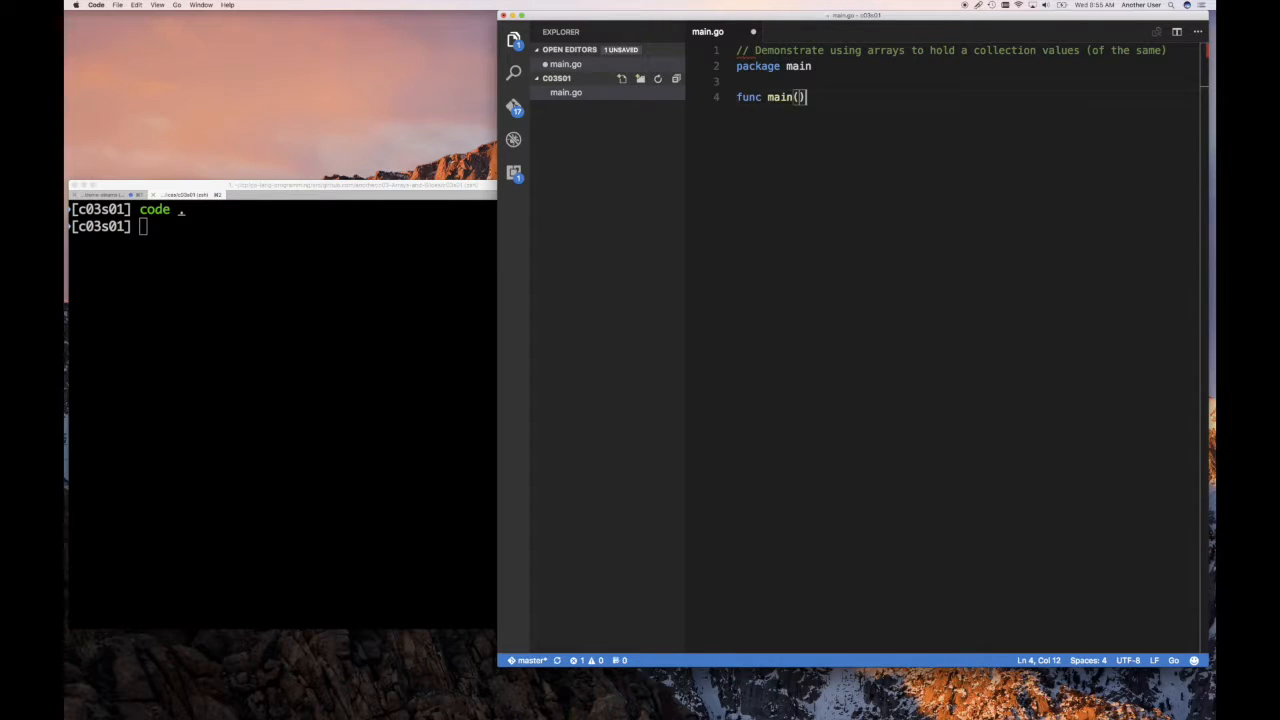
pyautogui.write('{')
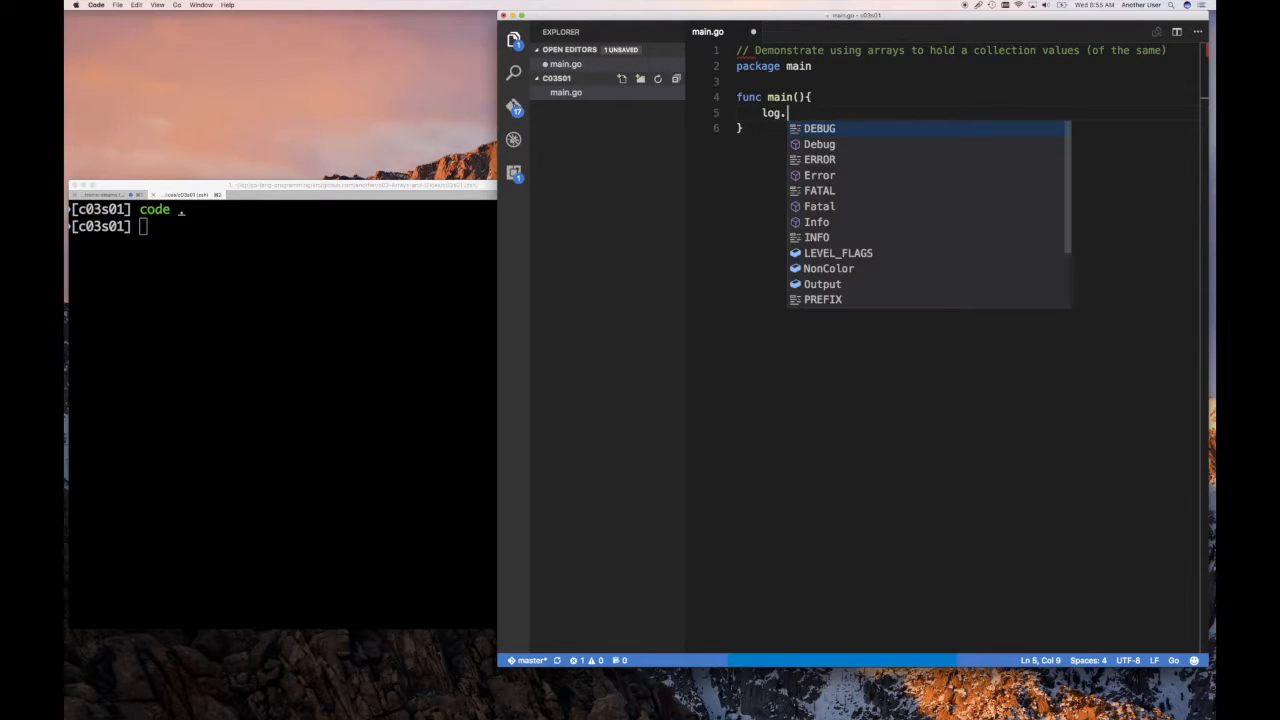
pyautogui.write('Println')
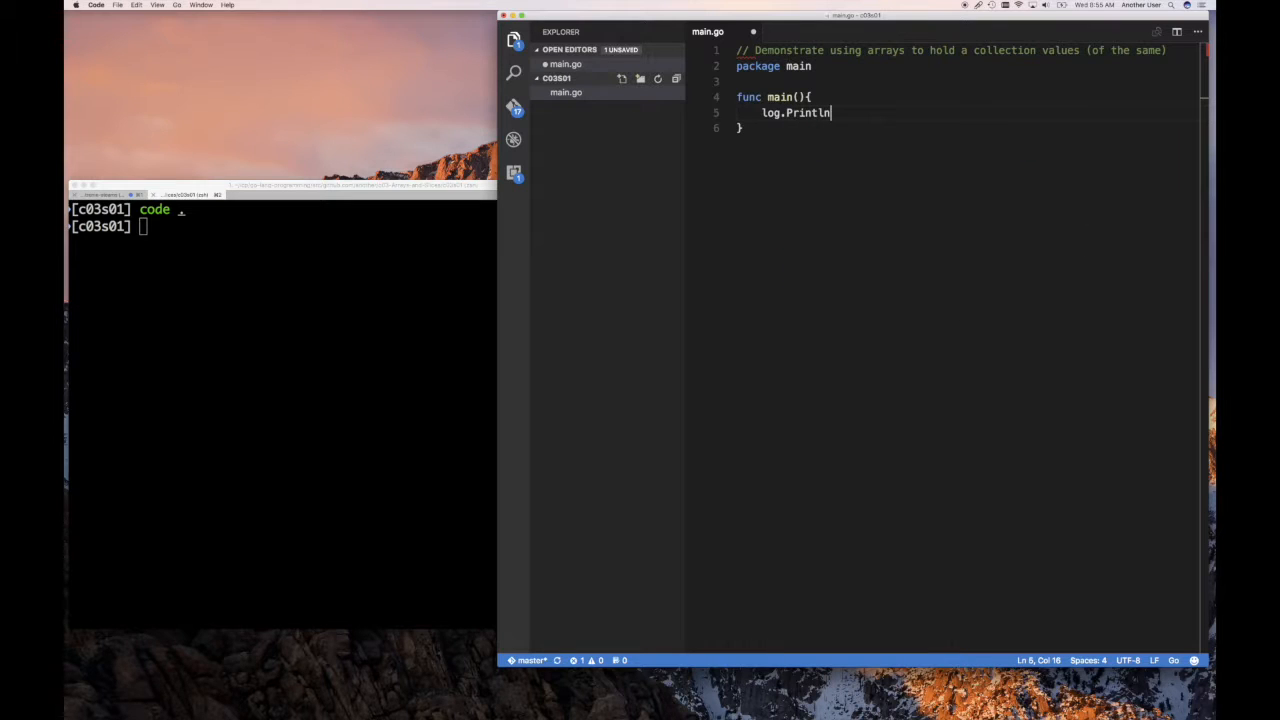
pyautogui.write('("")')
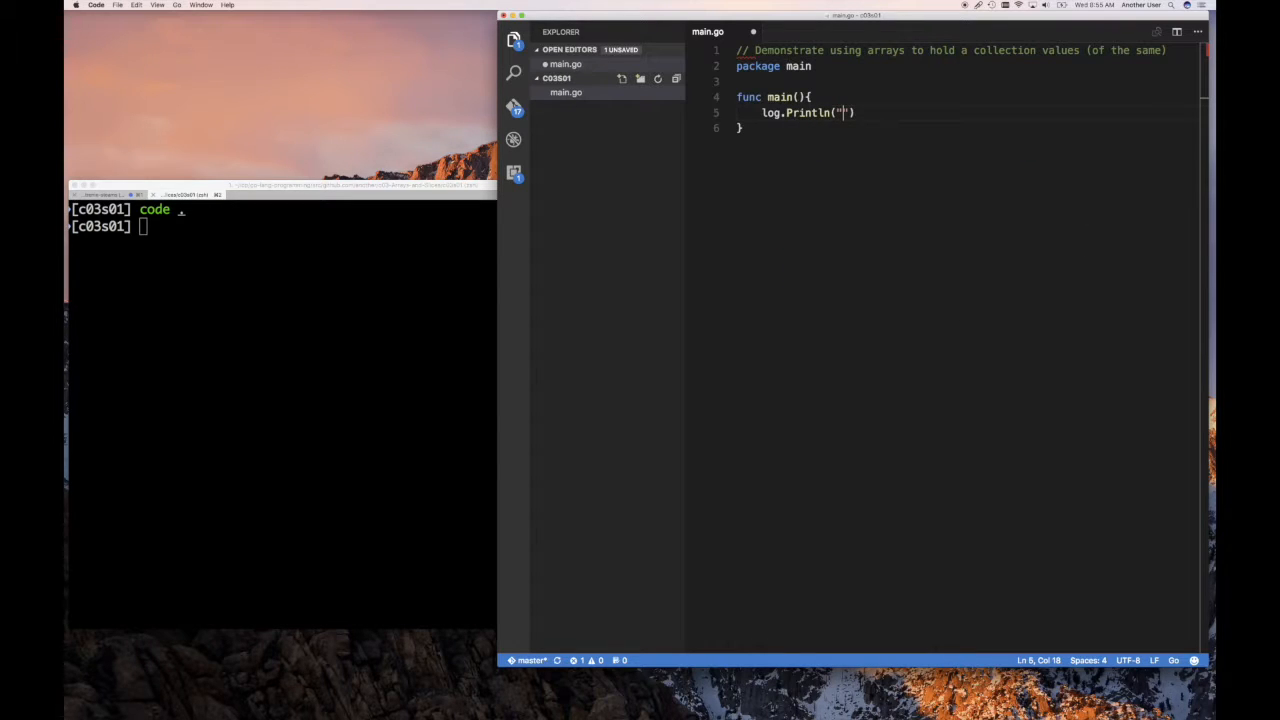
pyautogui.write('Int')
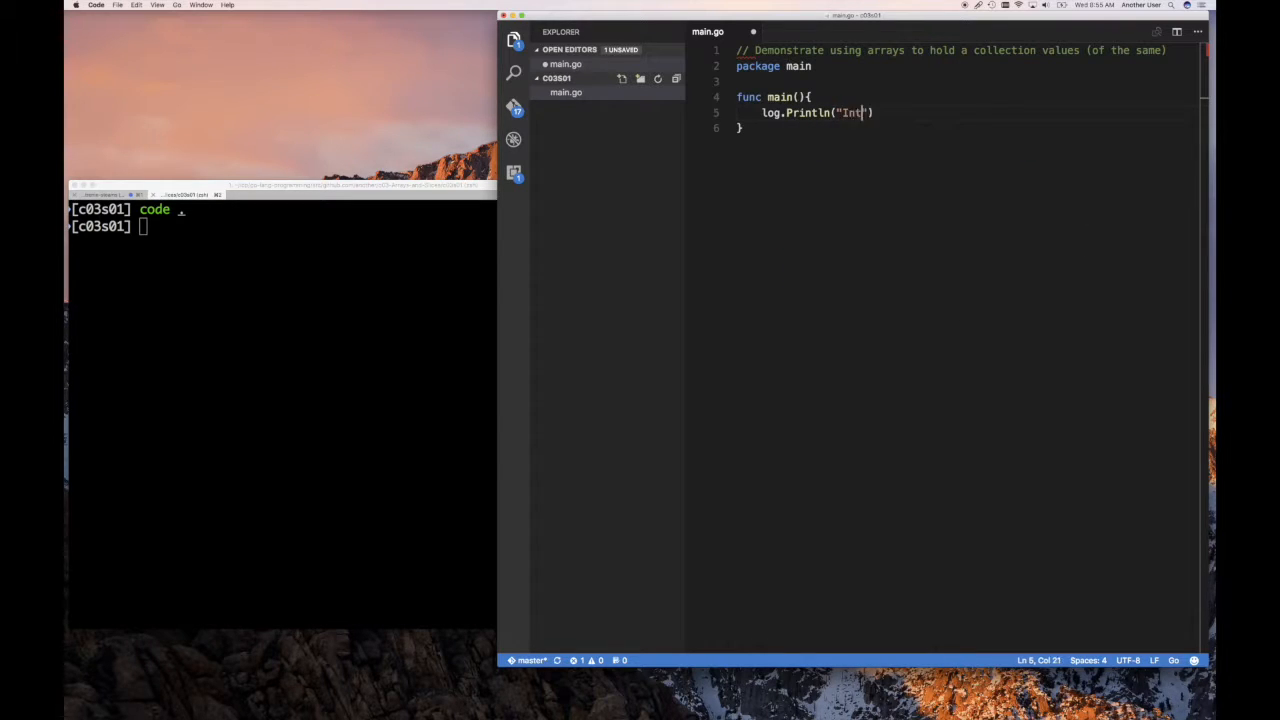
pyautogui.write('rodcution')
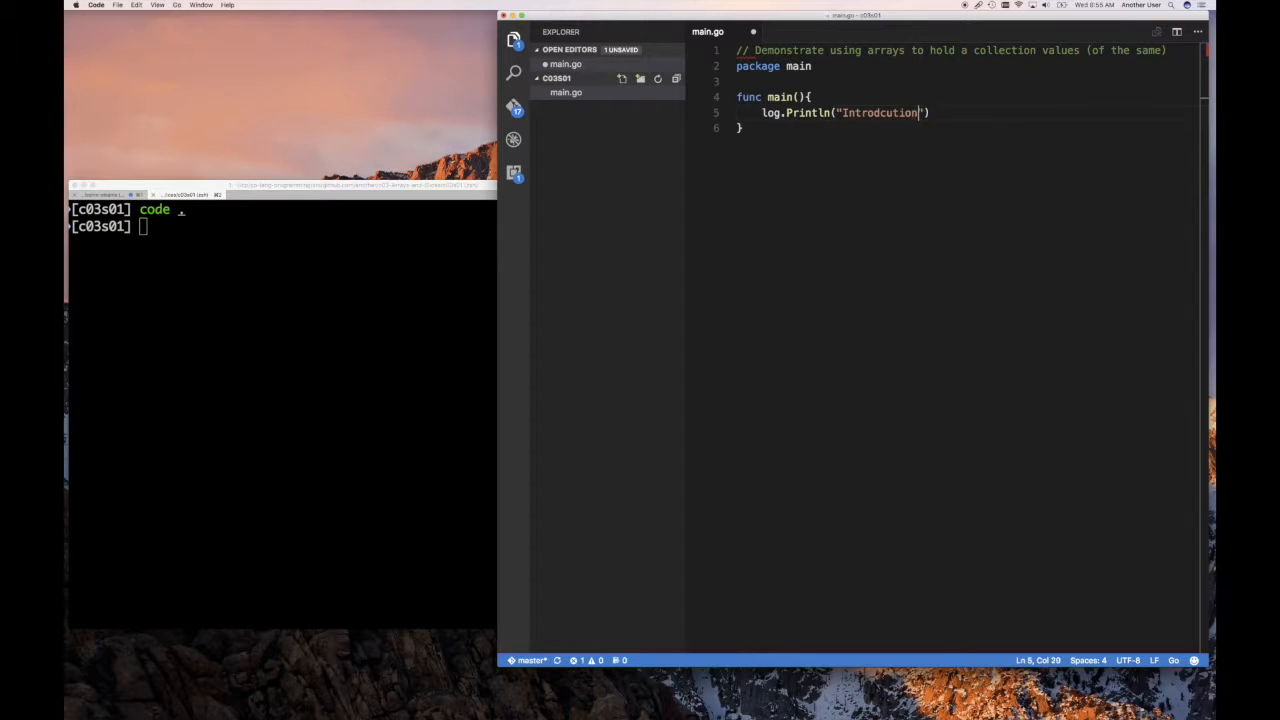
pyautogui.write('Introduction to')
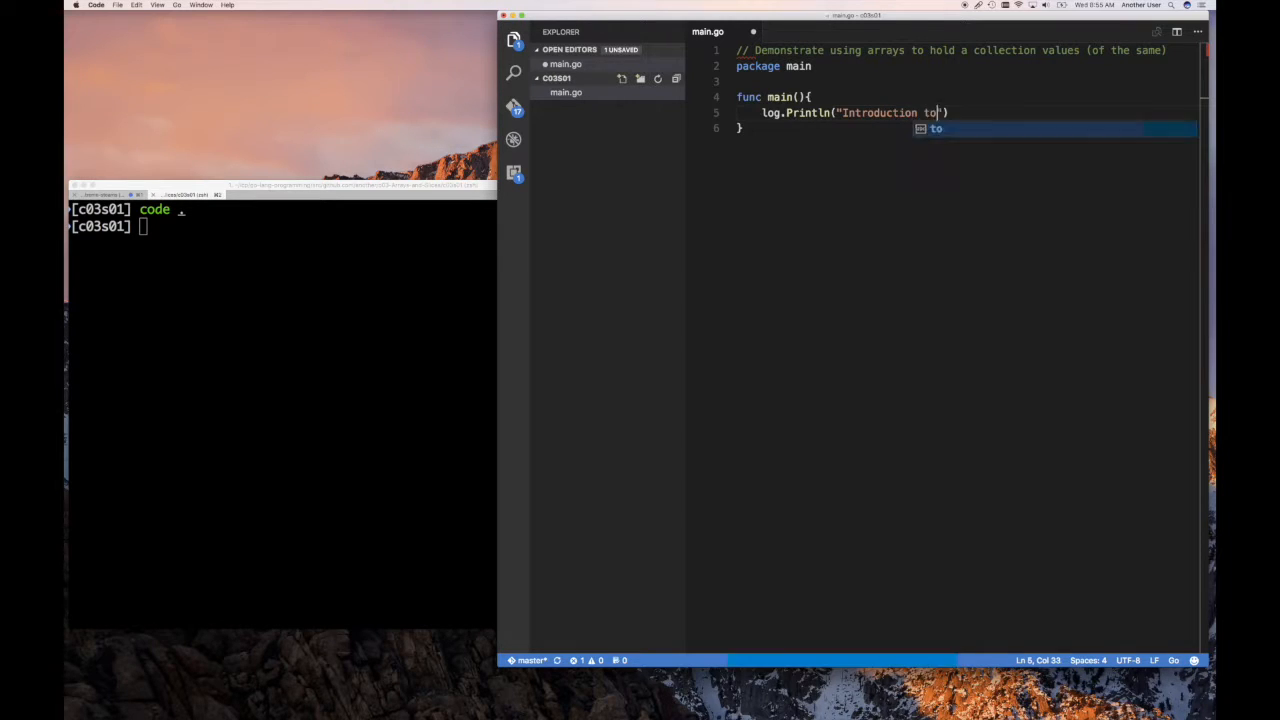
pyautogui.write('Arrays')
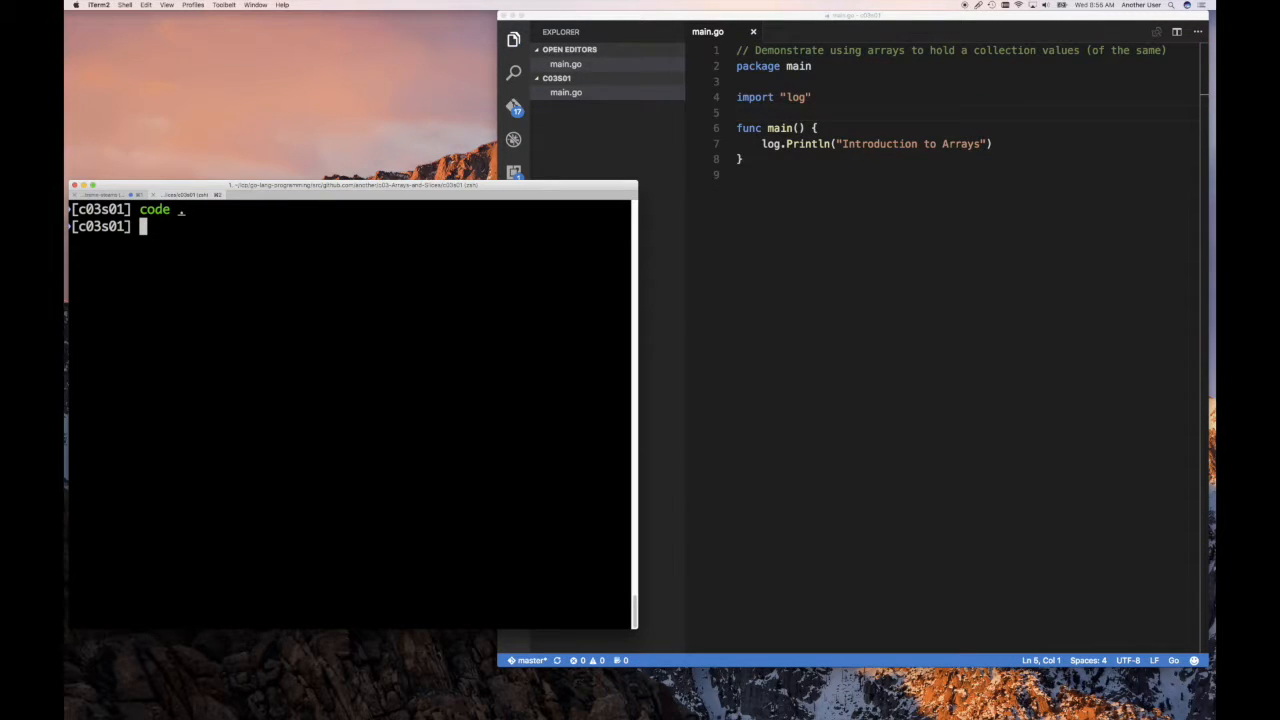
# Step: Run go run main.go to print the timestamped Introduction to Arrays log line
pyautogui.write('go')
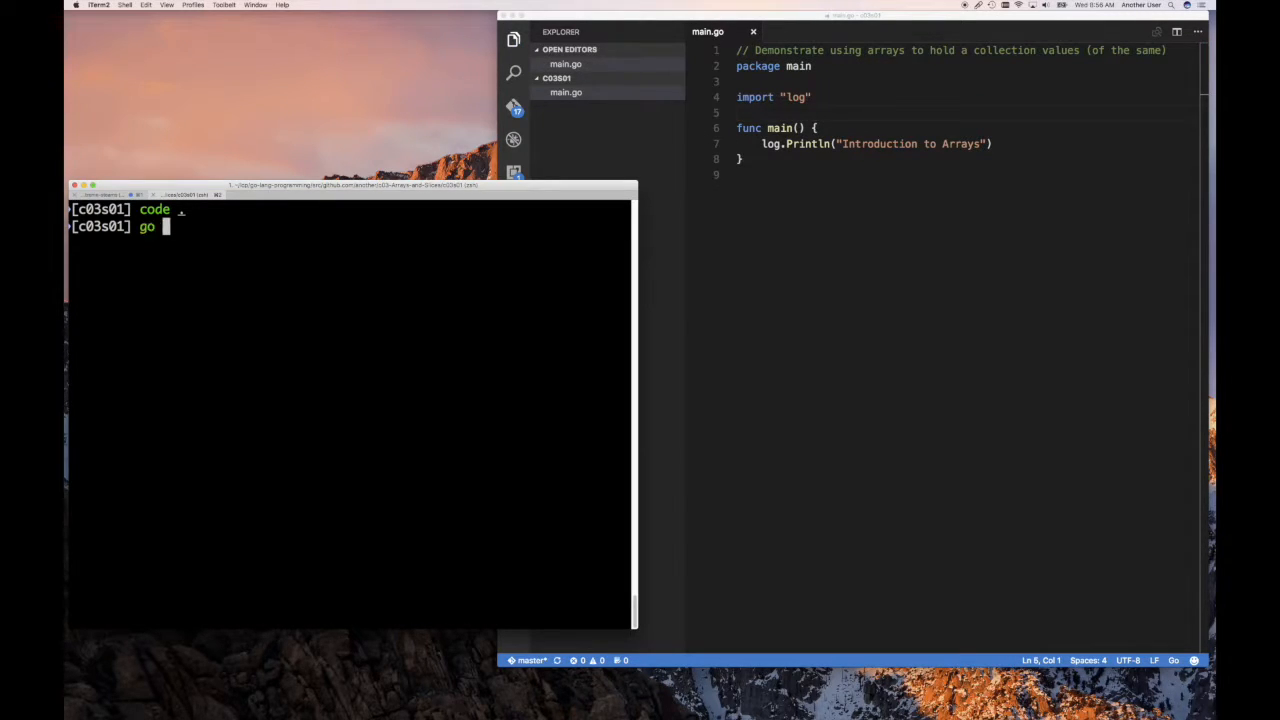
pyautogui.write('run main.go')
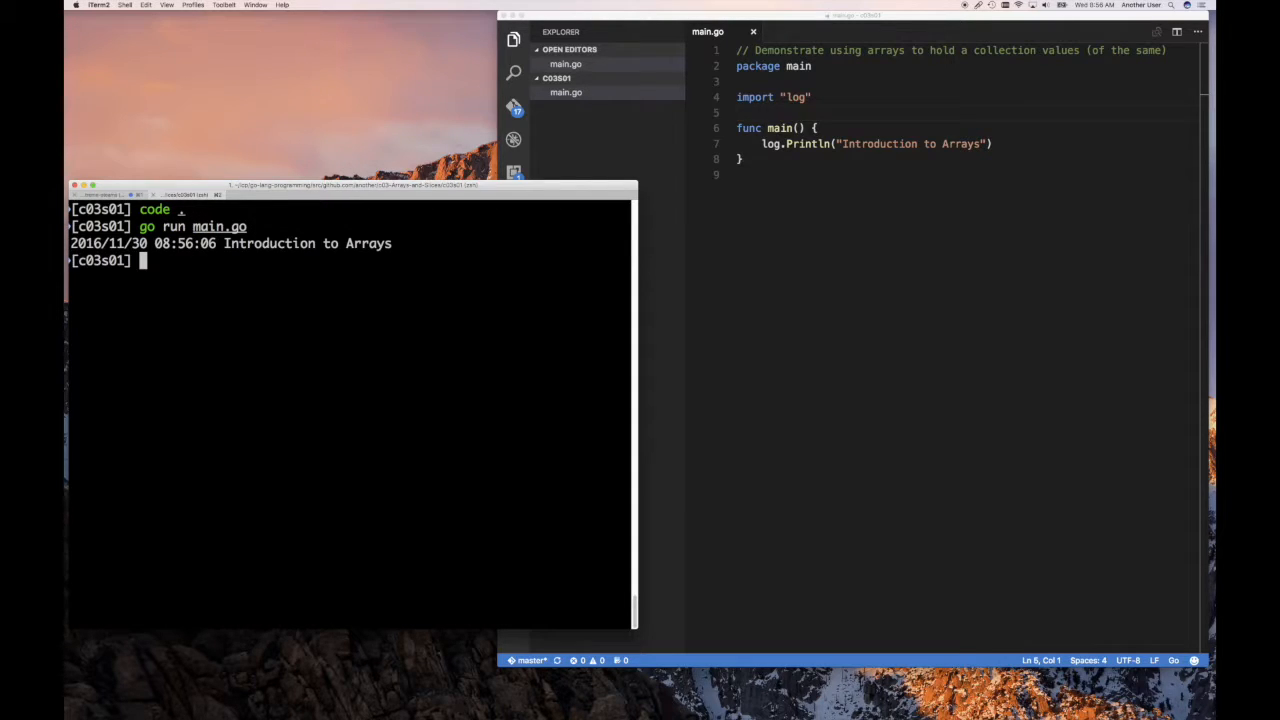
pyautogui.moveTo(808, 198)
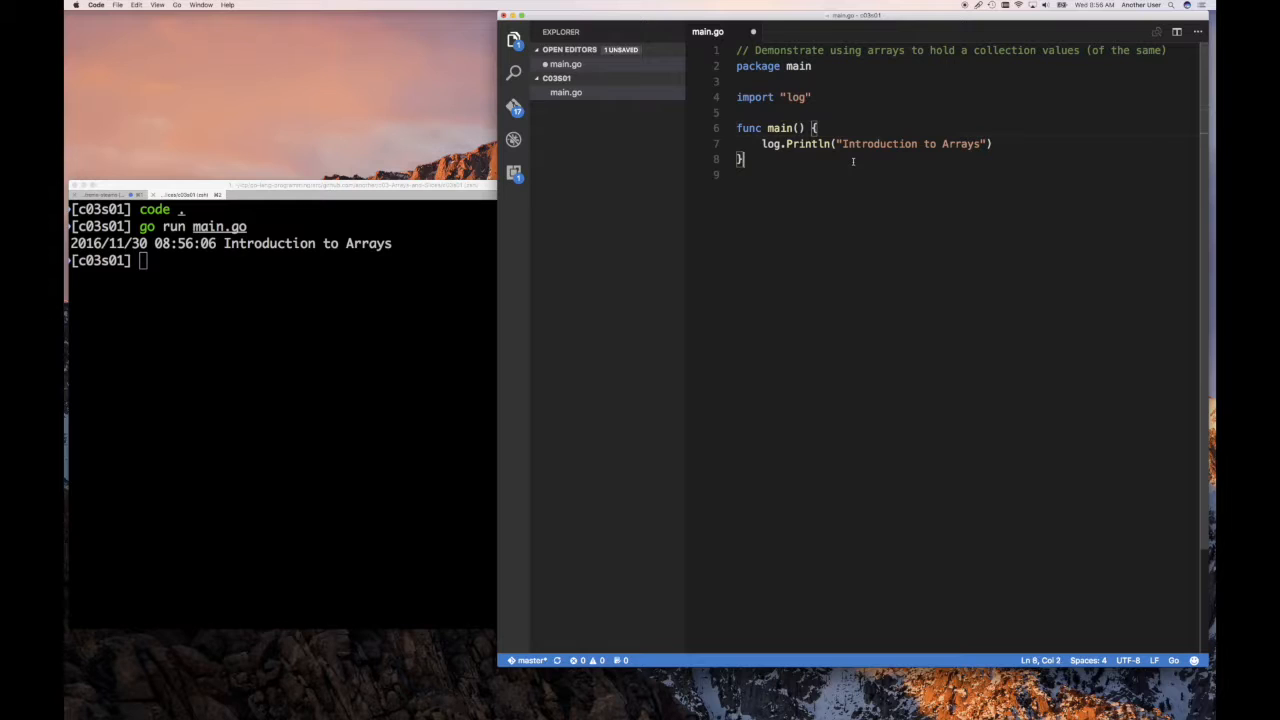
# Step: Add a printTestResults function with a comment listing the six scores {12, 53, 86, 94, 75, 103}
pyautogui.write('func')
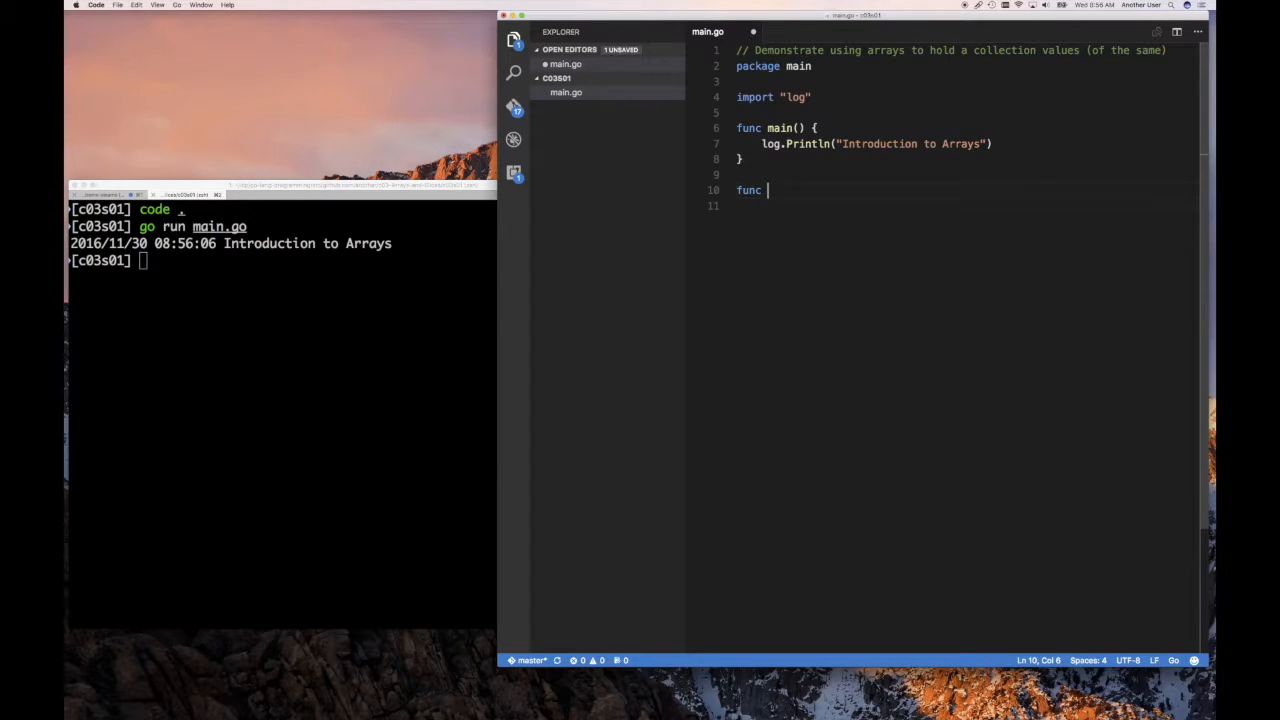
pyautogui.write('print')
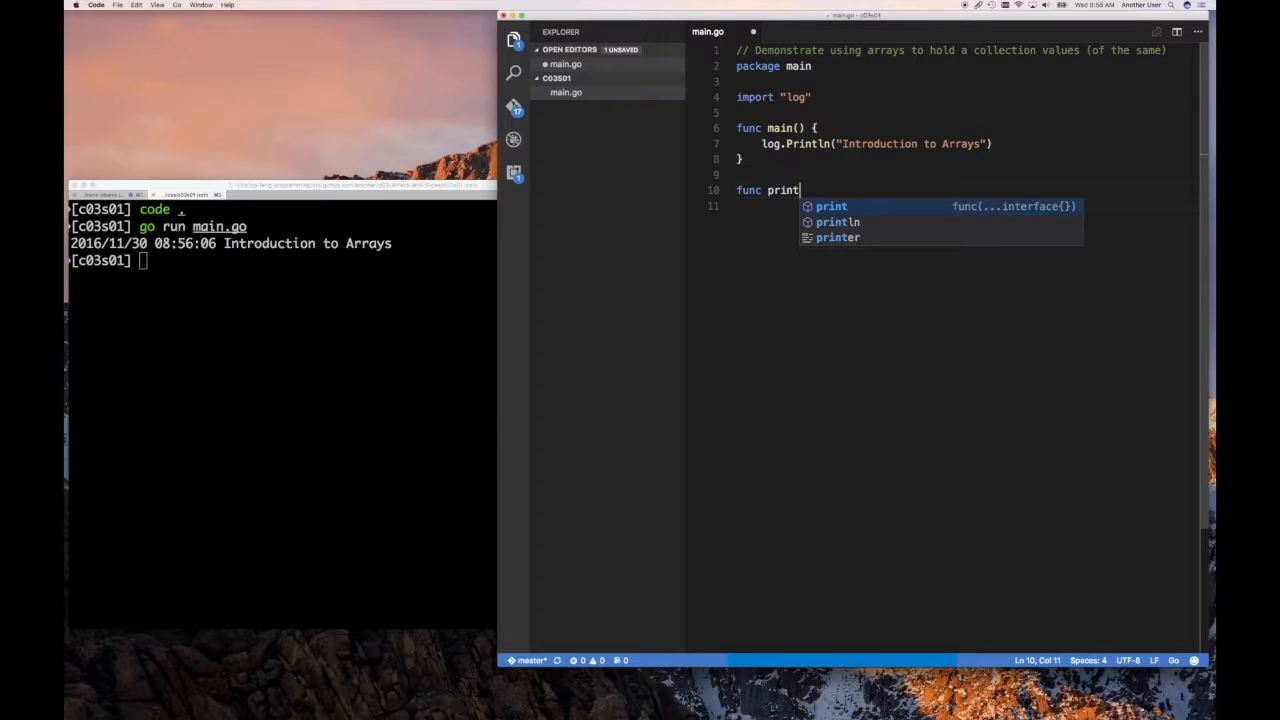
pyautogui.write('TestResults')
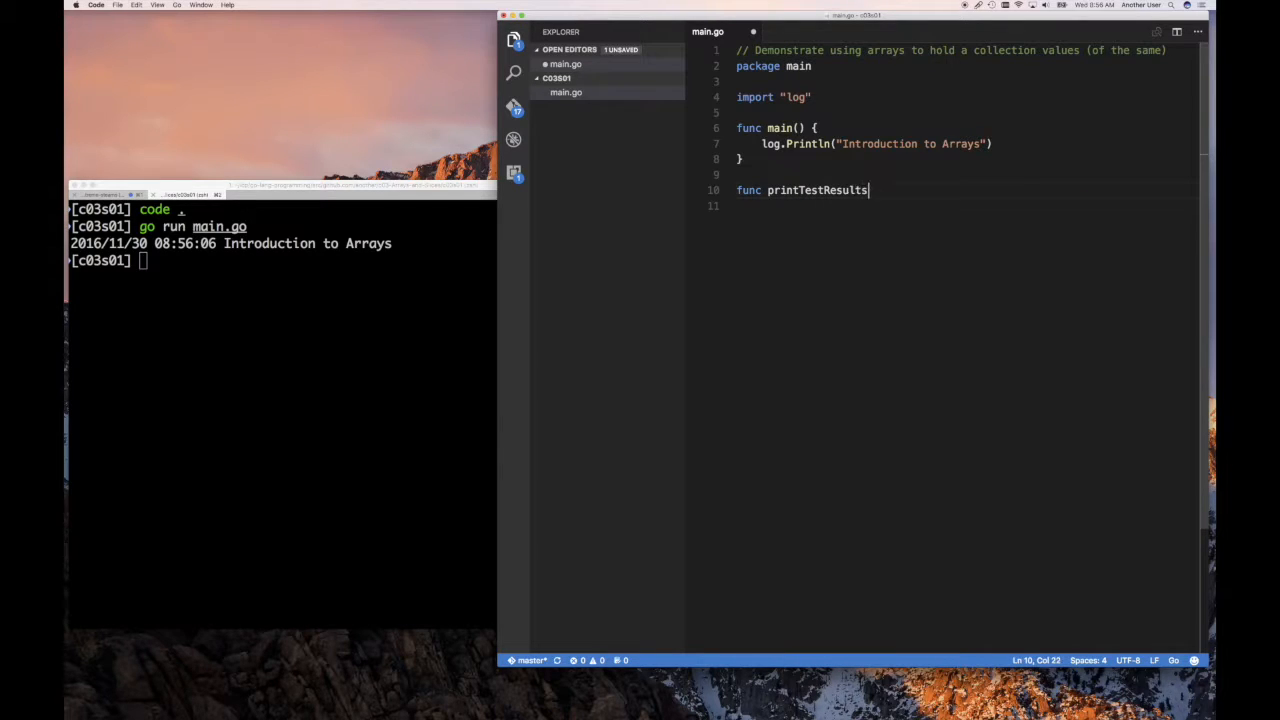
pyautogui.write('(){')
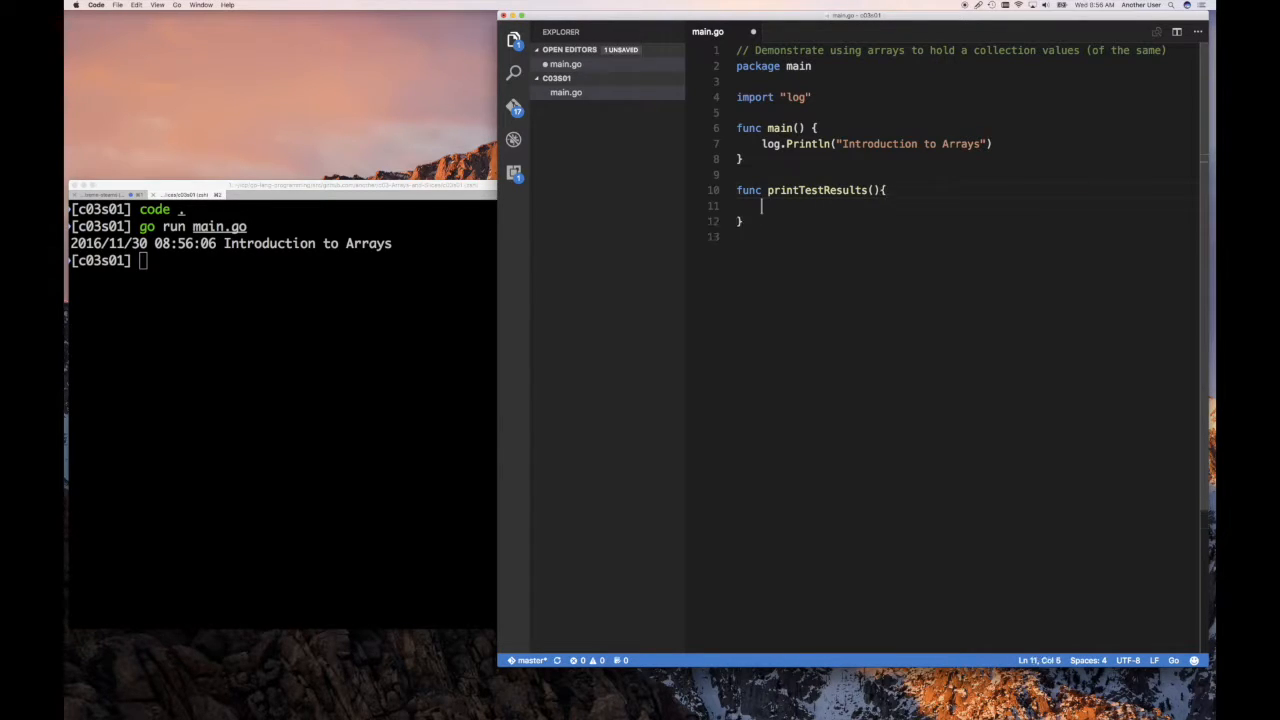
pyautogui.write('//')
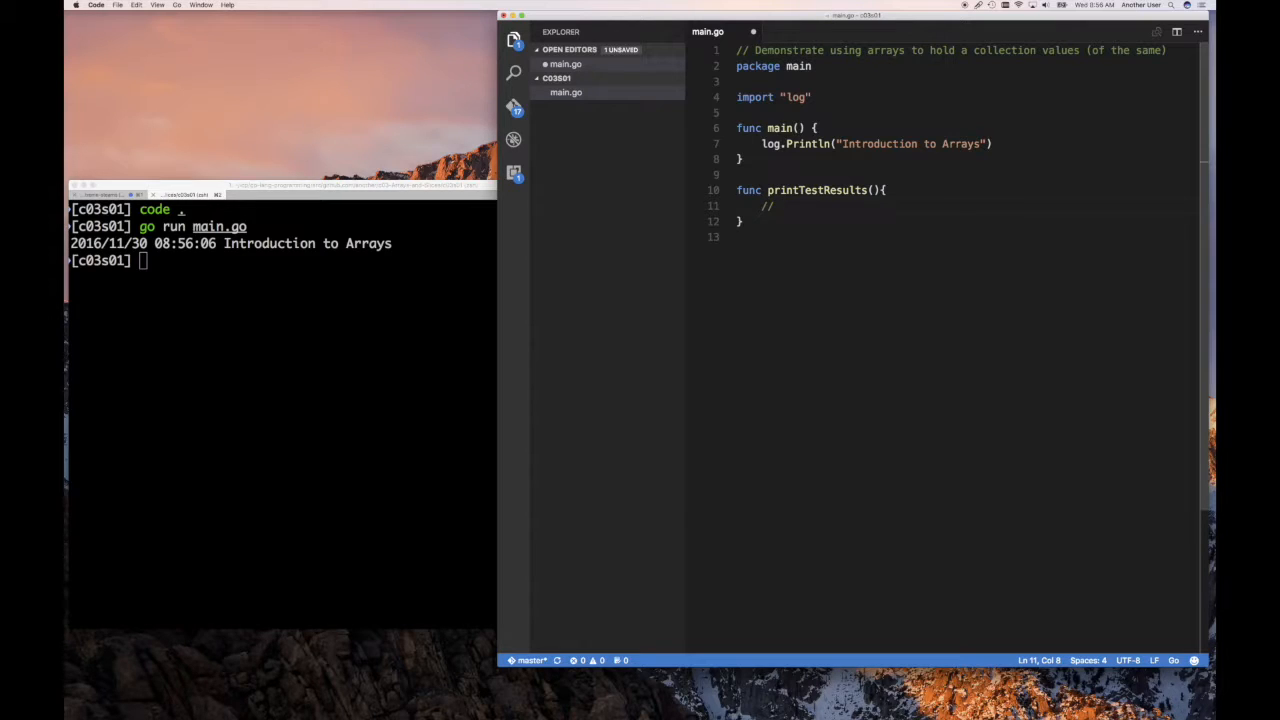
pyautogui.write('{}')
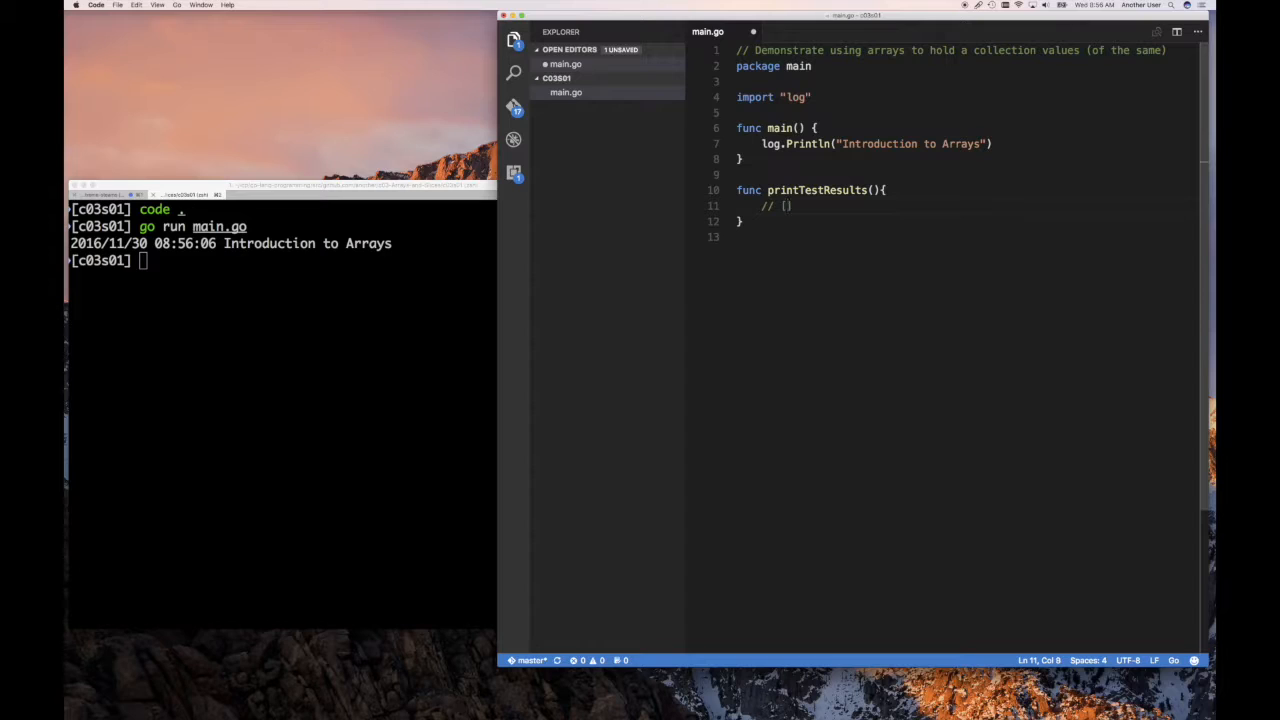
pyautogui.write('12,')
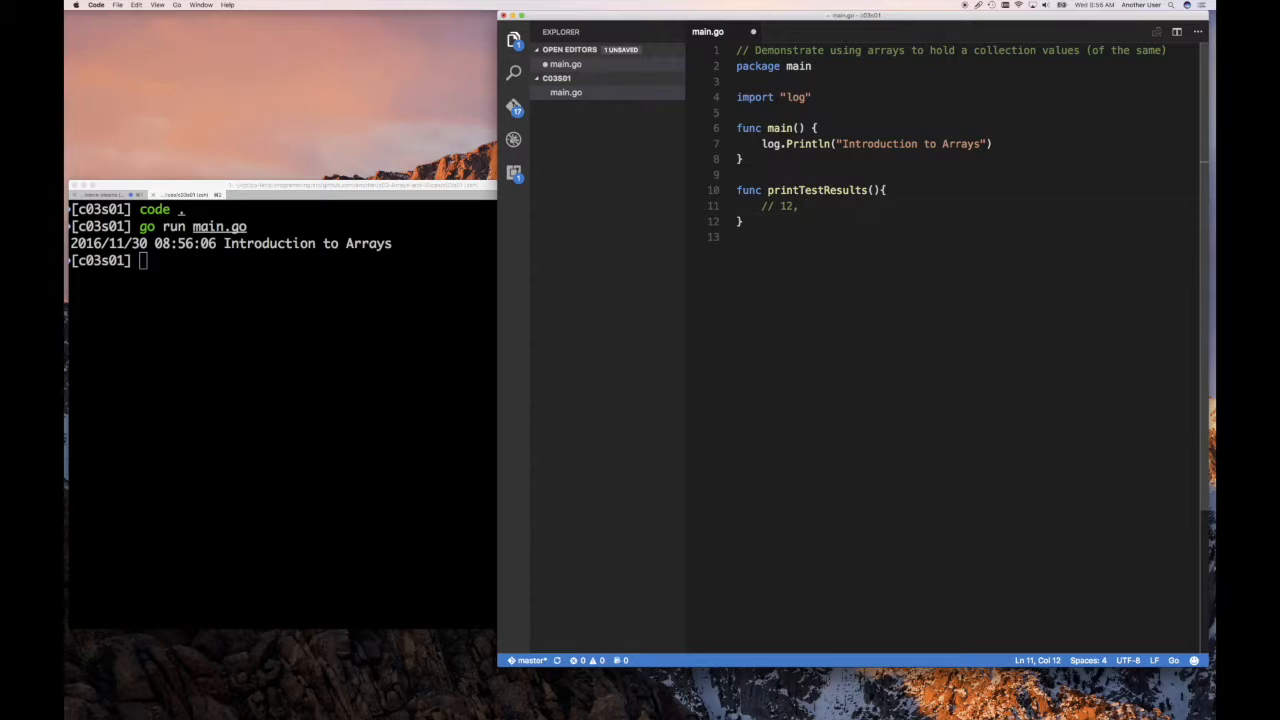
pyautogui.write('53,')
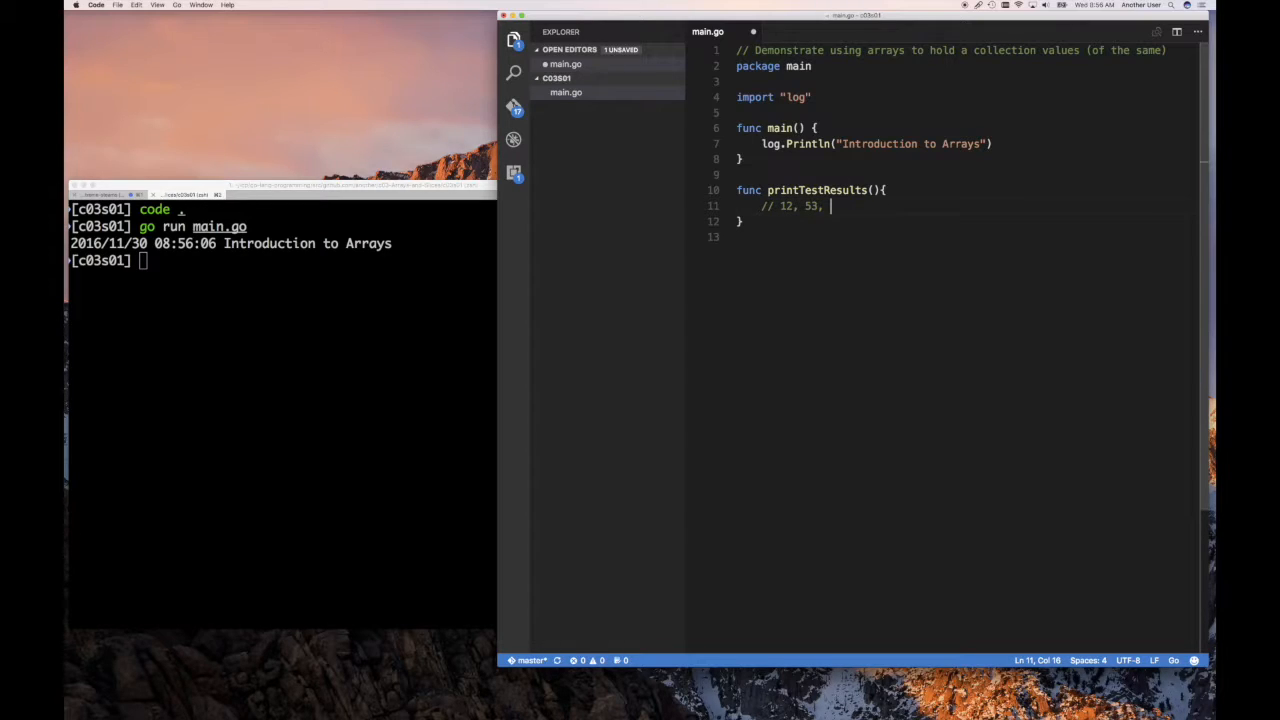
pyautogui.write('86, 94, 75, 1')
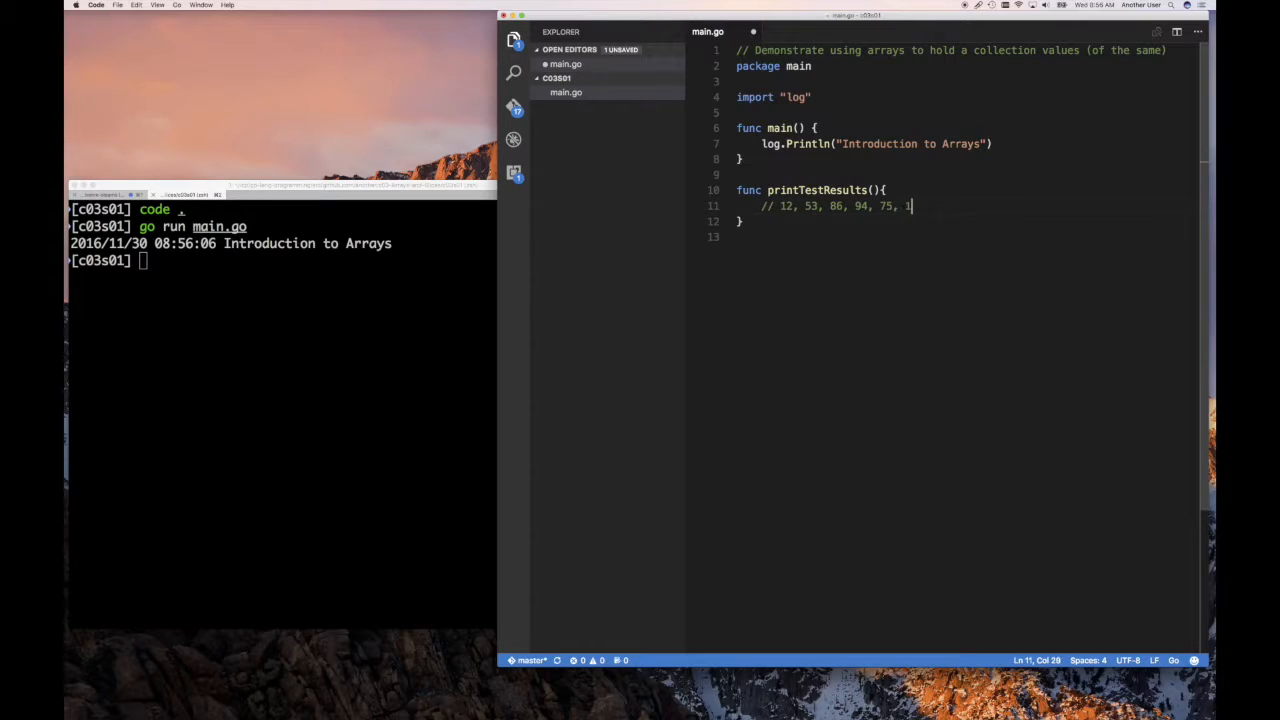
pyautogui.write('03')
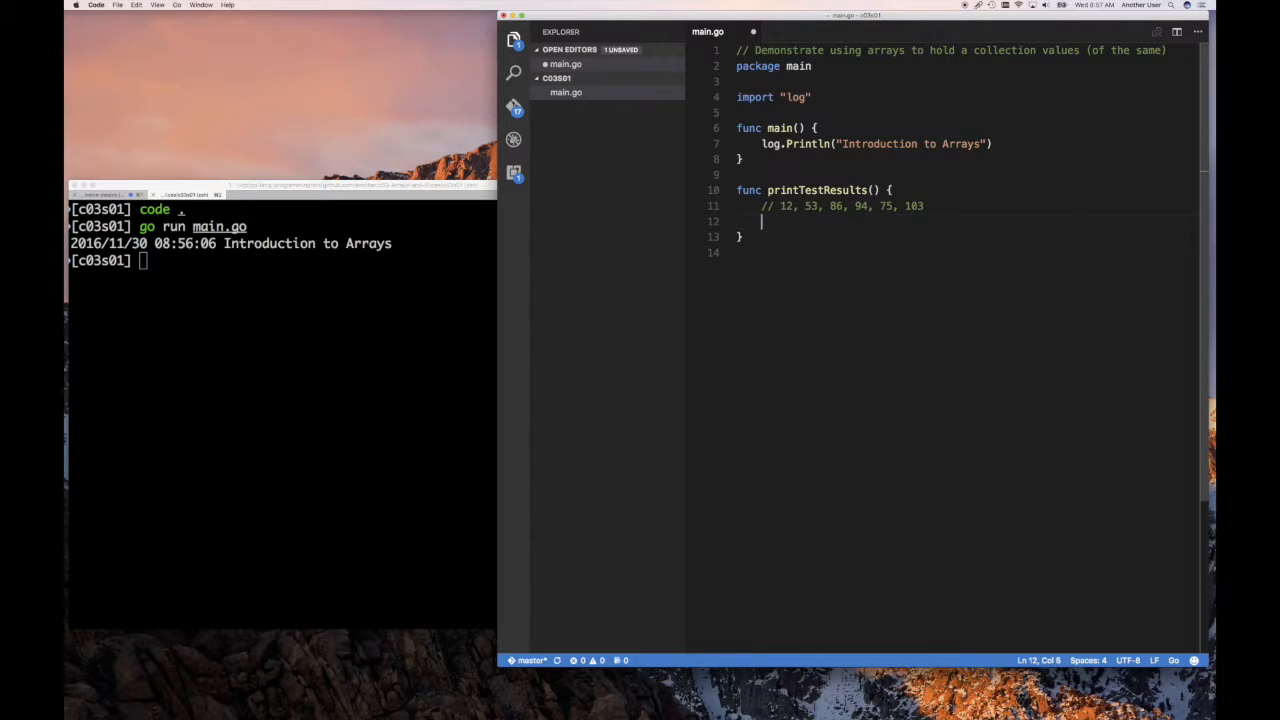
# Step: Declare var testResult1 = 12 and var testResult2 = 53
pyautogui.write('var')
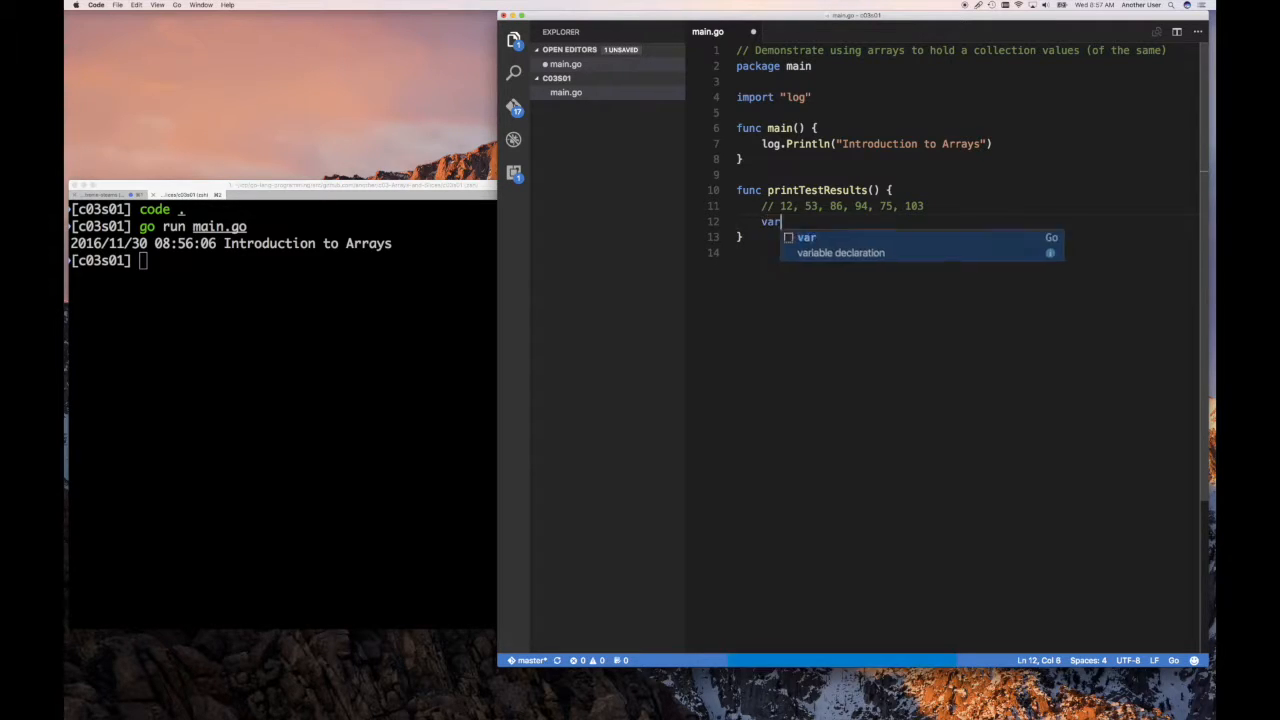
pyautogui.write('testRe')
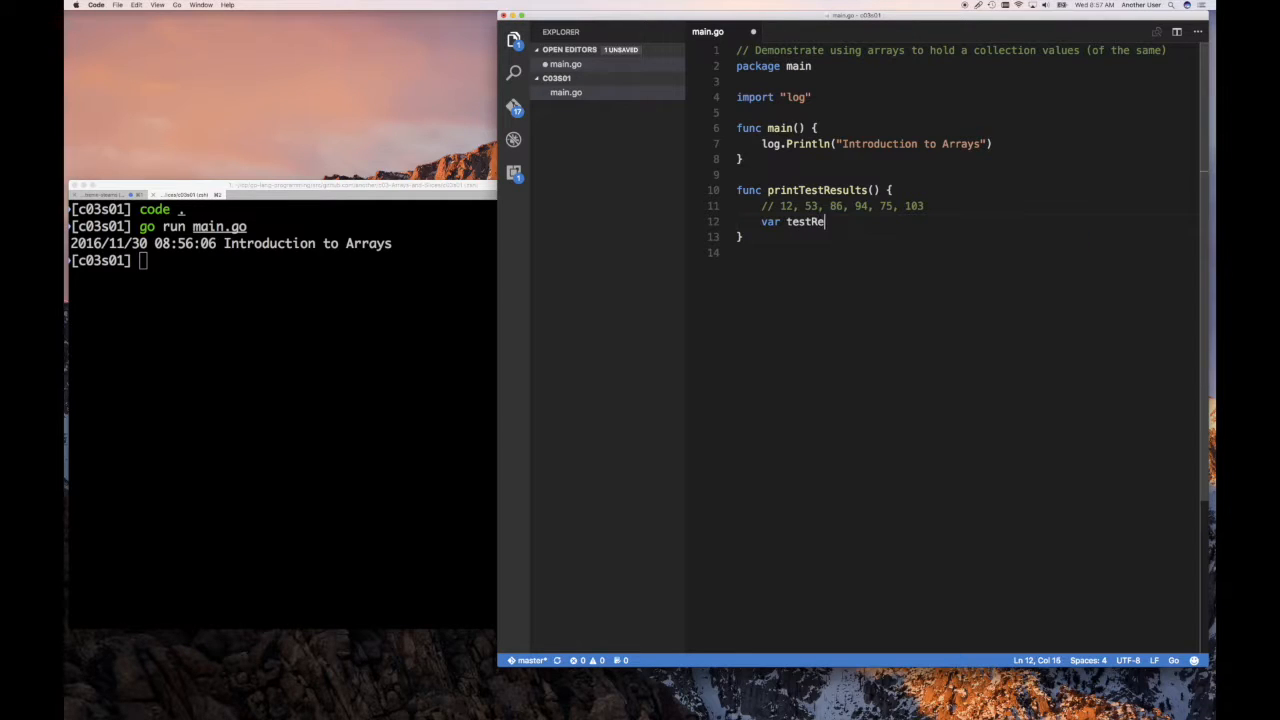
pyautogui.write('sult1')
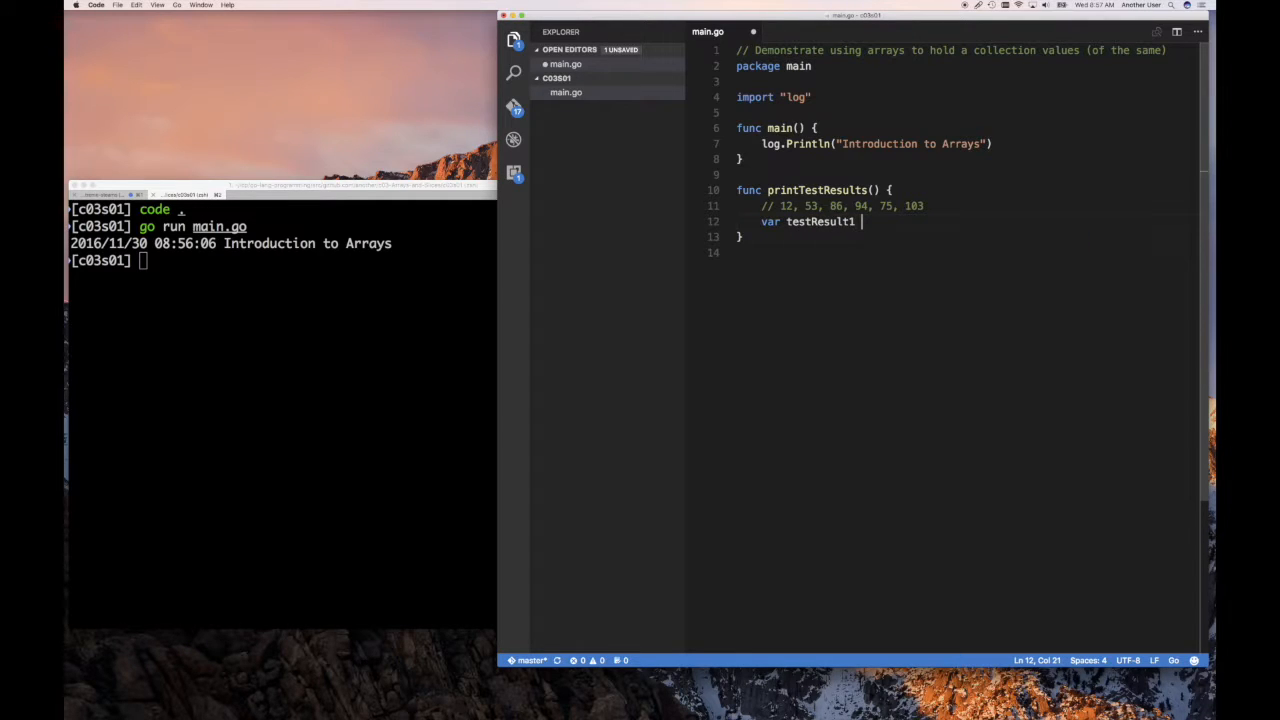
pyautogui.write('= 12')
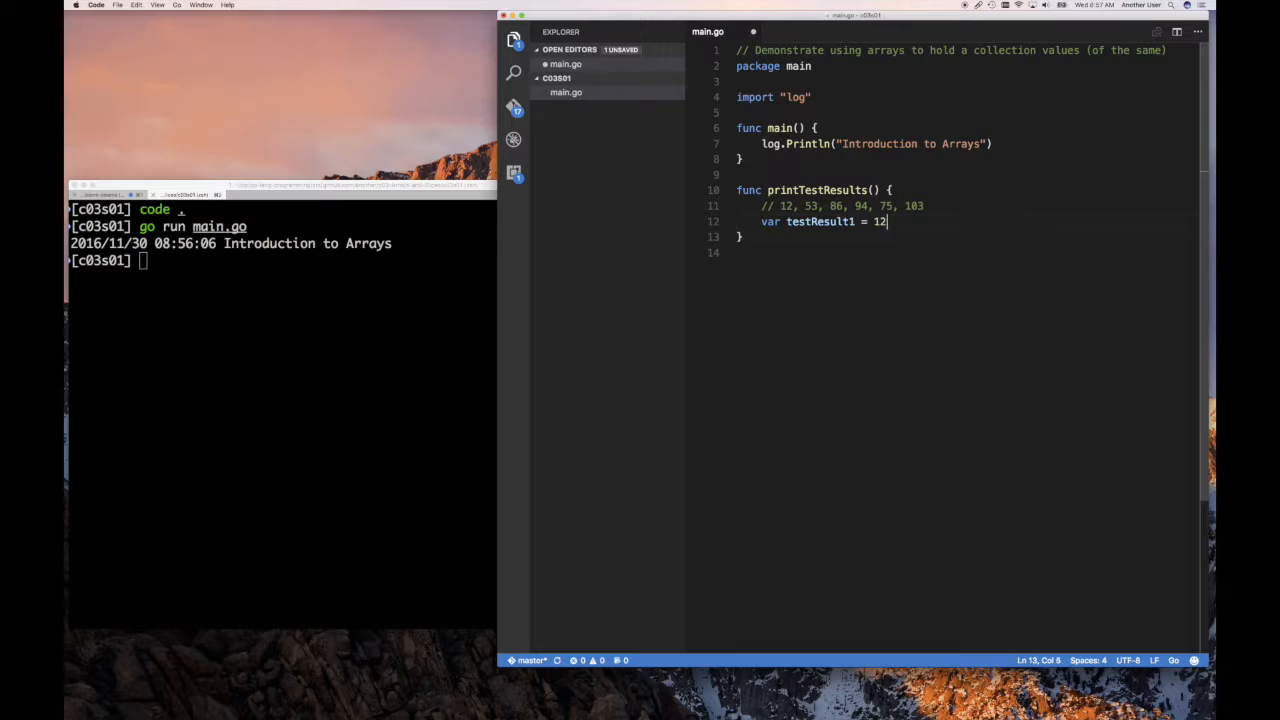
pyautogui.write('var testResult1')
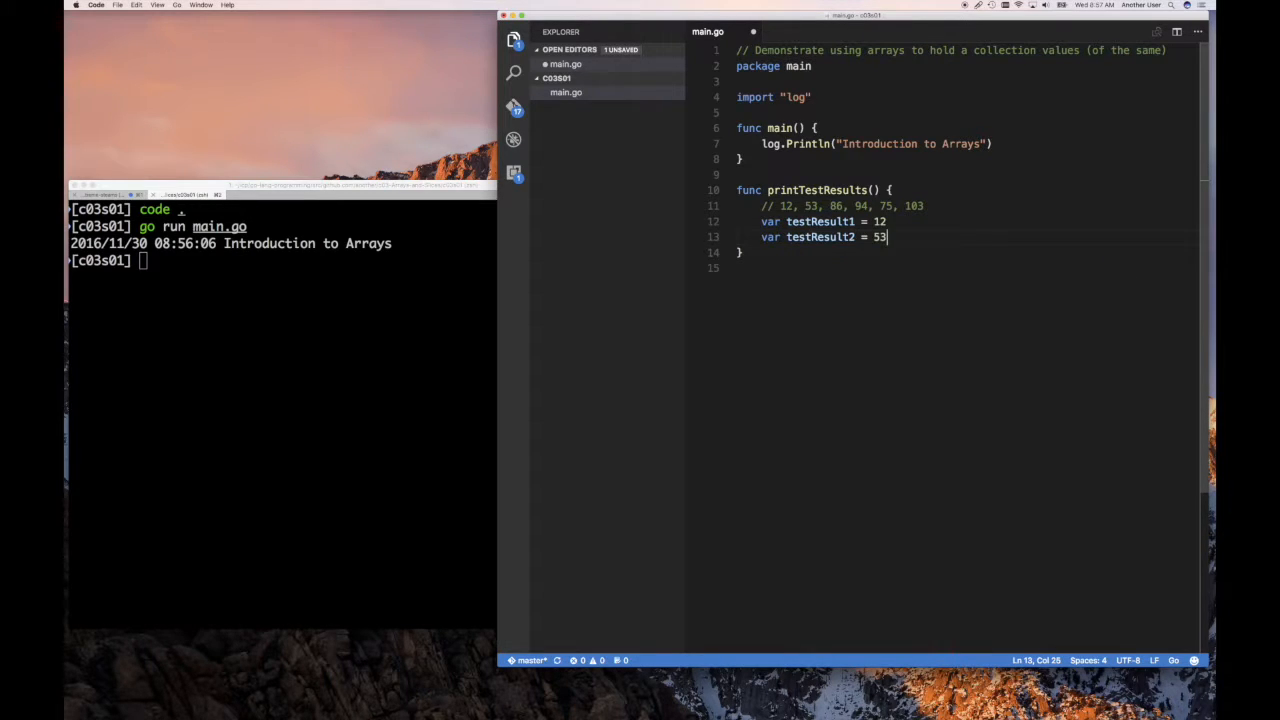
pyautogui.press('enter')
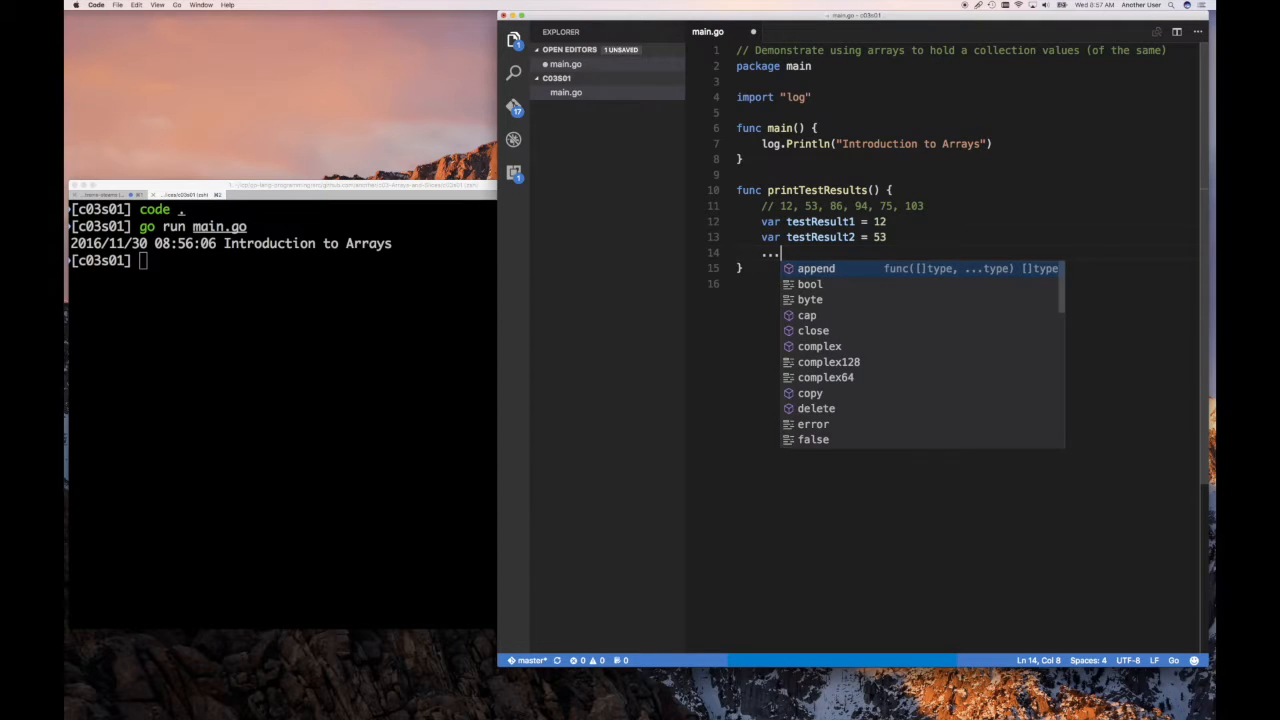
pyautogui.press('Escape')
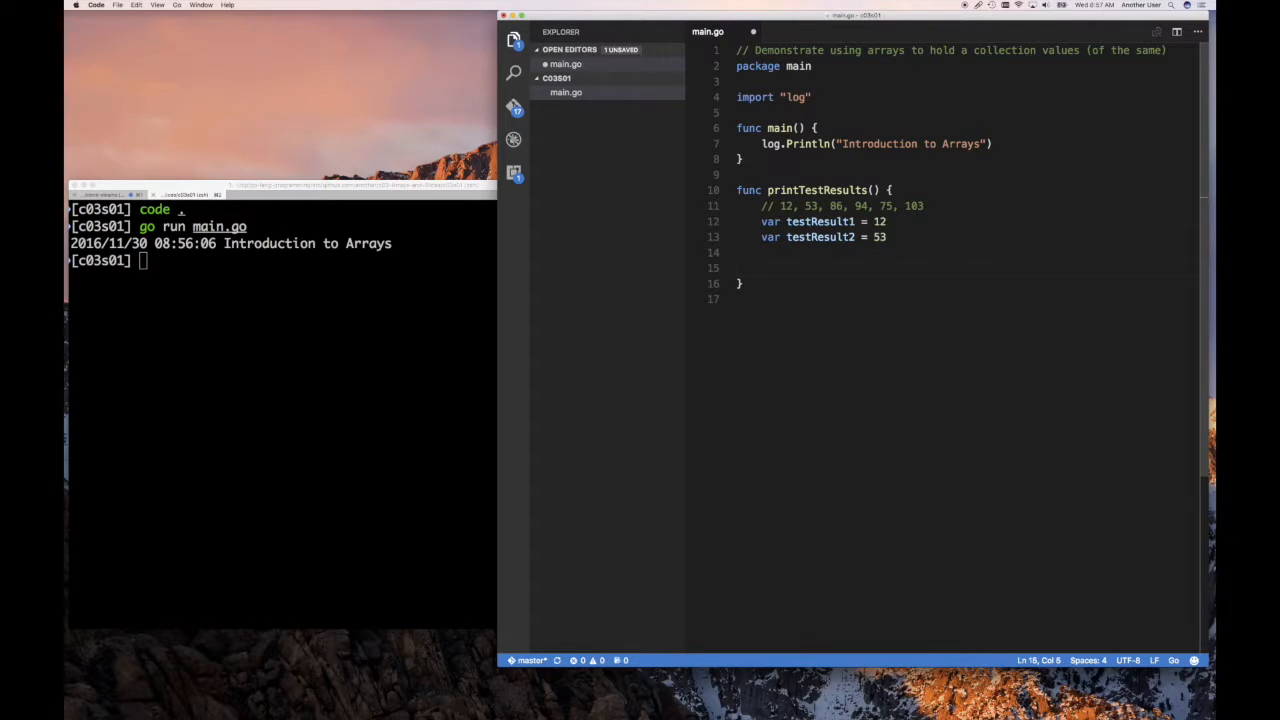
# Step: Print each variable with fmt.Println("Test Result:", testResult1) style lines, importing fmt
pyautogui.write('prin')
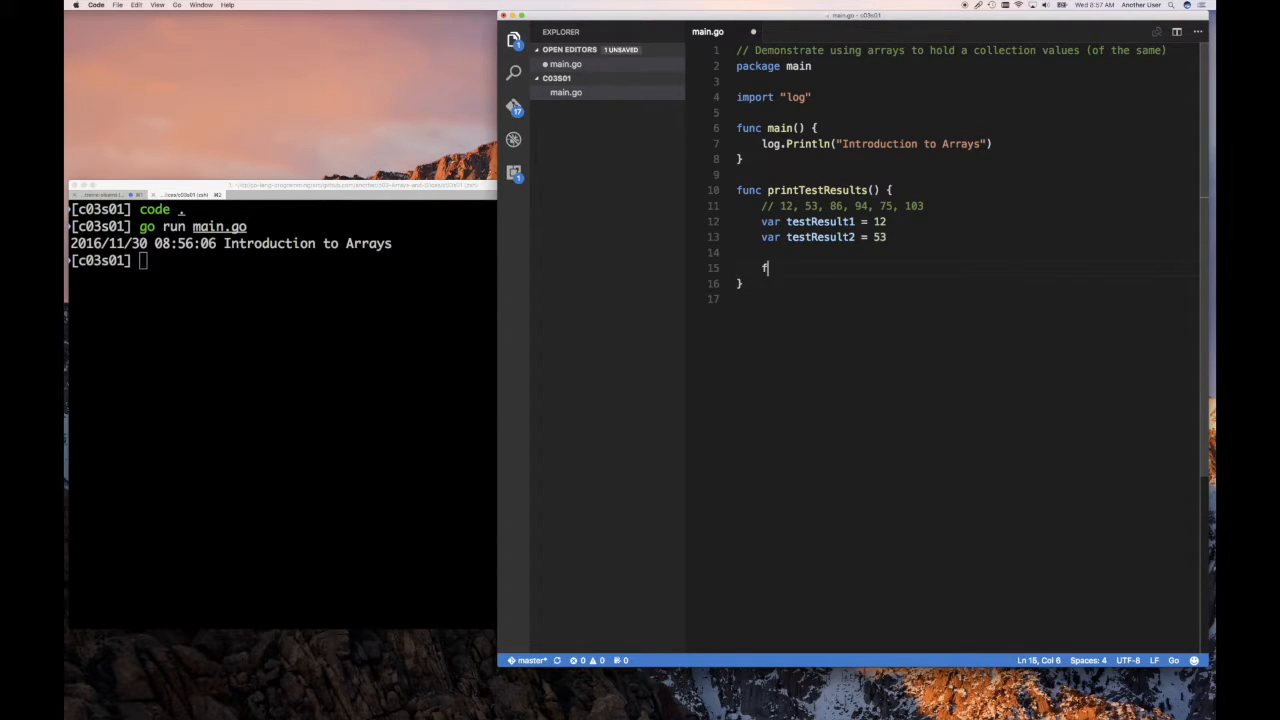
pyautogui.write('mt.Println("')
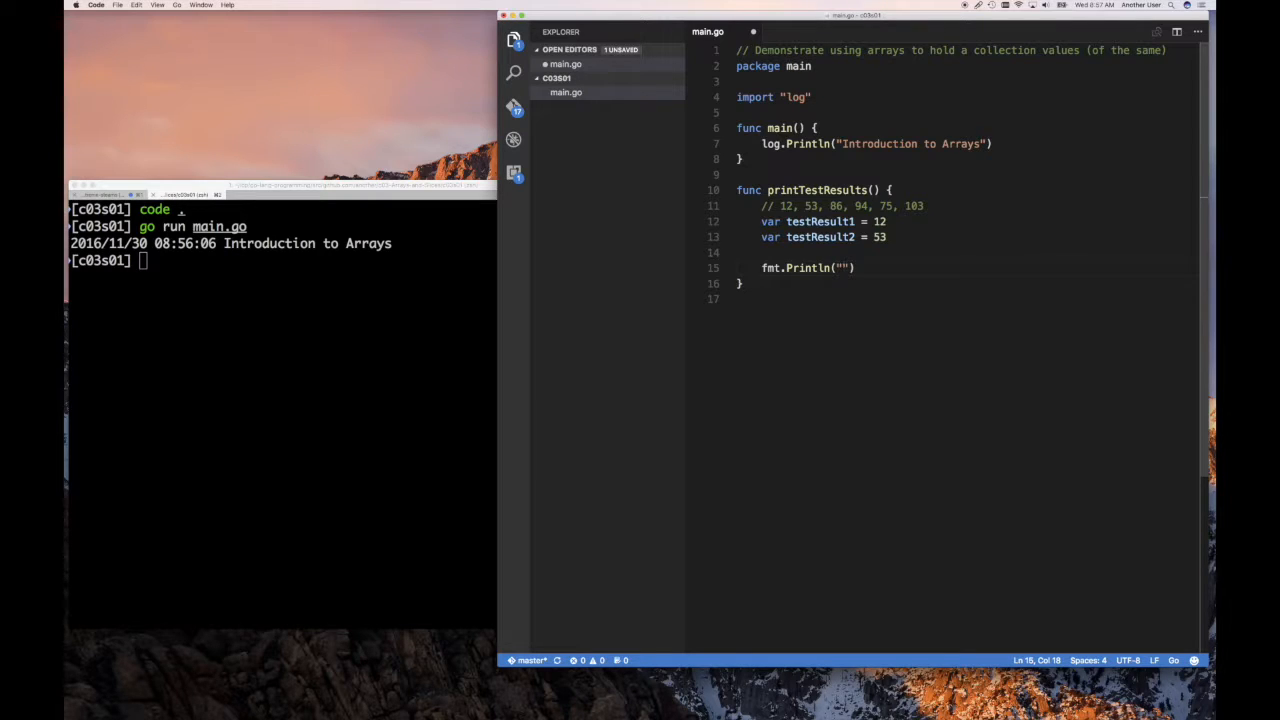
pyautogui.write('Test Result 1')
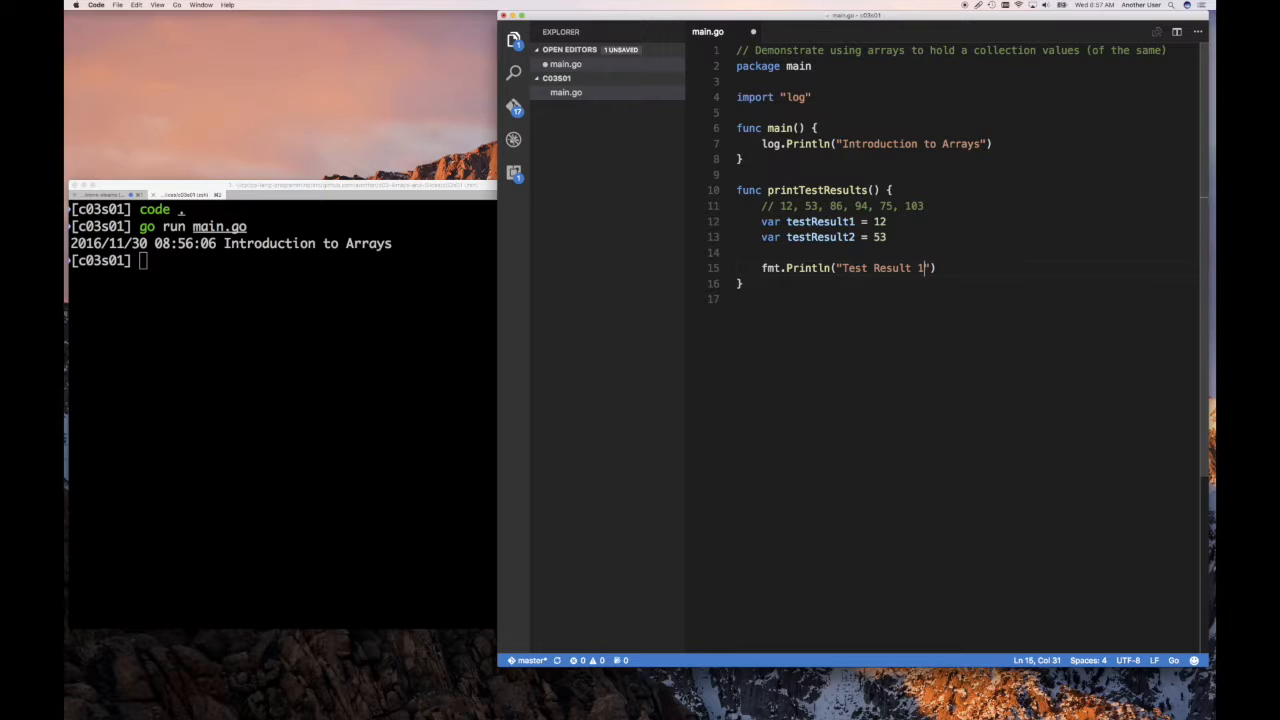
pyautogui.write(': ,')
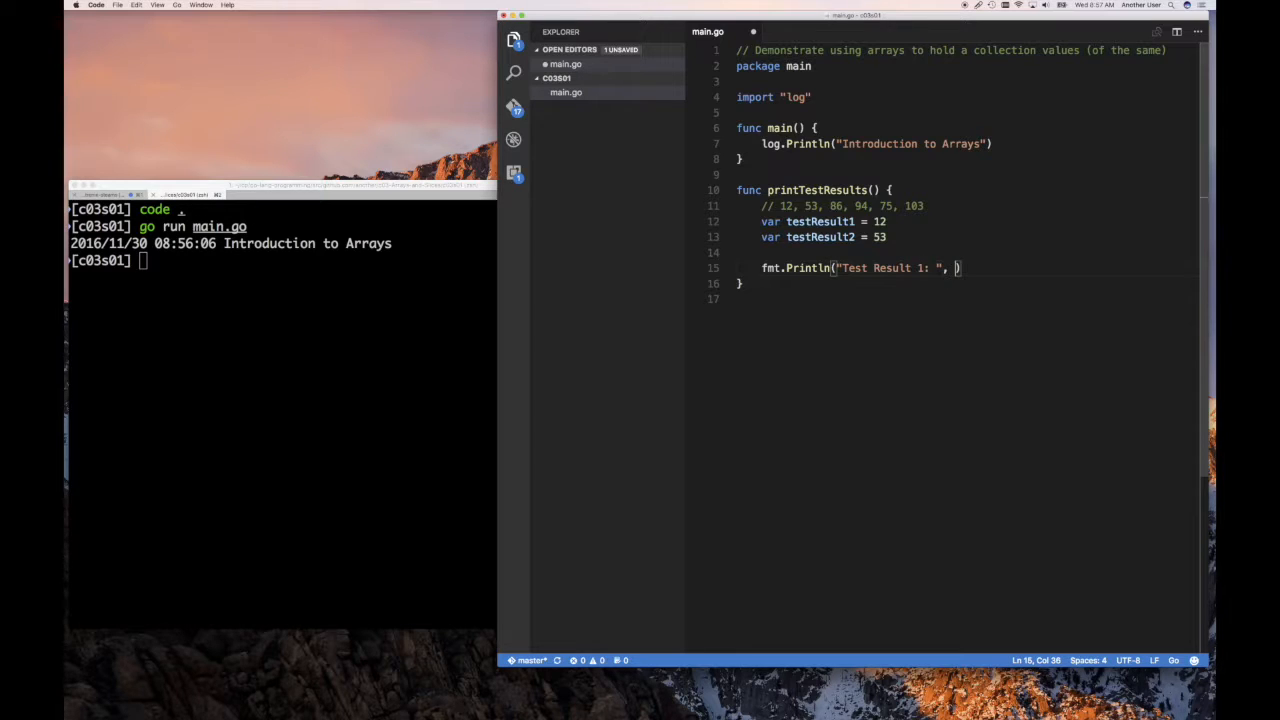
pyautogui.write('testResult1')
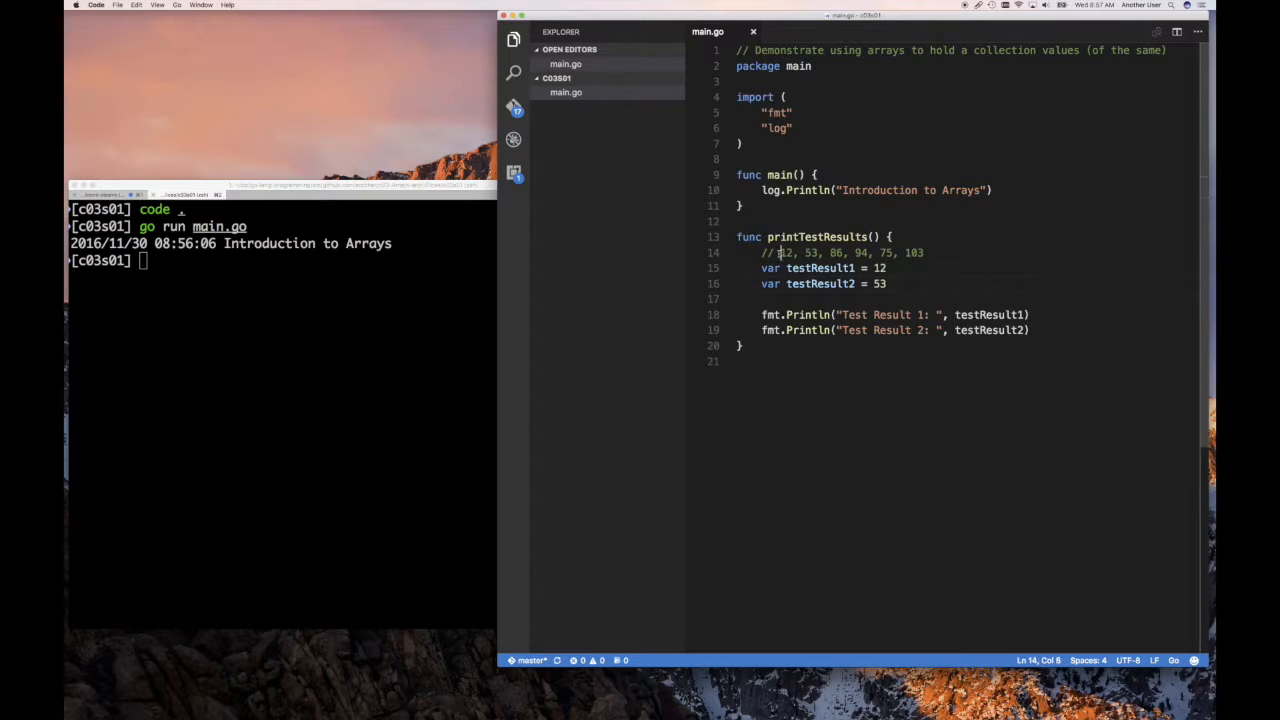
# Step: Highlight the scores in the comment, then select the two separate testResult variable lines for replacement
pyautogui.moveTo(780, 252); pyautogui.dragTo(924, 252)
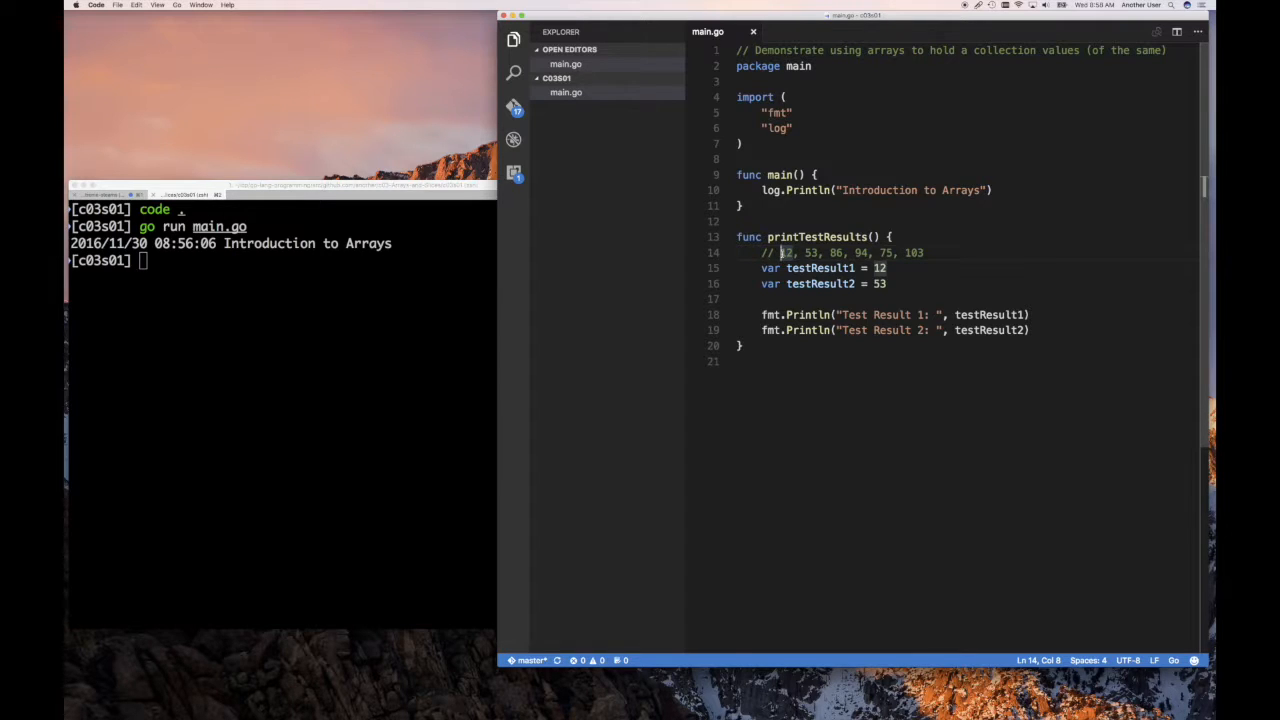
pyautogui.moveTo(824, 252); pyautogui.dragTo(924, 252)
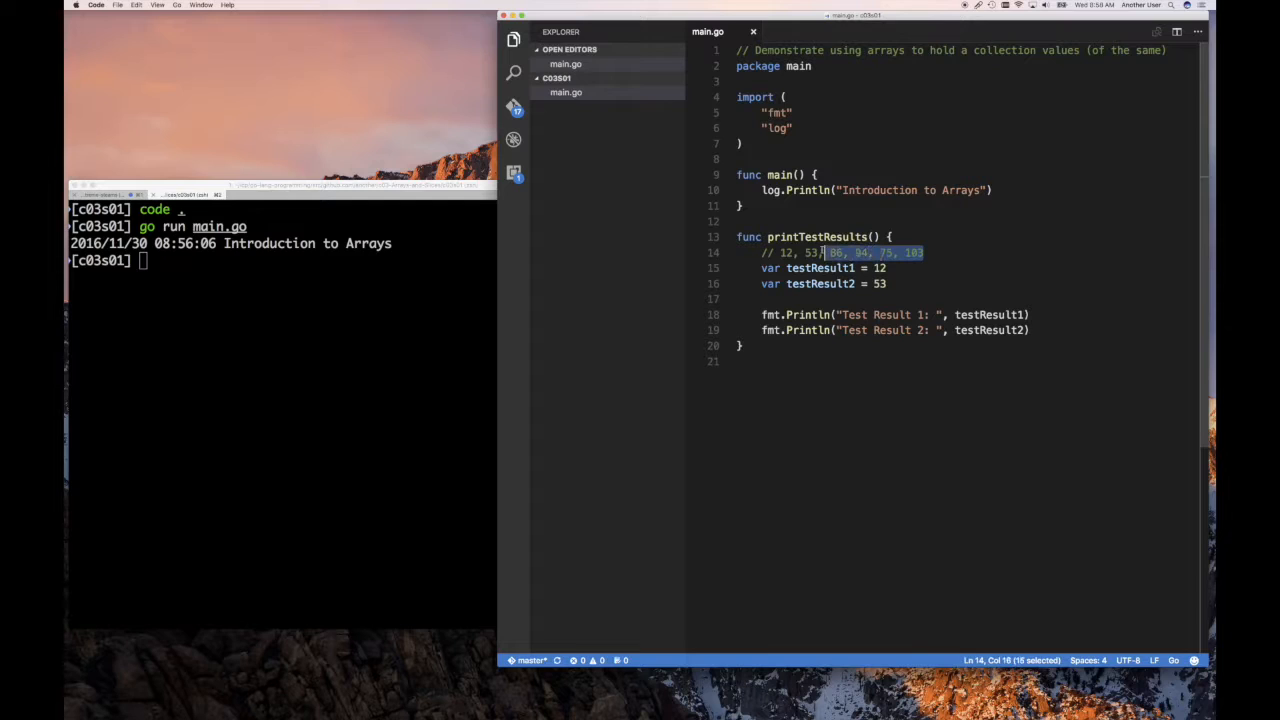
pyautogui.moveTo(824, 252); pyautogui.dragTo(780, 252)
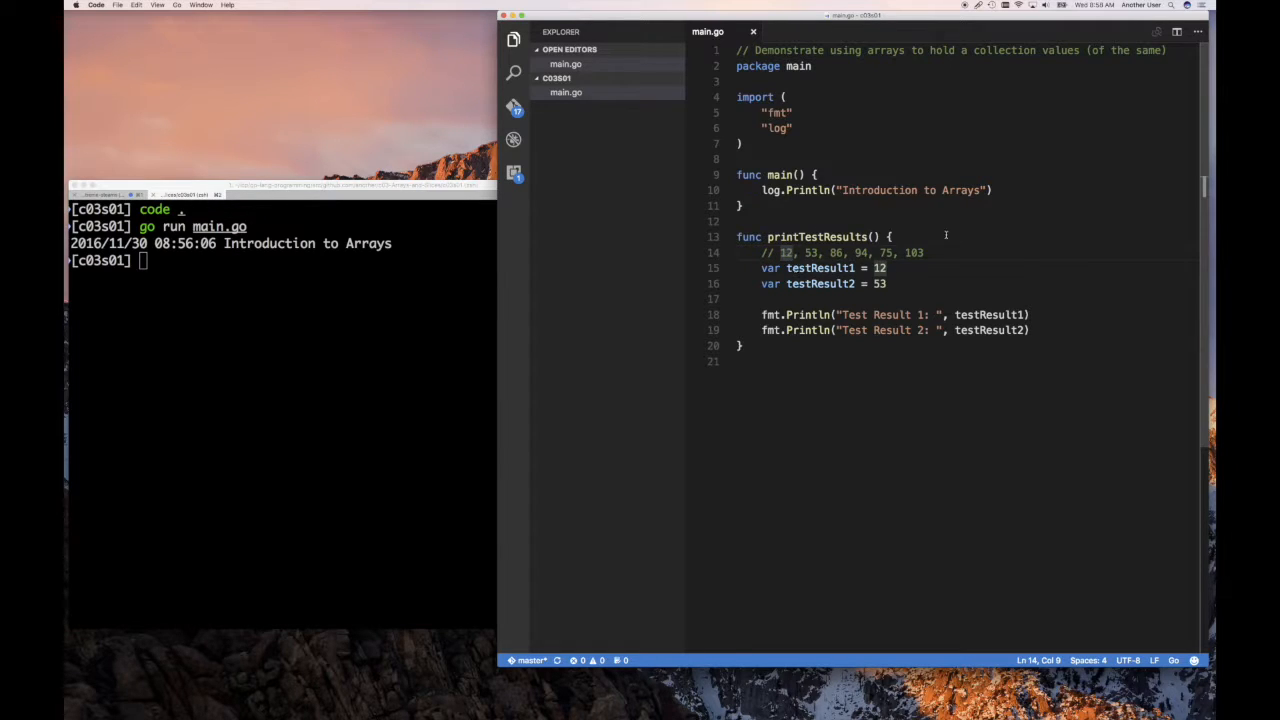
pyautogui.doubleClick(810, 252)
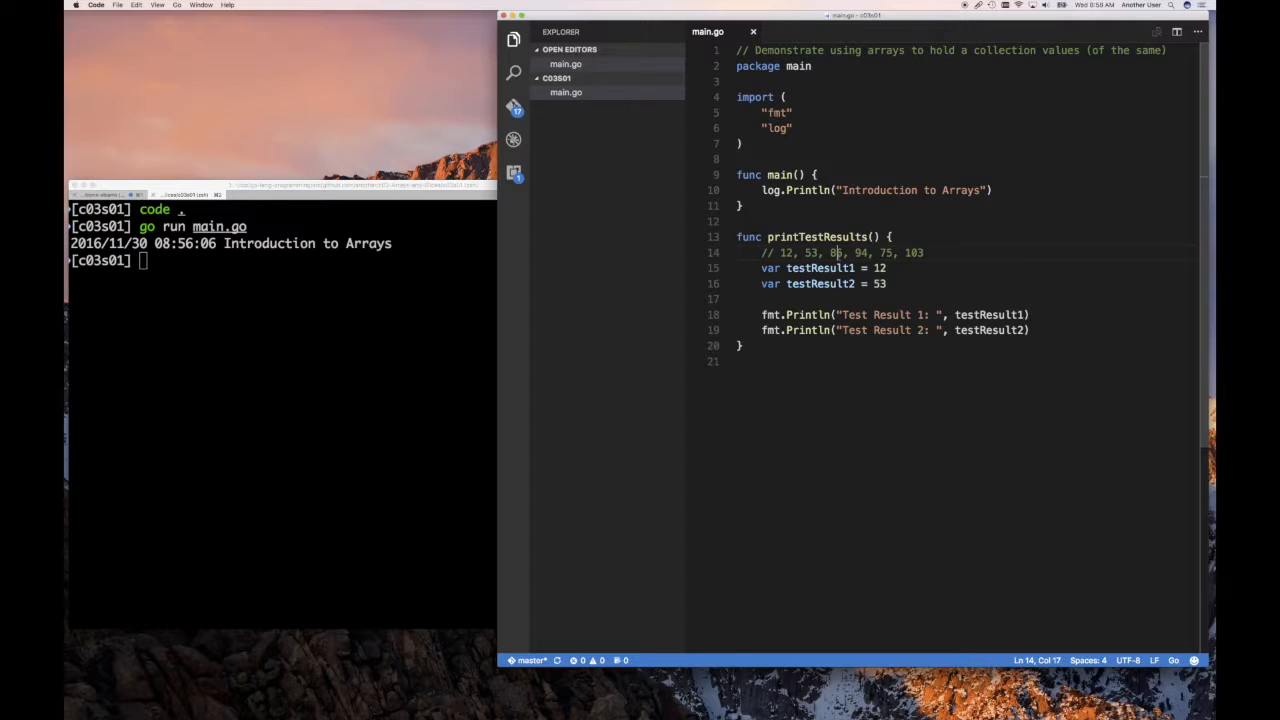
pyautogui.doubleClick(788, 252)
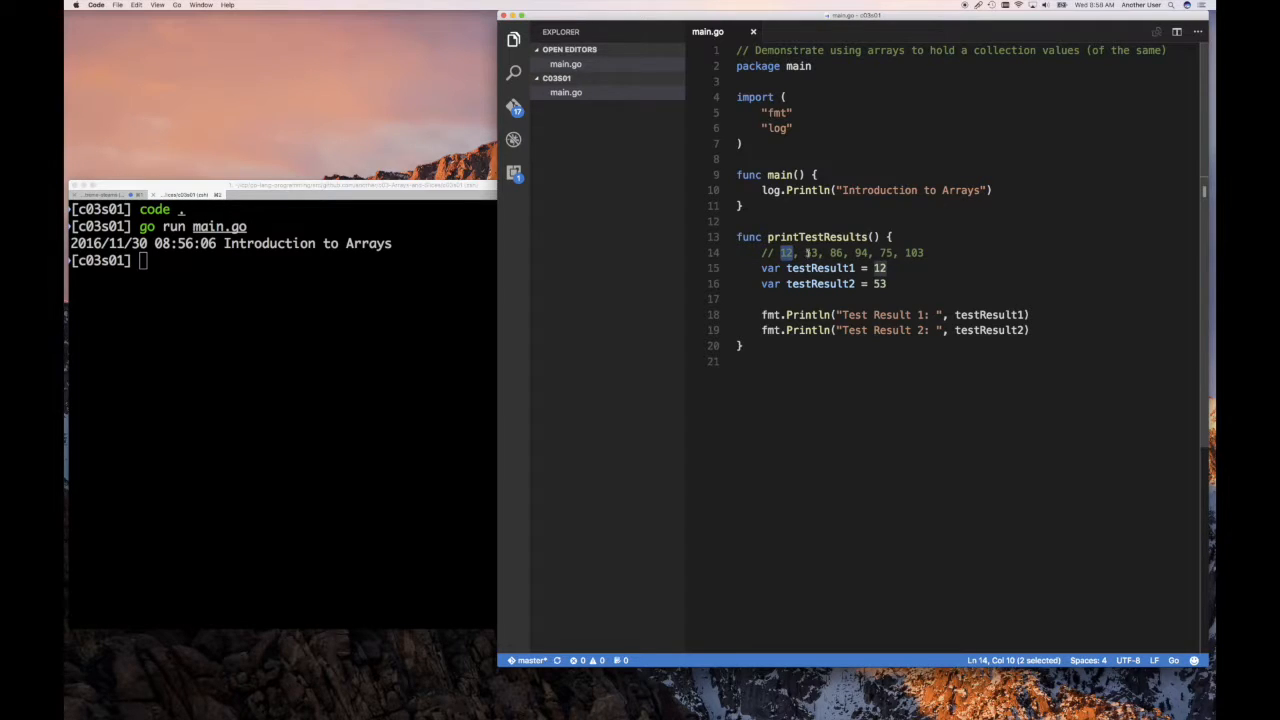
pyautogui.click(784, 252)
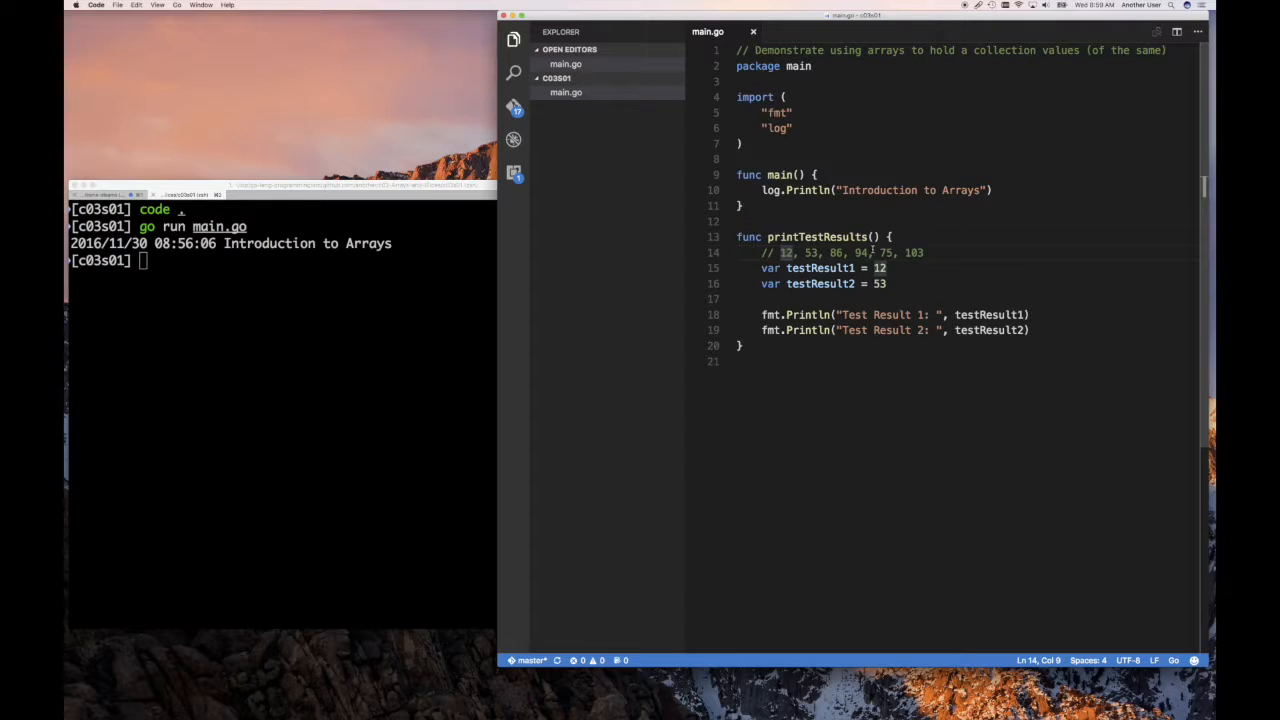
pyautogui.moveTo(870, 252)
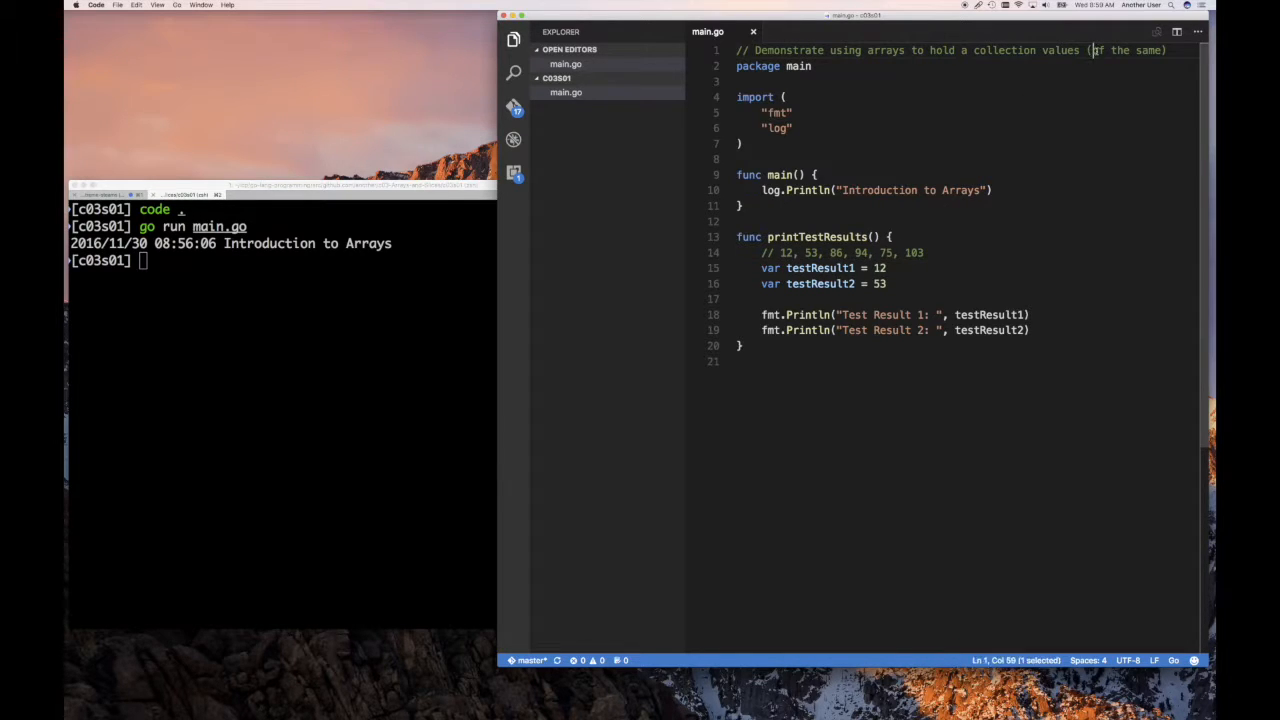
pyautogui.moveTo(1092, 50); pyautogui.dragTo(1164, 50)
pyautogui.write('[]')
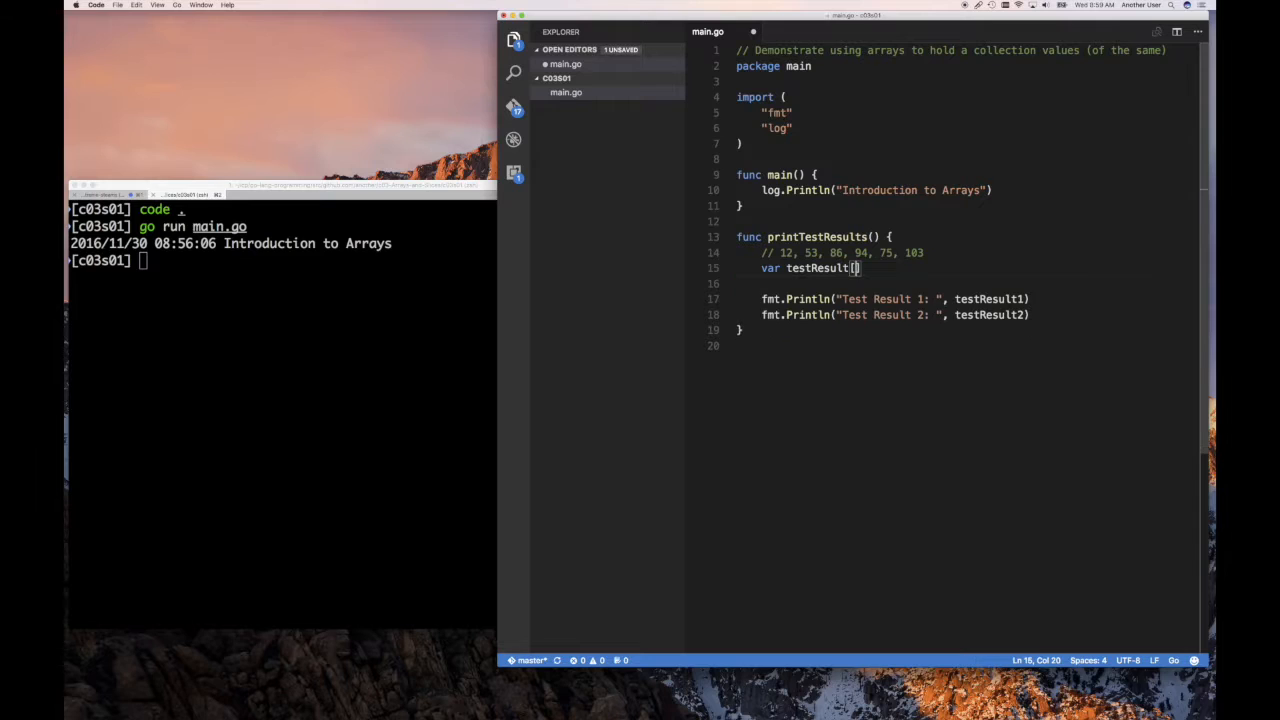
# Step: Replace the two variables with var testResults [10]int printed by one fmt.Println
pyautogui.press('Backspace')
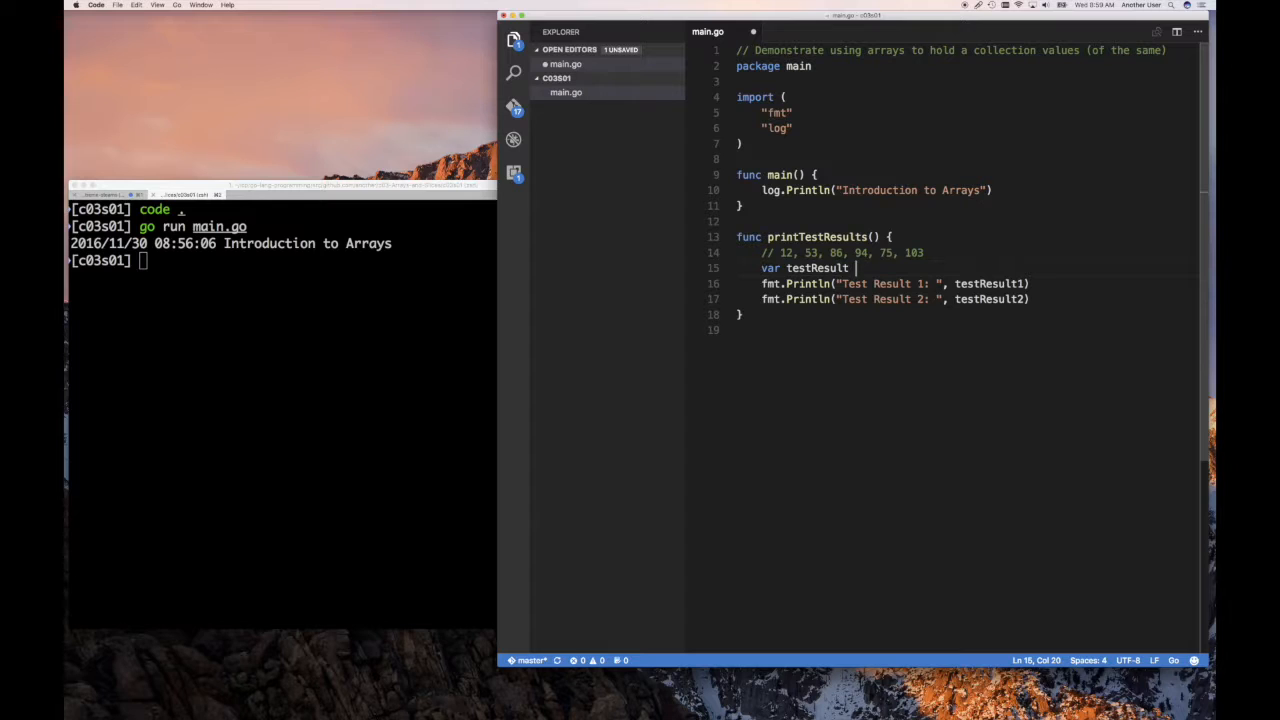
pyautogui.write('[]')
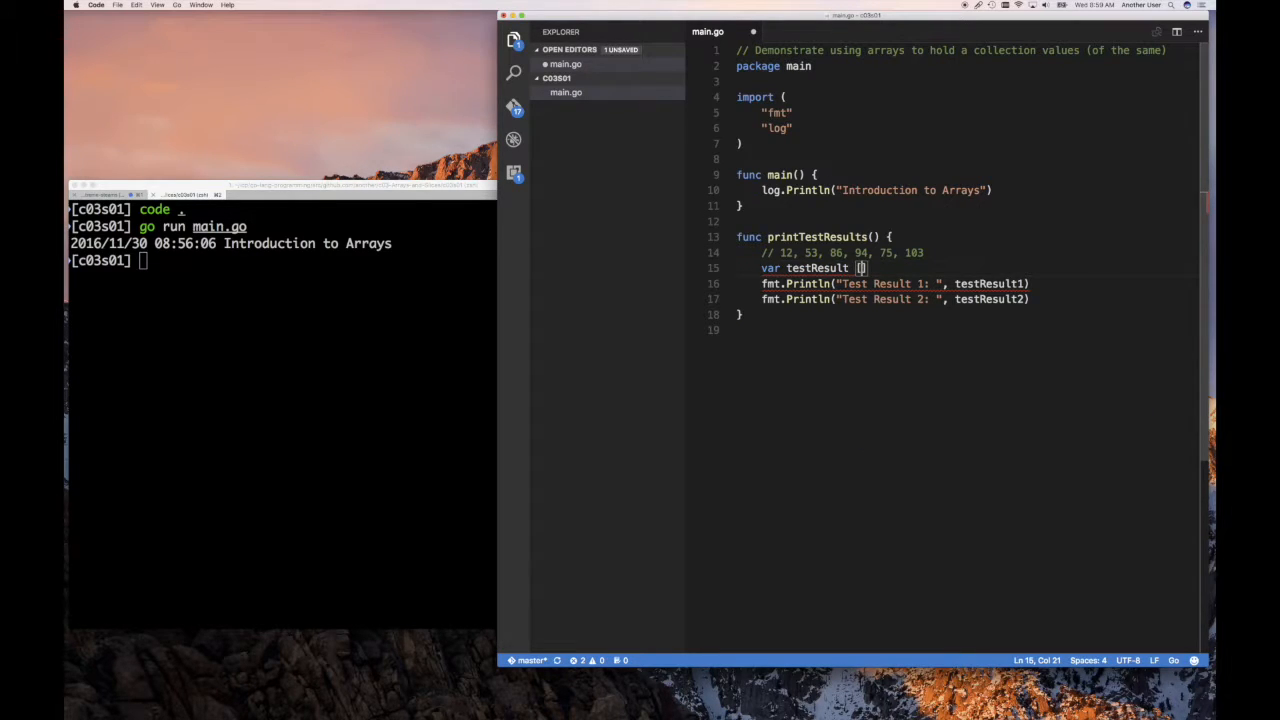
pyautogui.write('10')
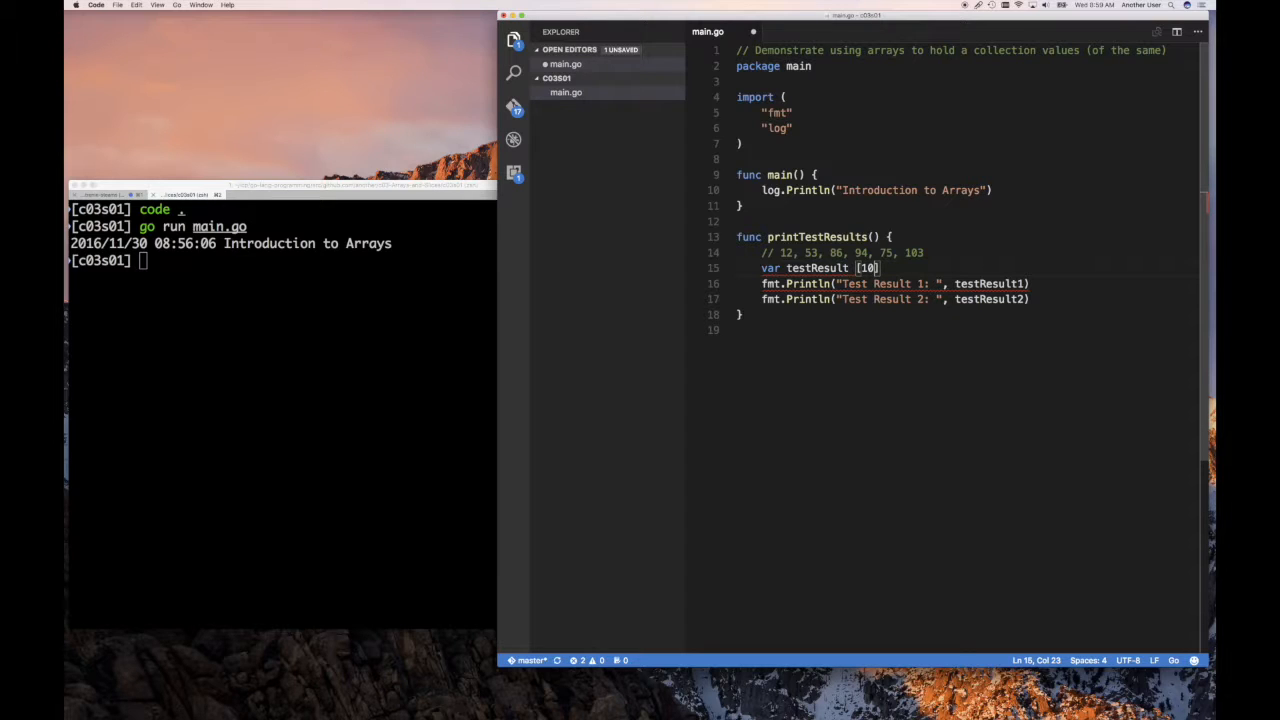
pyautogui.write('int')
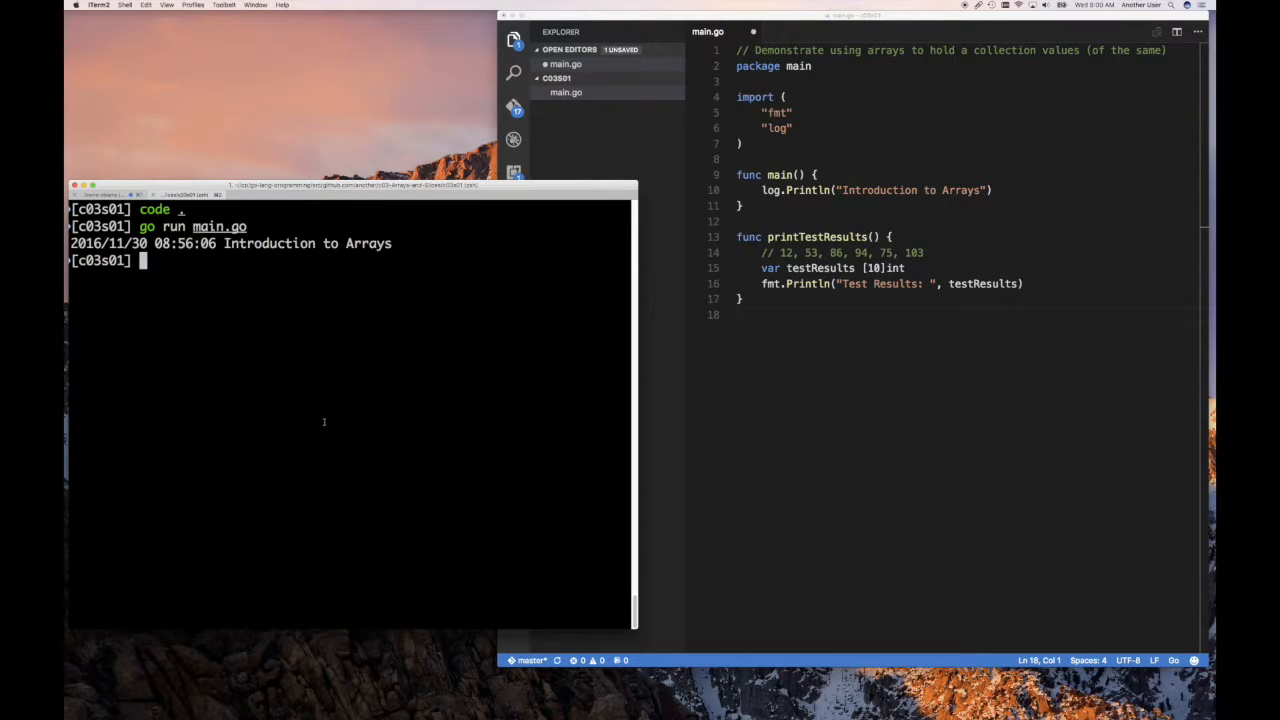
pyautogui.write('go run main.go')
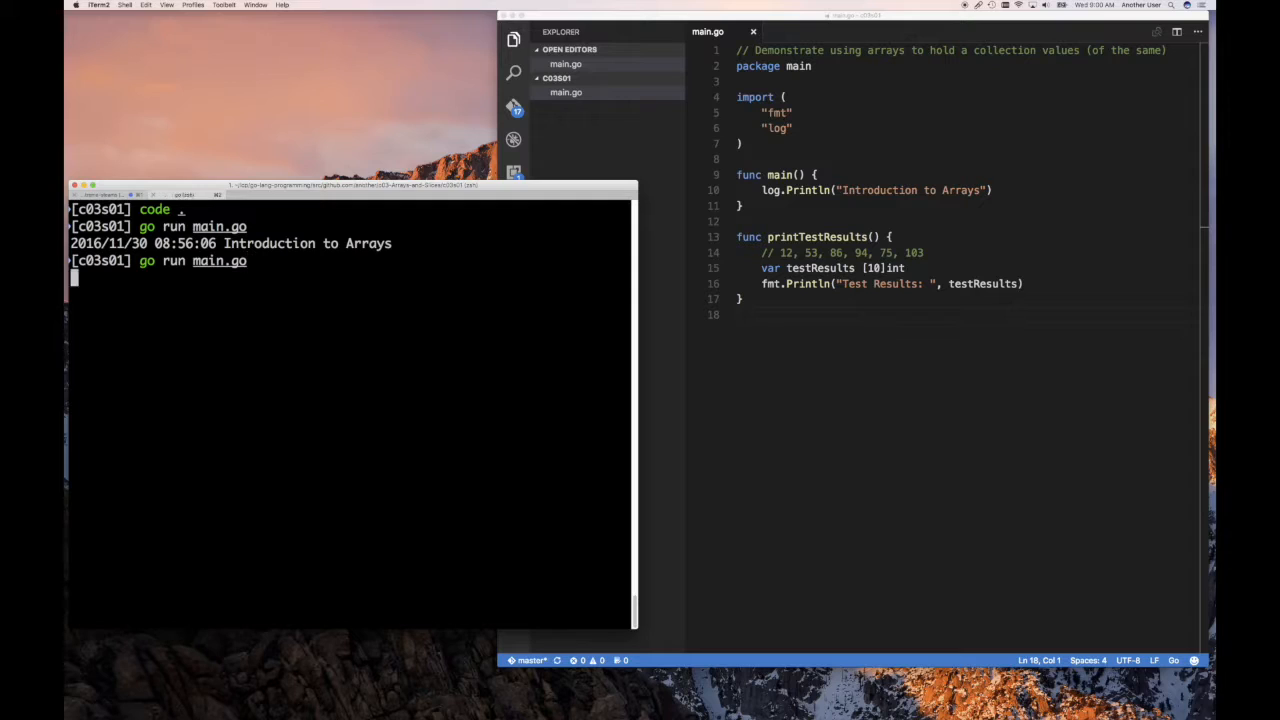
pyautogui.press('Return')
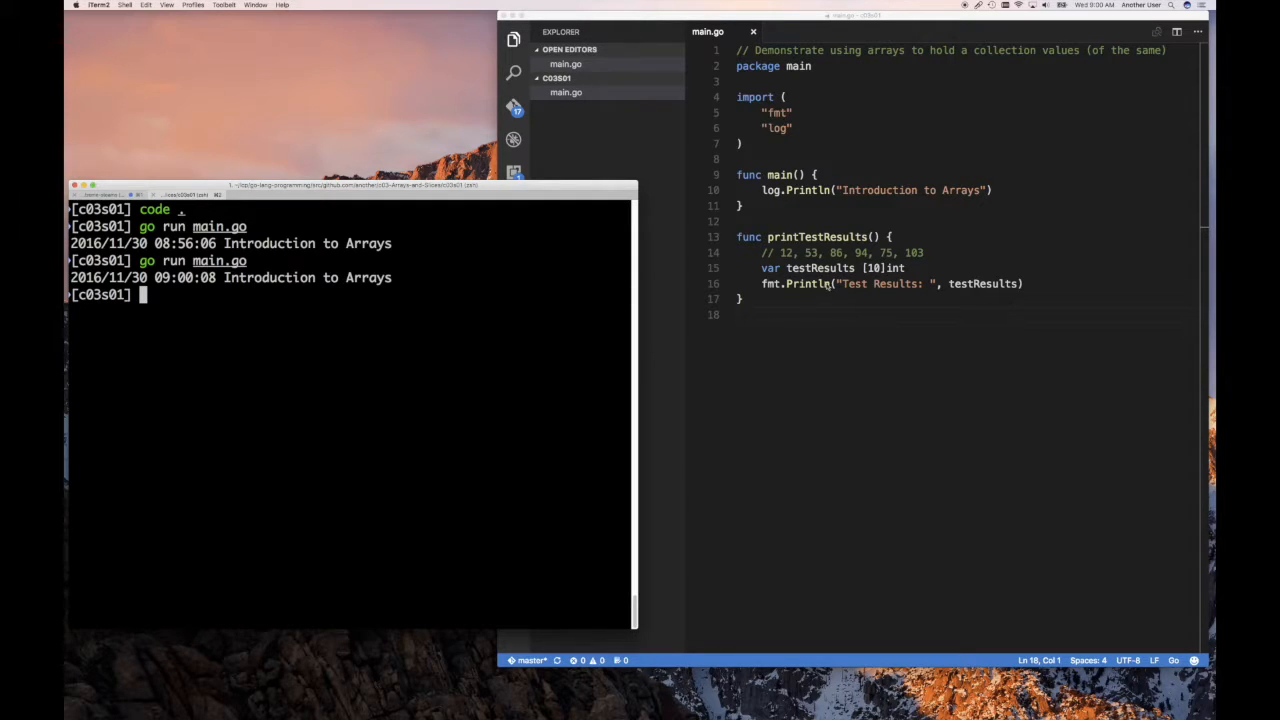
pyautogui.moveTo(640, 328)
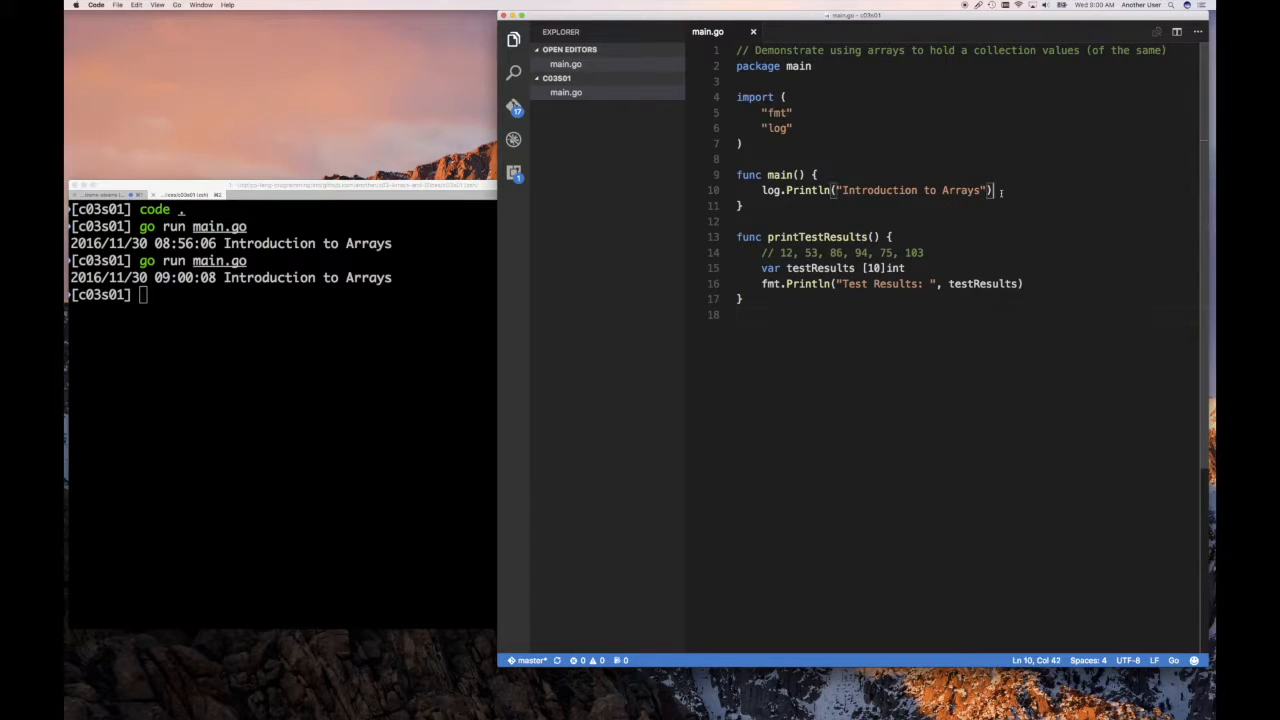
pyautogui.write('printTestResults(')
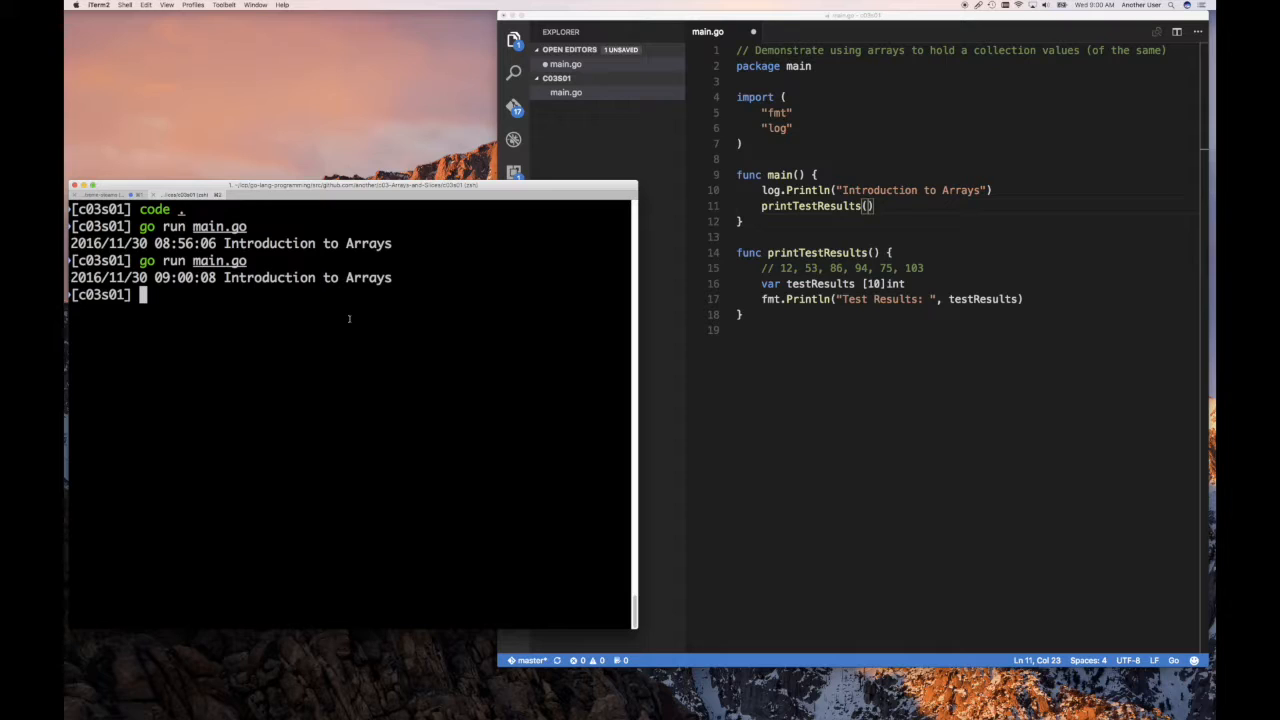
pyautogui.press('cmd+s')
pyautogui.write('go run main.go')
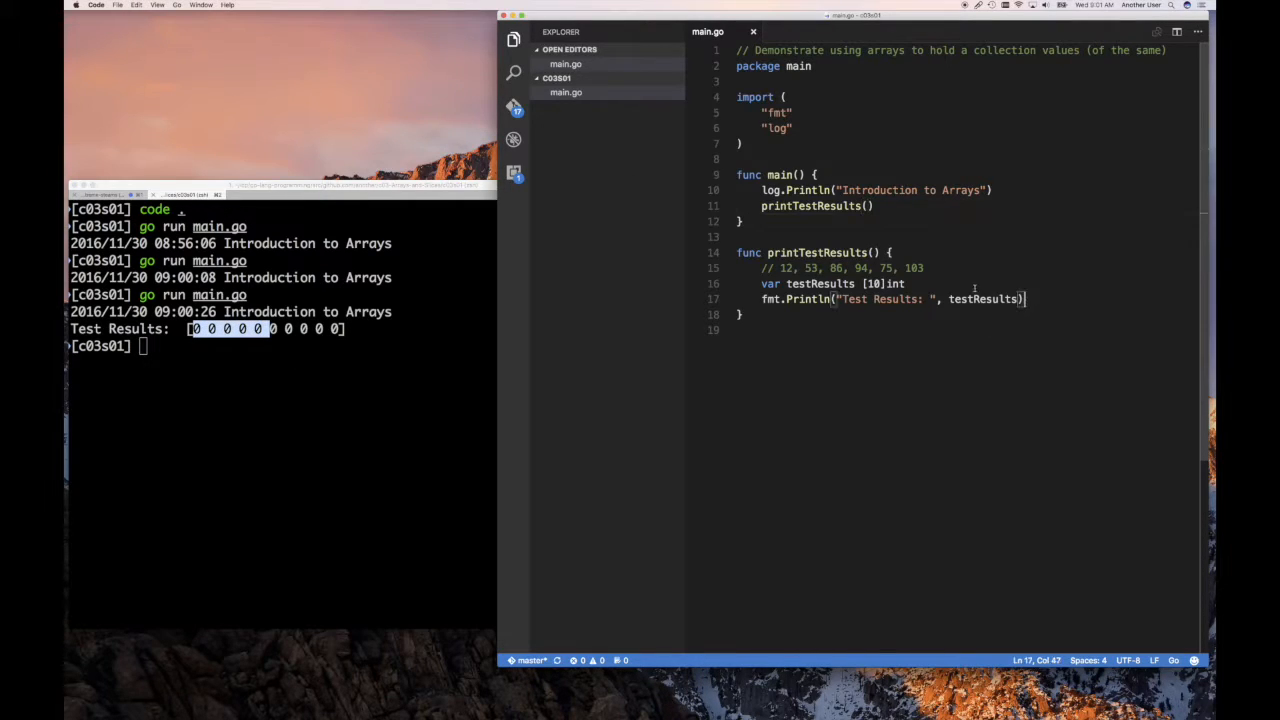
pyautogui.press('Enter')
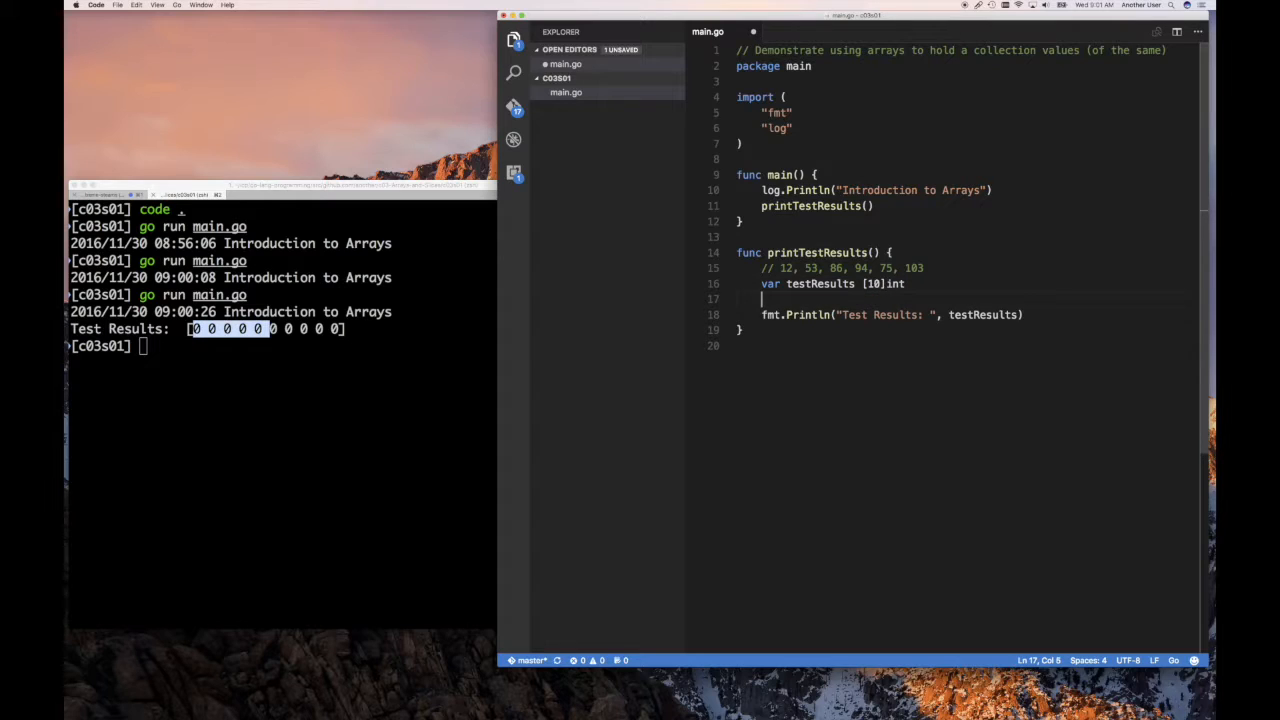
pyautogui.write('testResults')
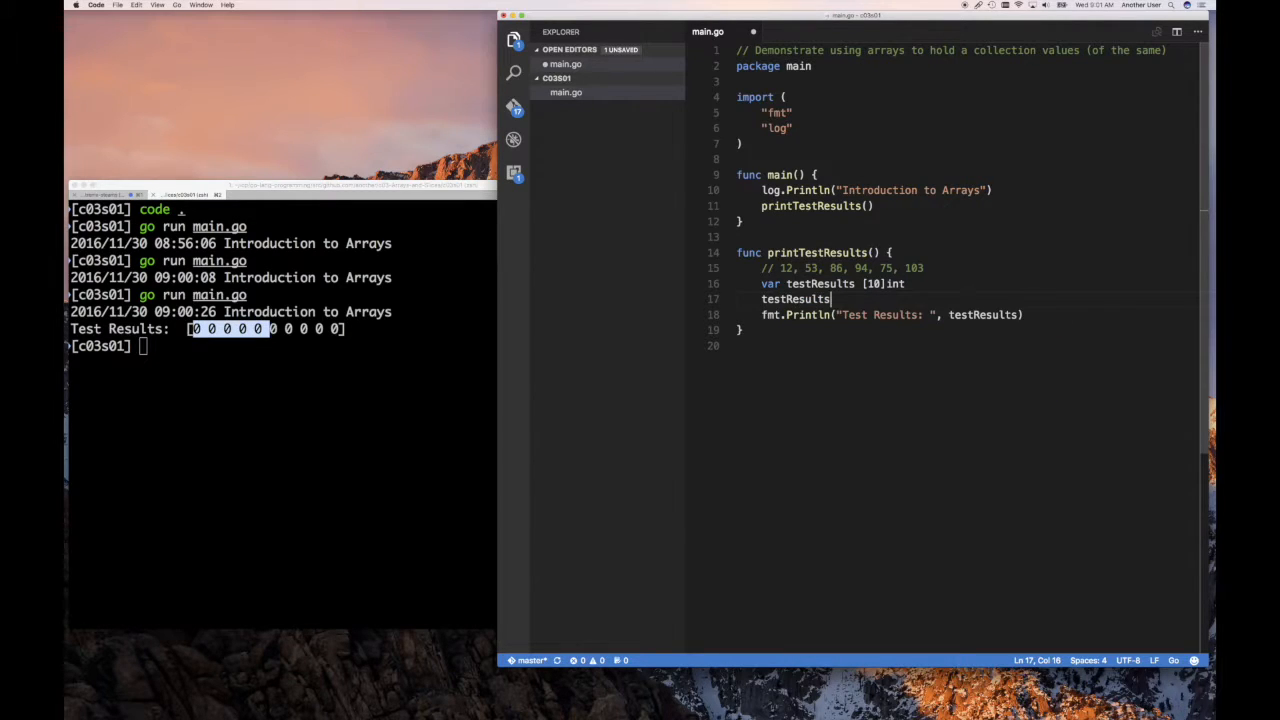
pyautogui.write('[')
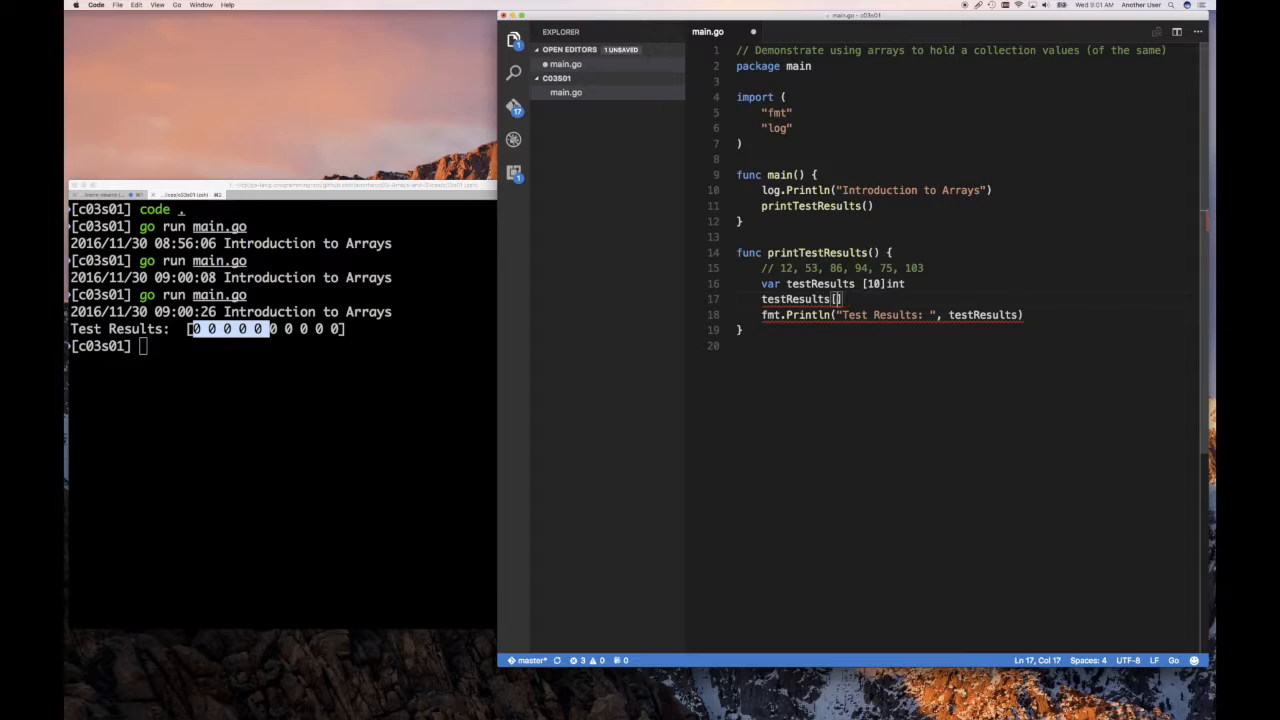
pyautogui.write('1')
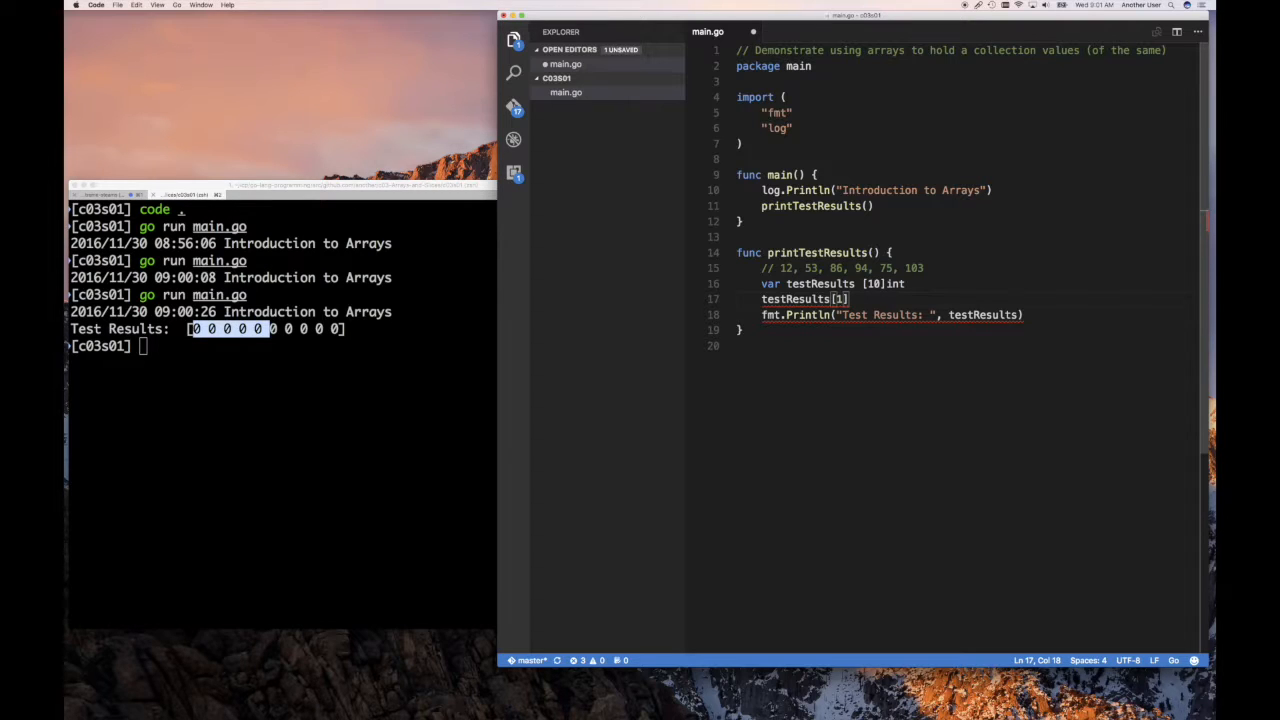
pyautogui.write('=')
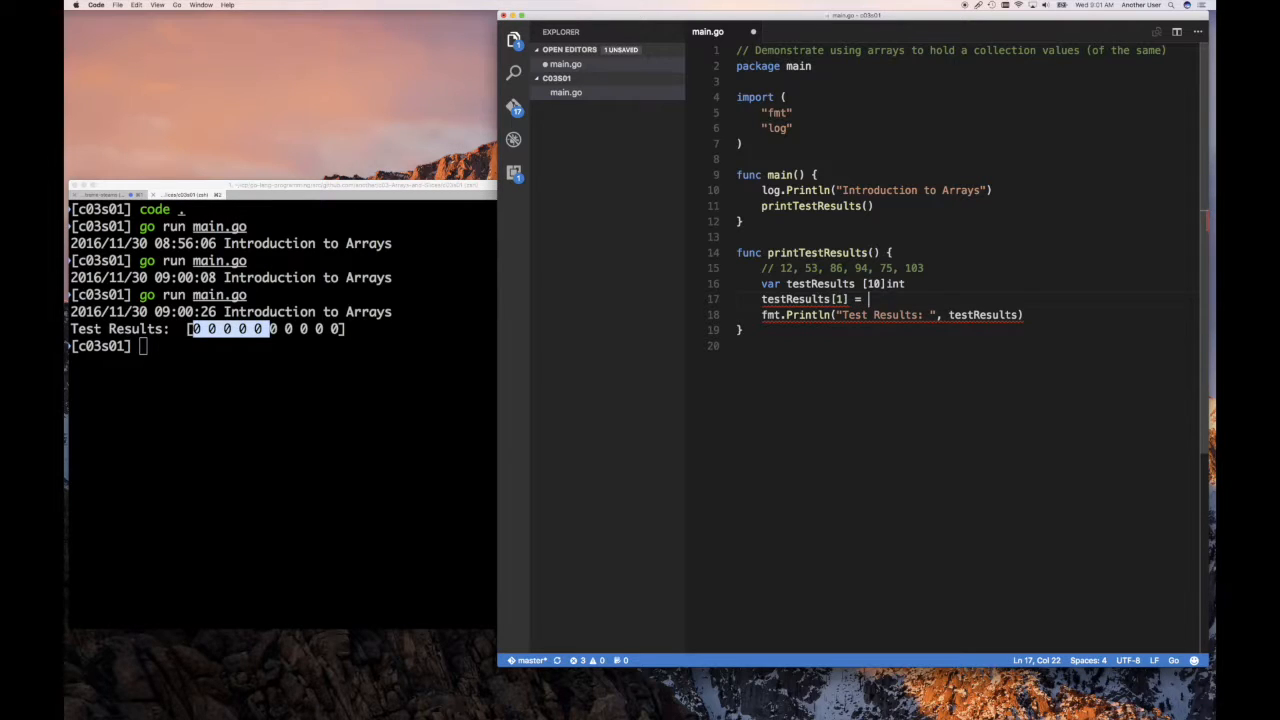
pyautogui.write('1')
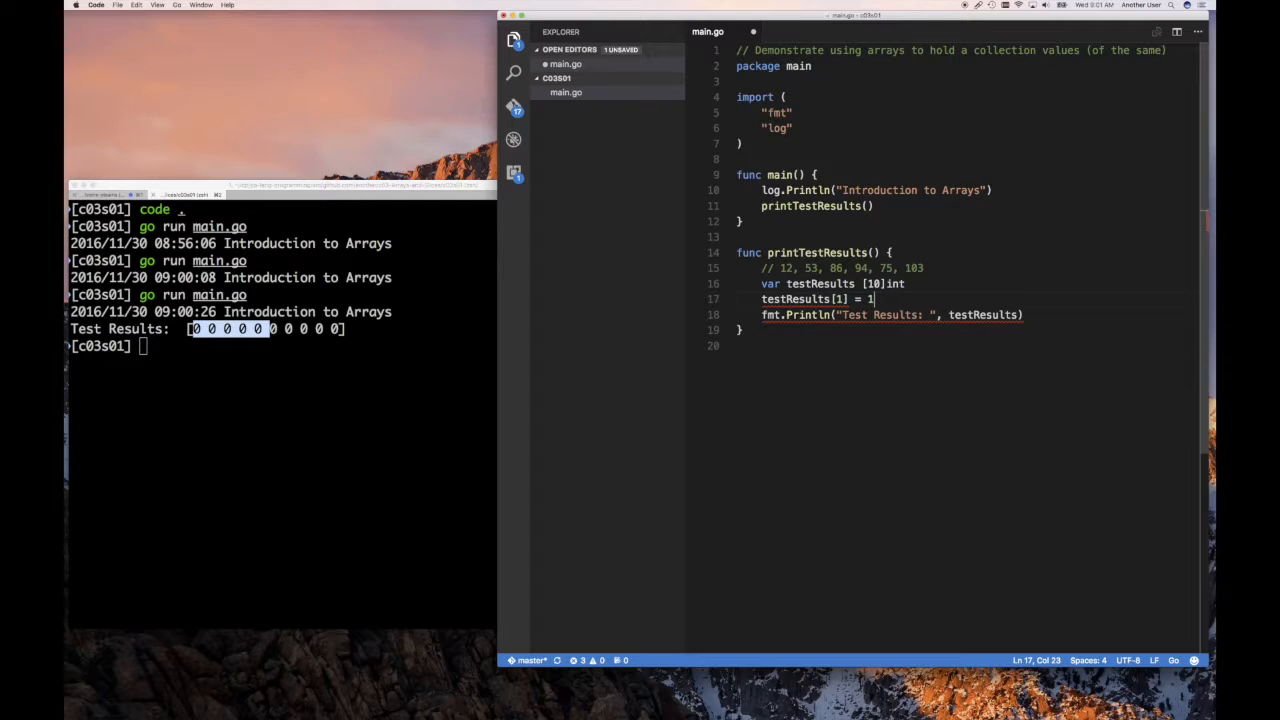
pyautogui.press('enter')
pyautogui.write('go run main.go')
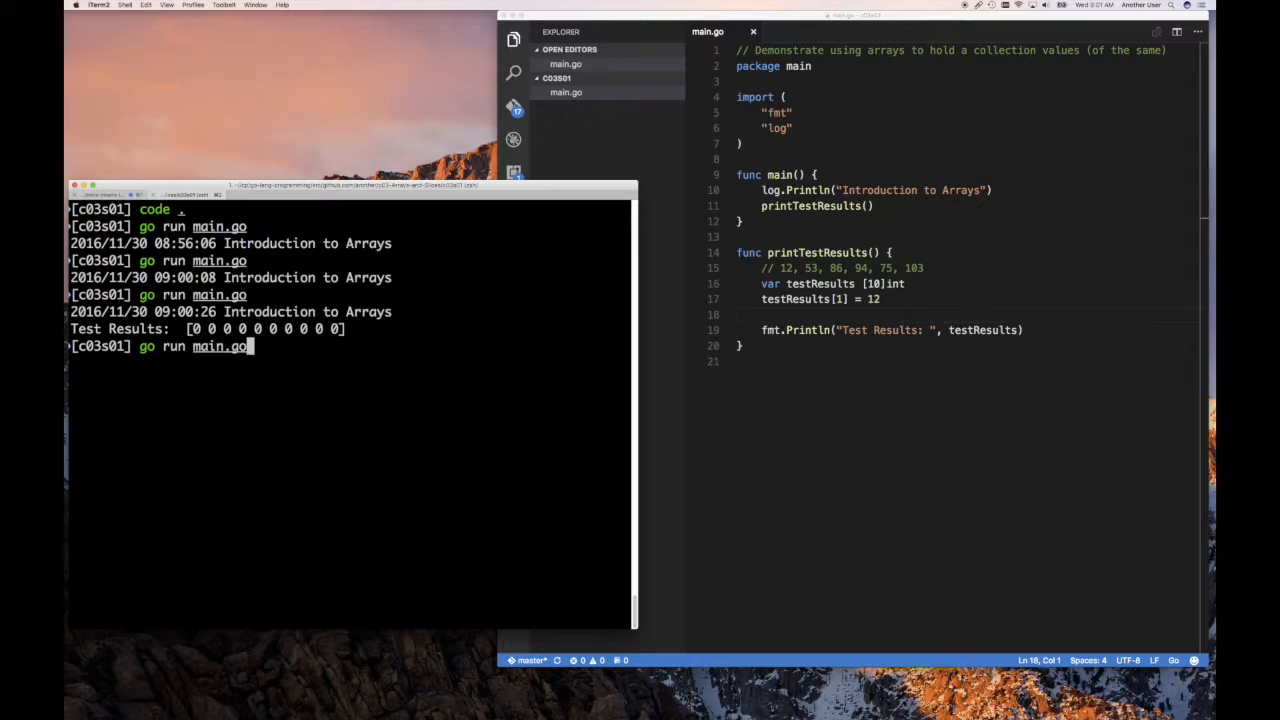
pyautogui.press('enter')
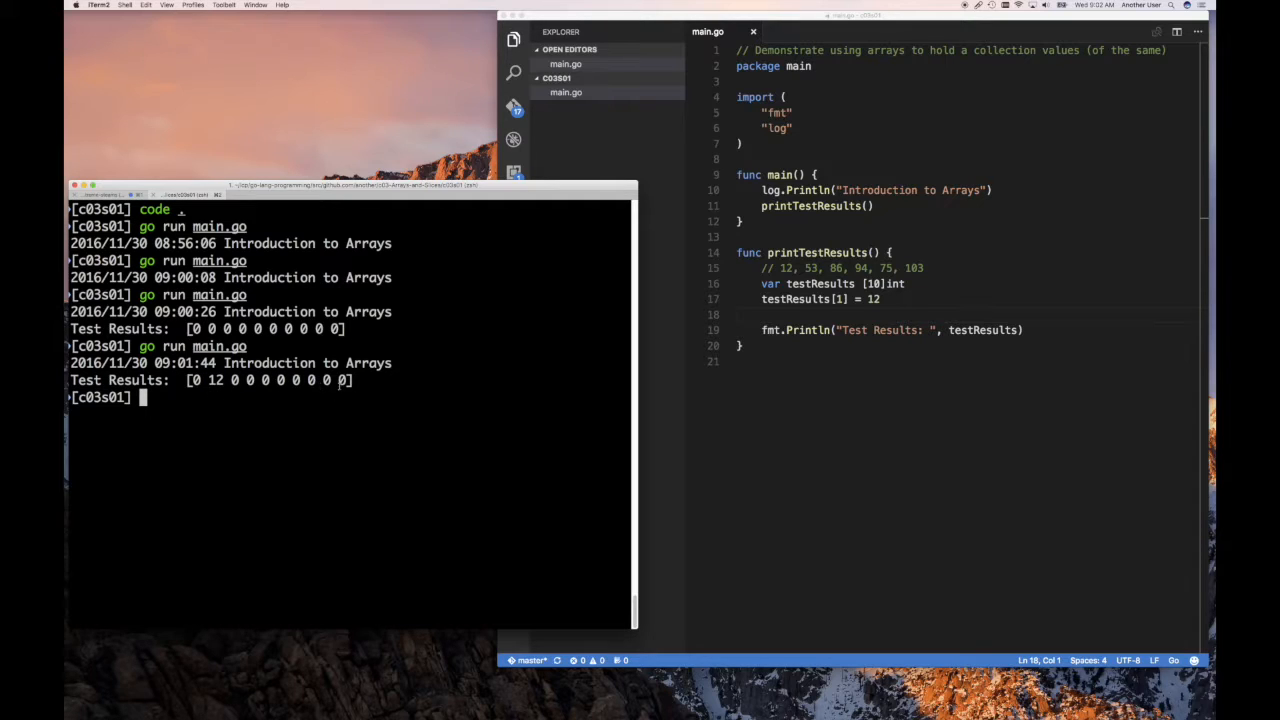
pyautogui.moveTo(340, 392)
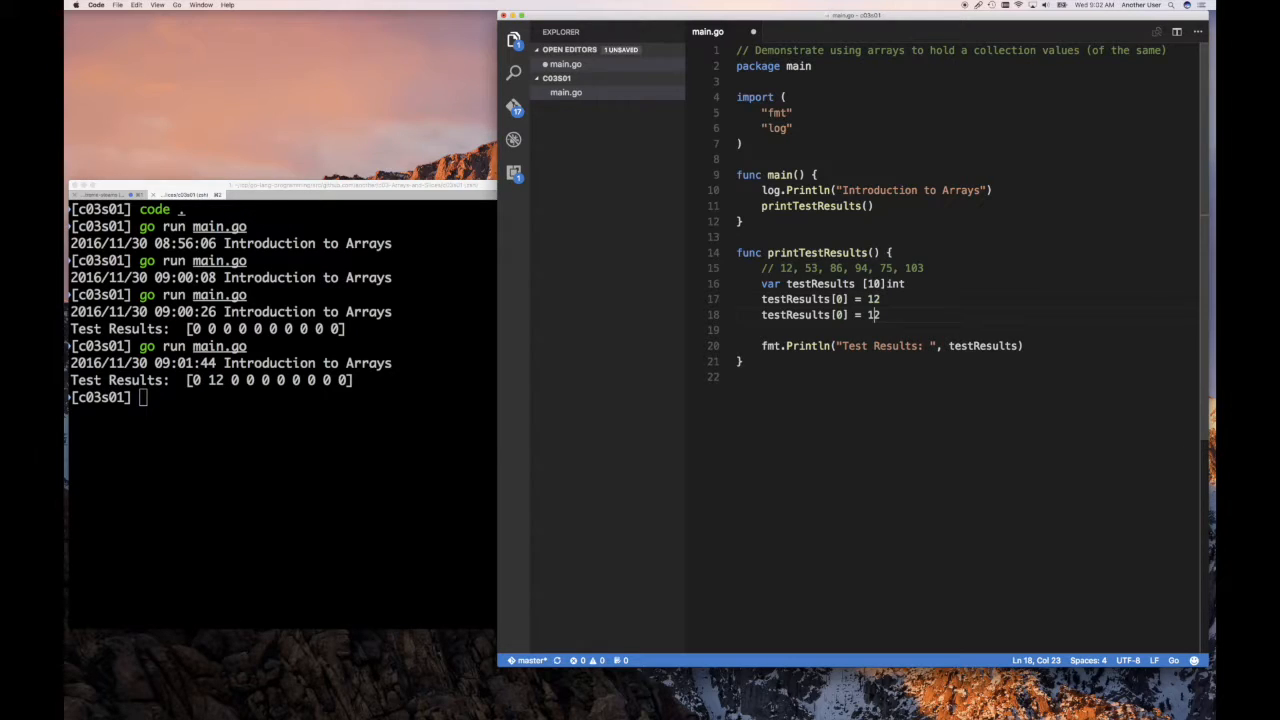
# Step: Assign elements 0–5 of testResults to 12, 53, 86, 94, 75 and 103 before the Println
pyautogui.write('testResults[0] = 12')
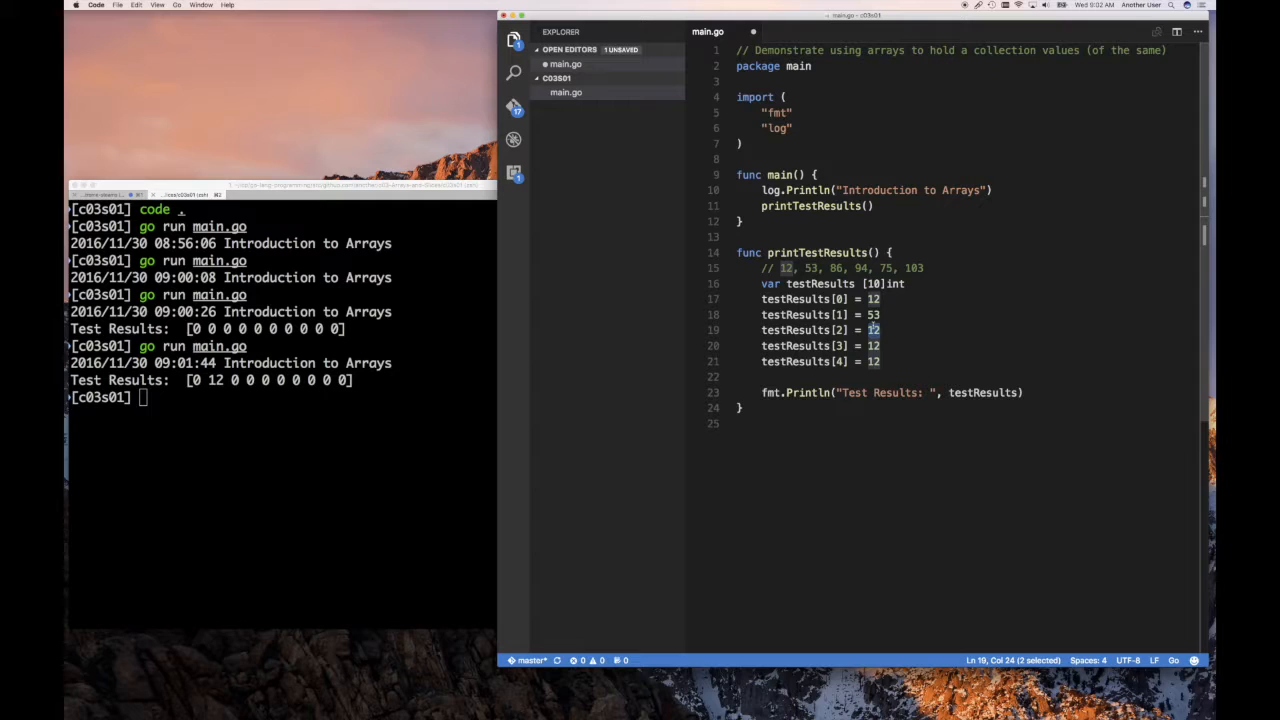
pyautogui.write('86')
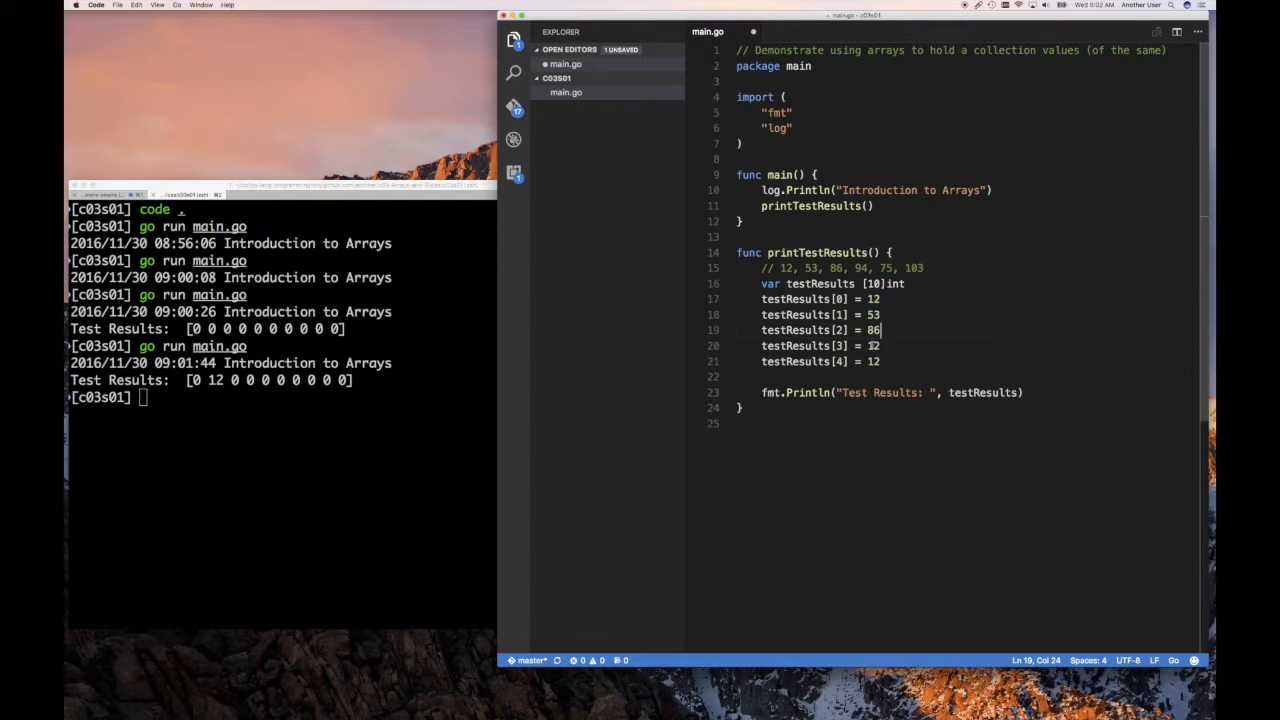
pyautogui.write('94')
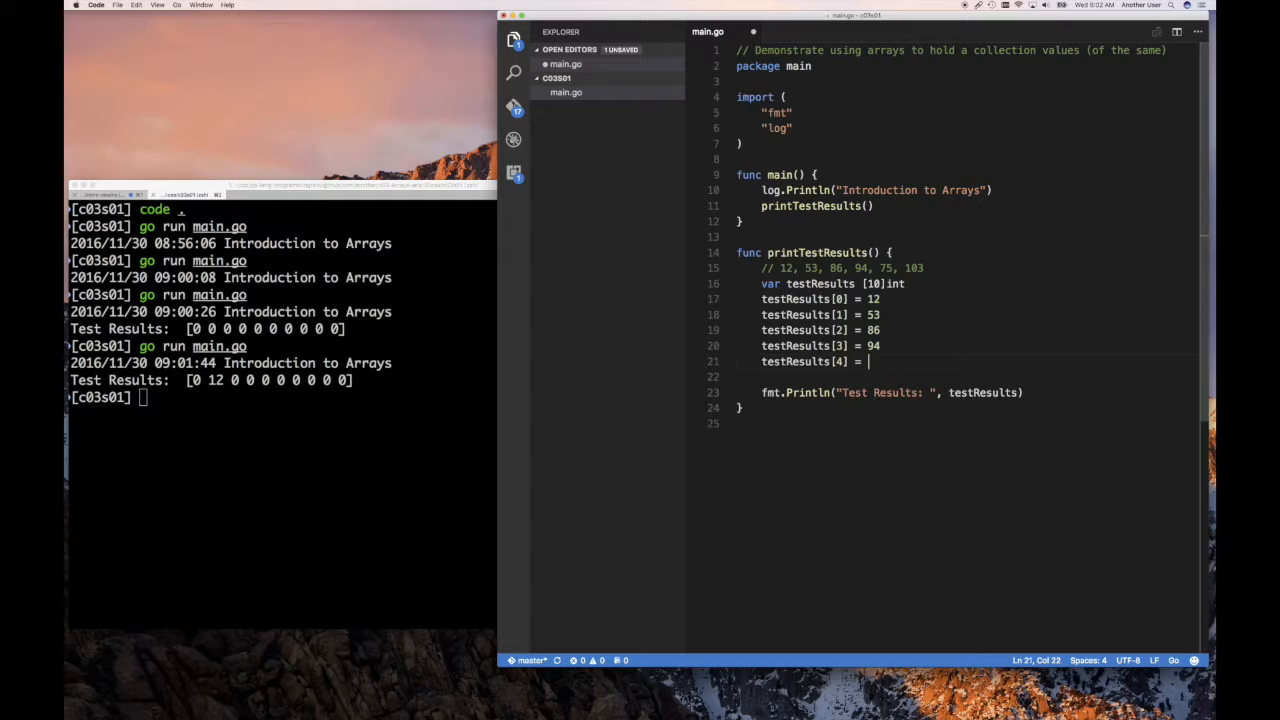
pyautogui.write('75')
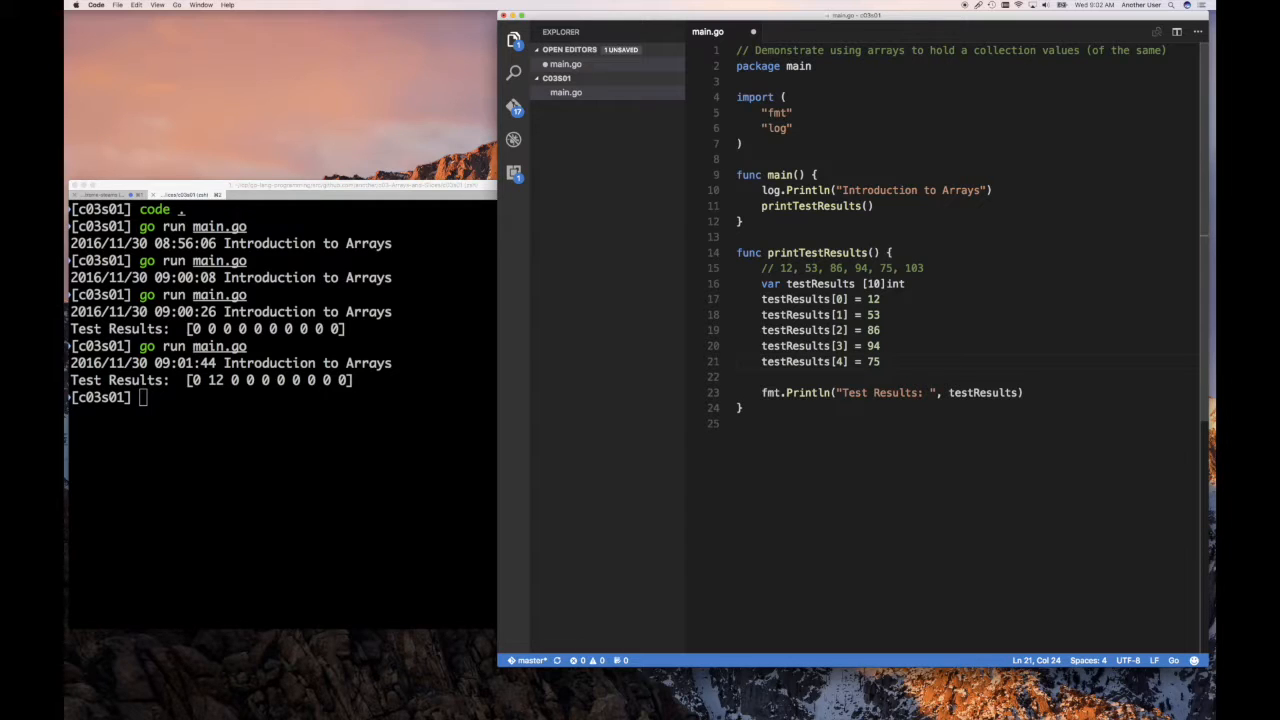
pyautogui.write('testResults[4] =')
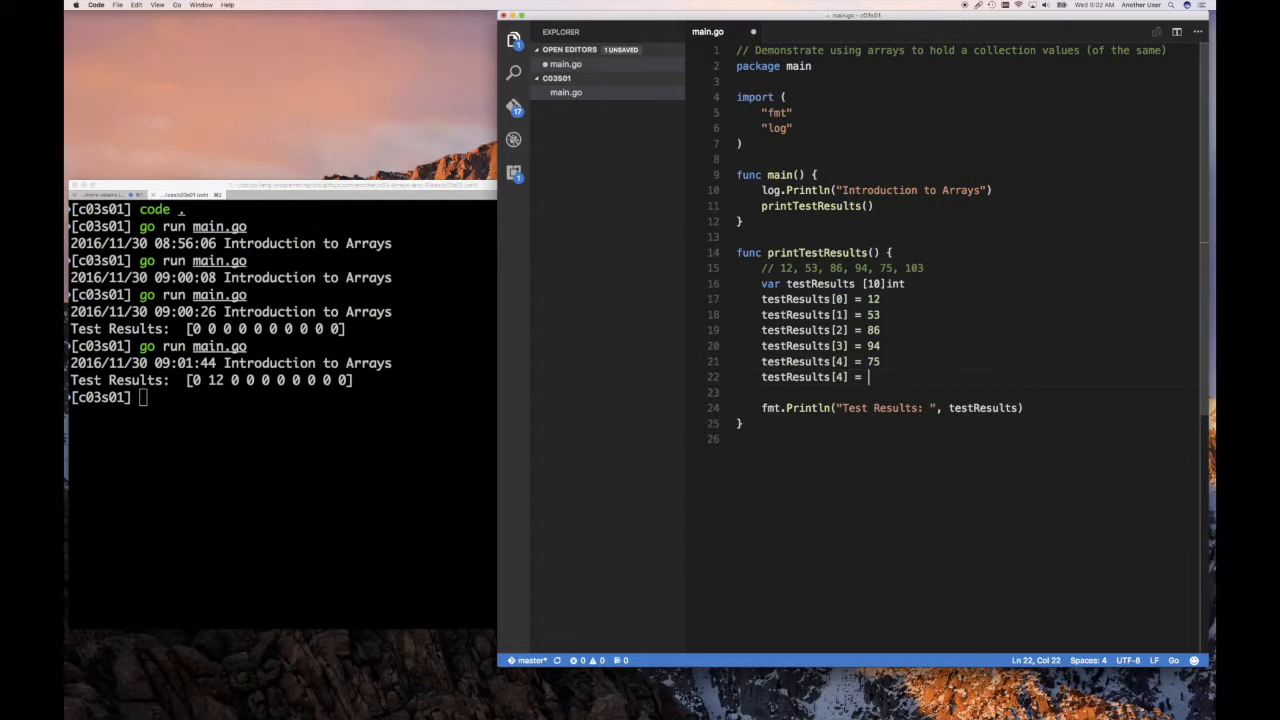
pyautogui.write('103')
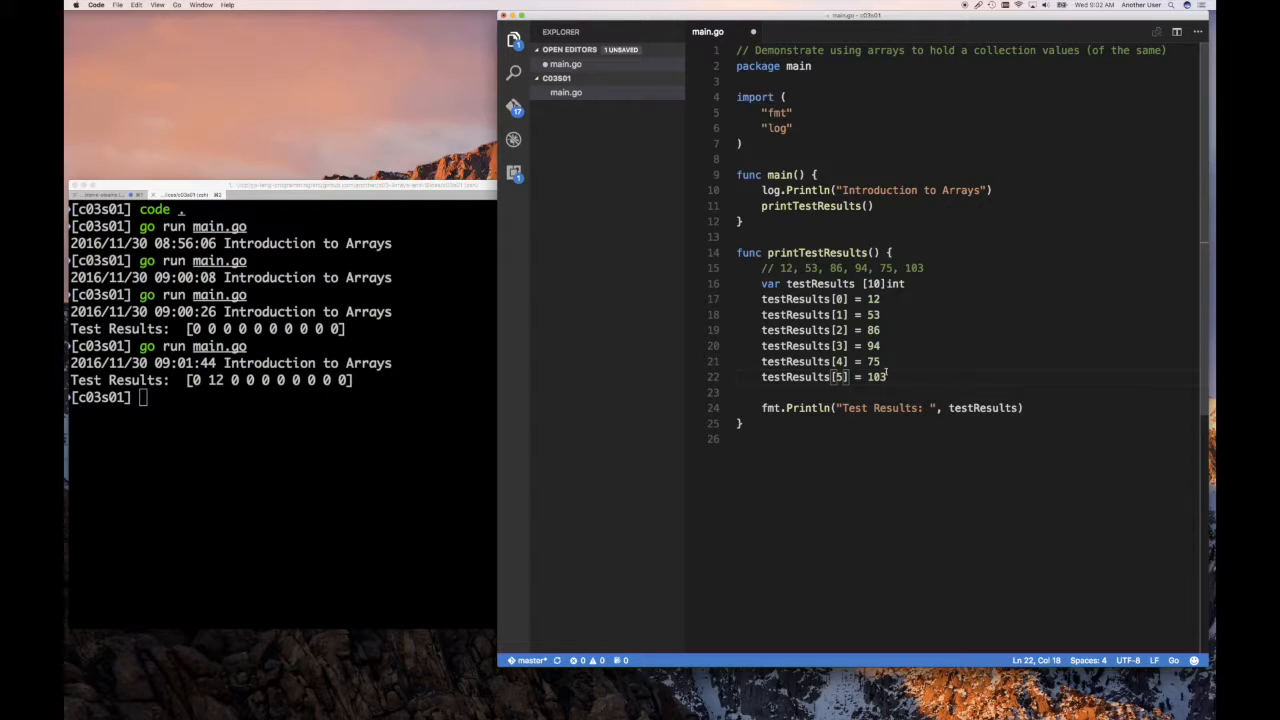
pyautogui.moveTo(886, 376); pyautogui.dragTo(760, 300)
pyautogui.write('go run main.go')
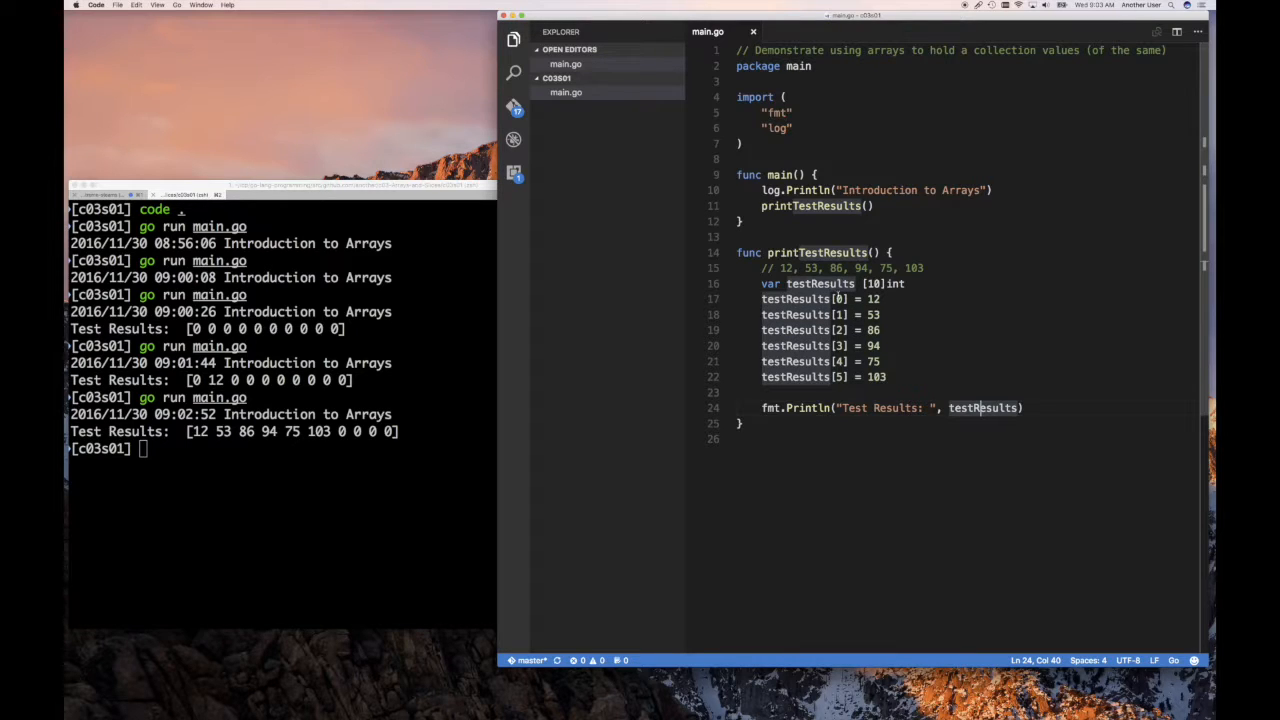
pyautogui.moveTo(350, 494)
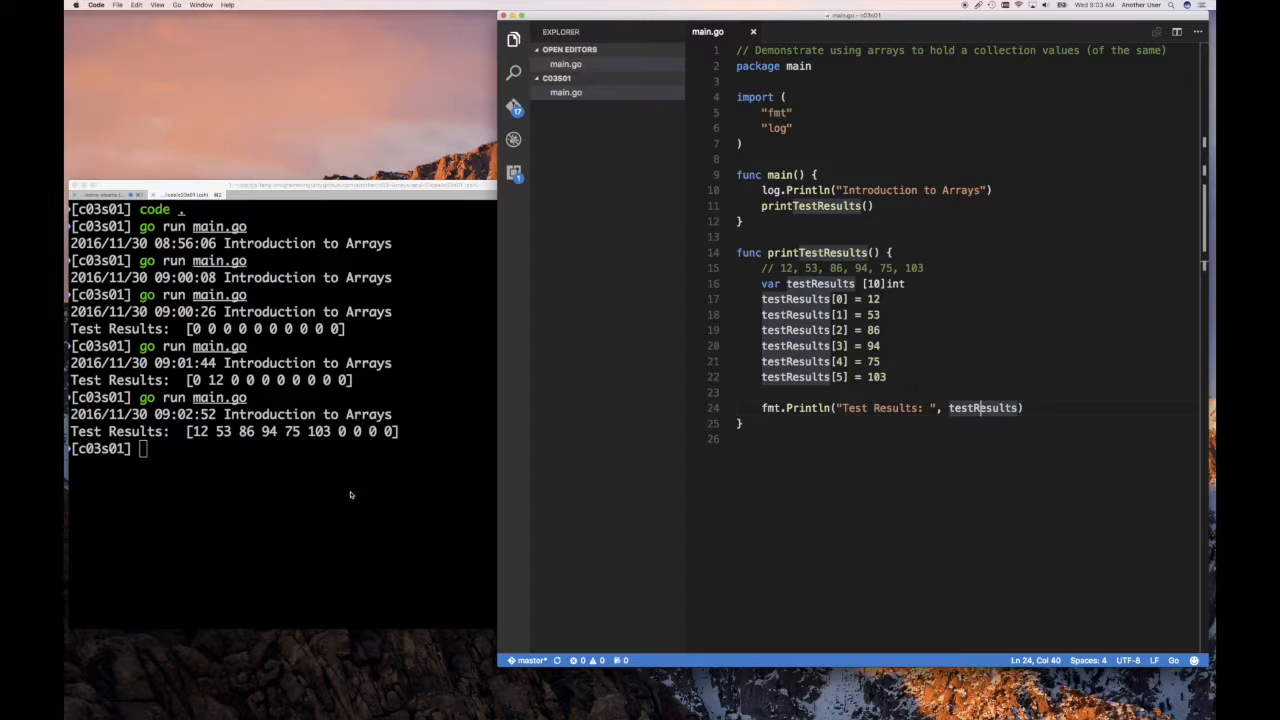
pyautogui.moveTo(414, 452)
pyautogui.write('testResults[-1] = 103')
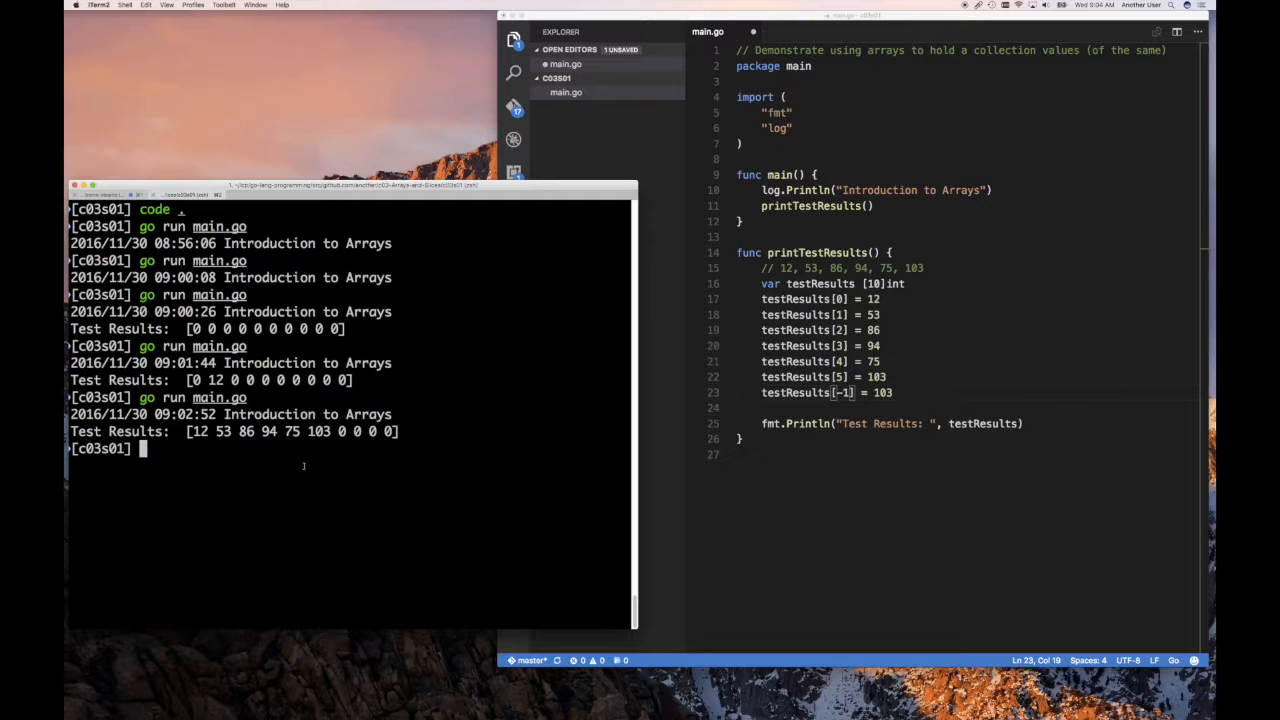
# Step: Save and run with testResults[-1] = 103 to get the invalid array index error
pyautogui.press('cmd+s')
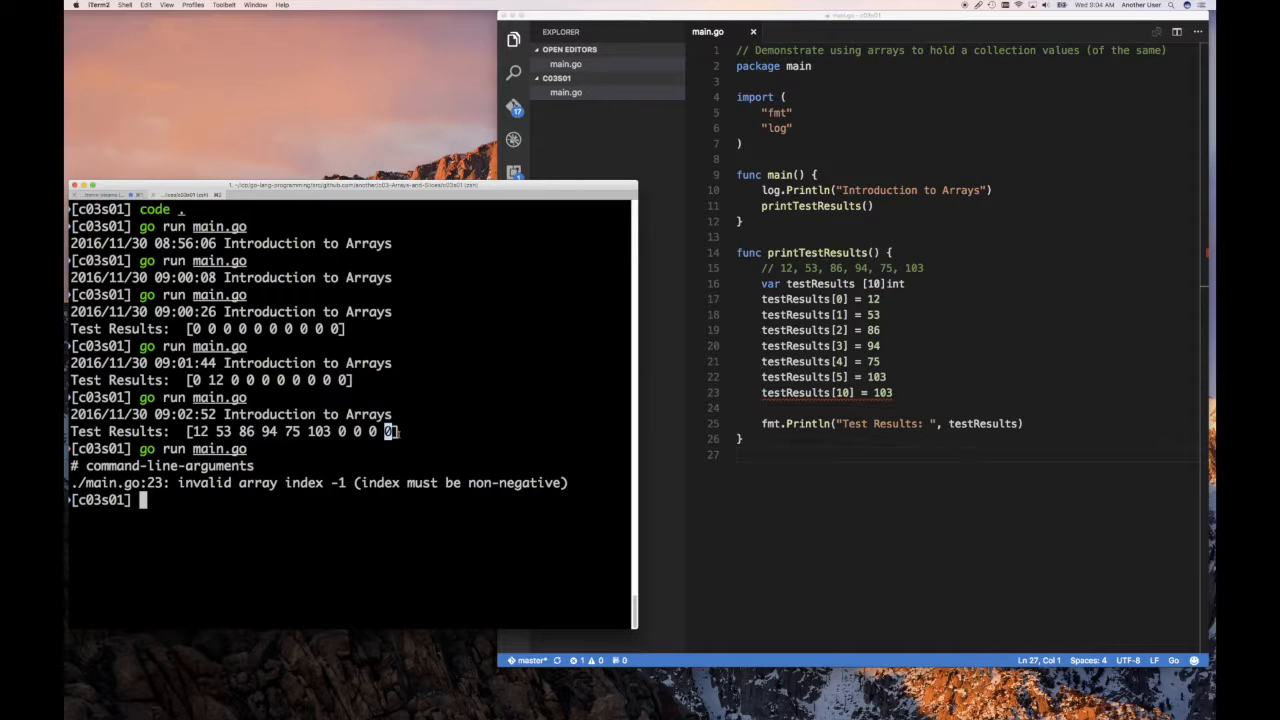
pyautogui.moveTo(858, 428)
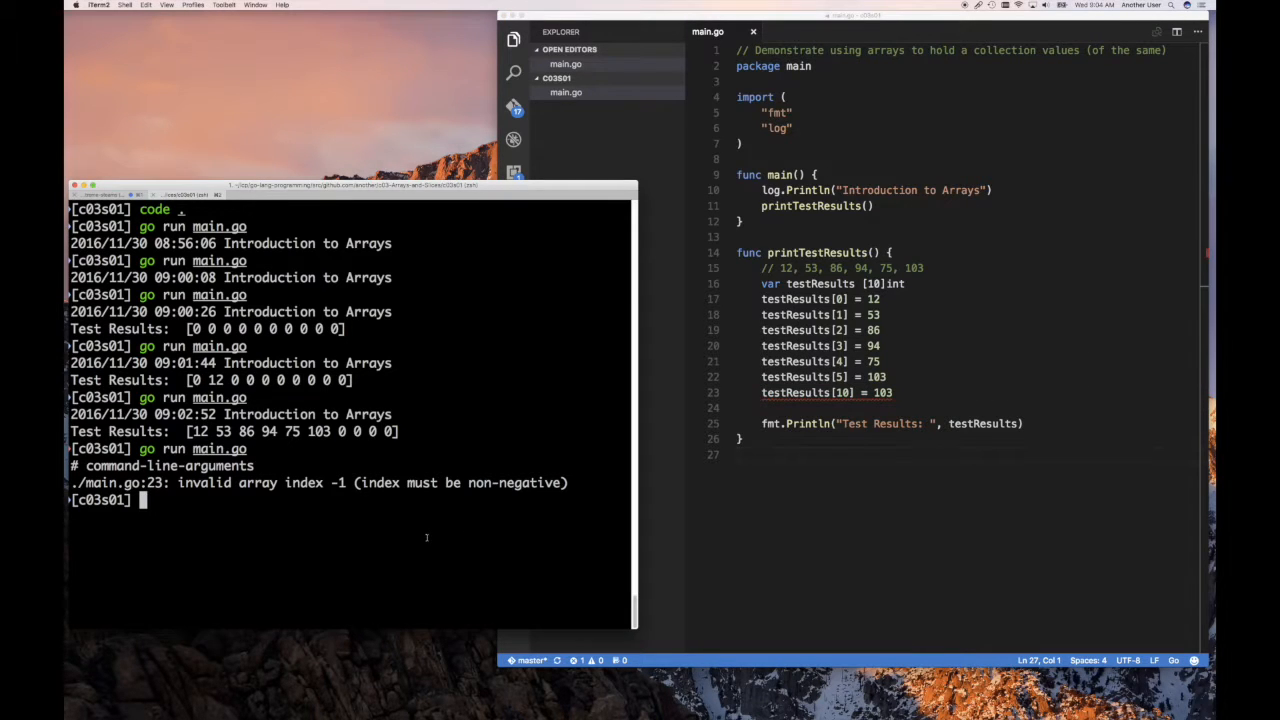
# Step: Rerun go run main.go so index 10 is reported invalid for the 10-element array
pyautogui.press('Return')
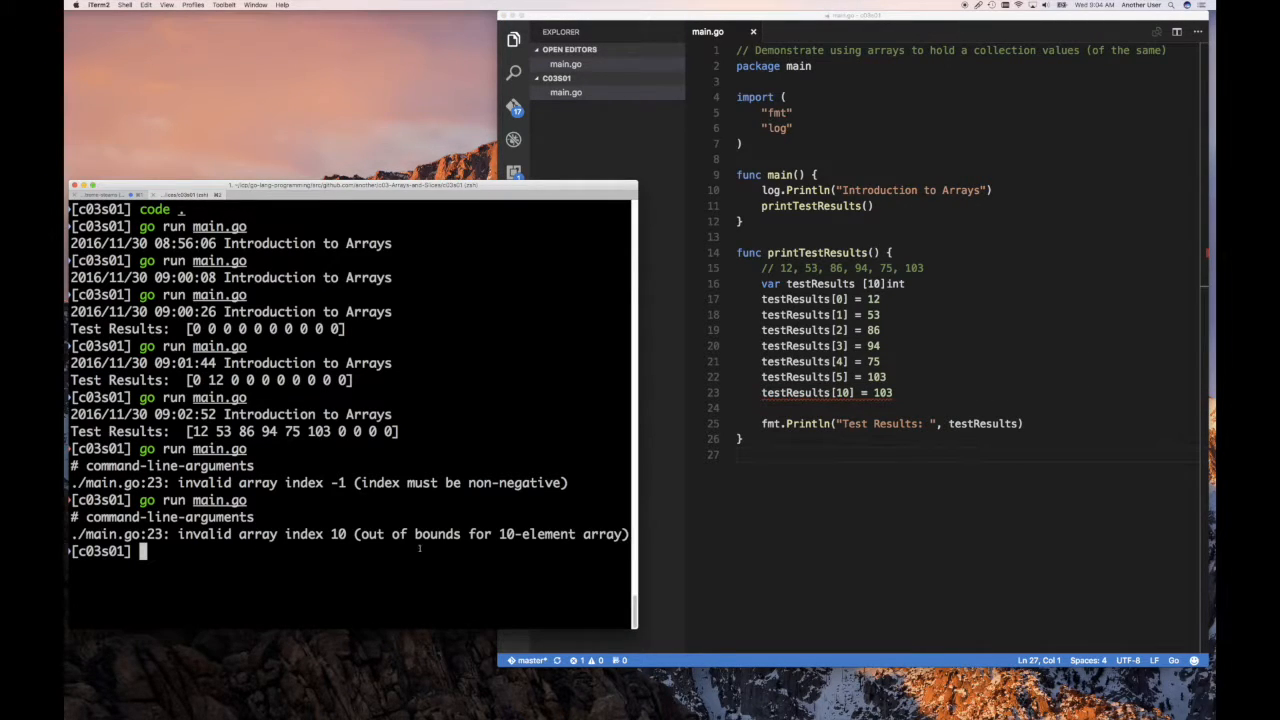
pyautogui.moveTo(836, 468)
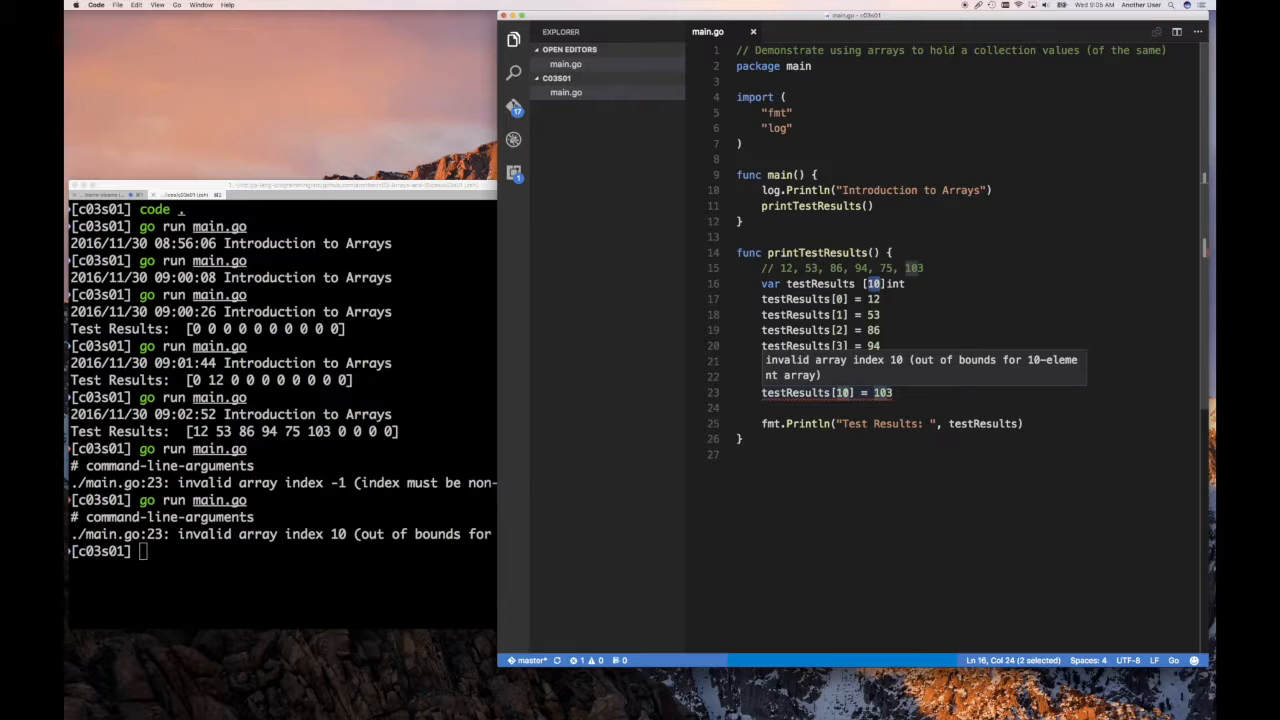
pyautogui.moveTo(848, 378)
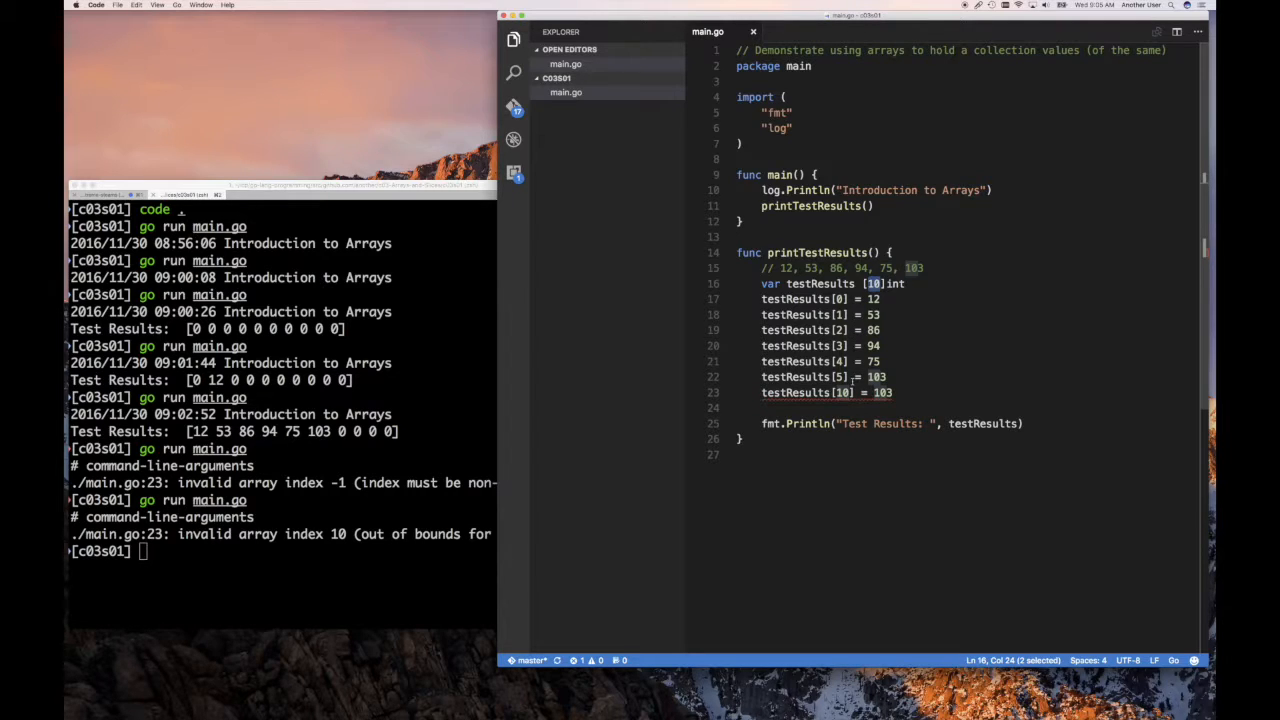
pyautogui.moveTo(838, 392)
pyautogui.write('i')
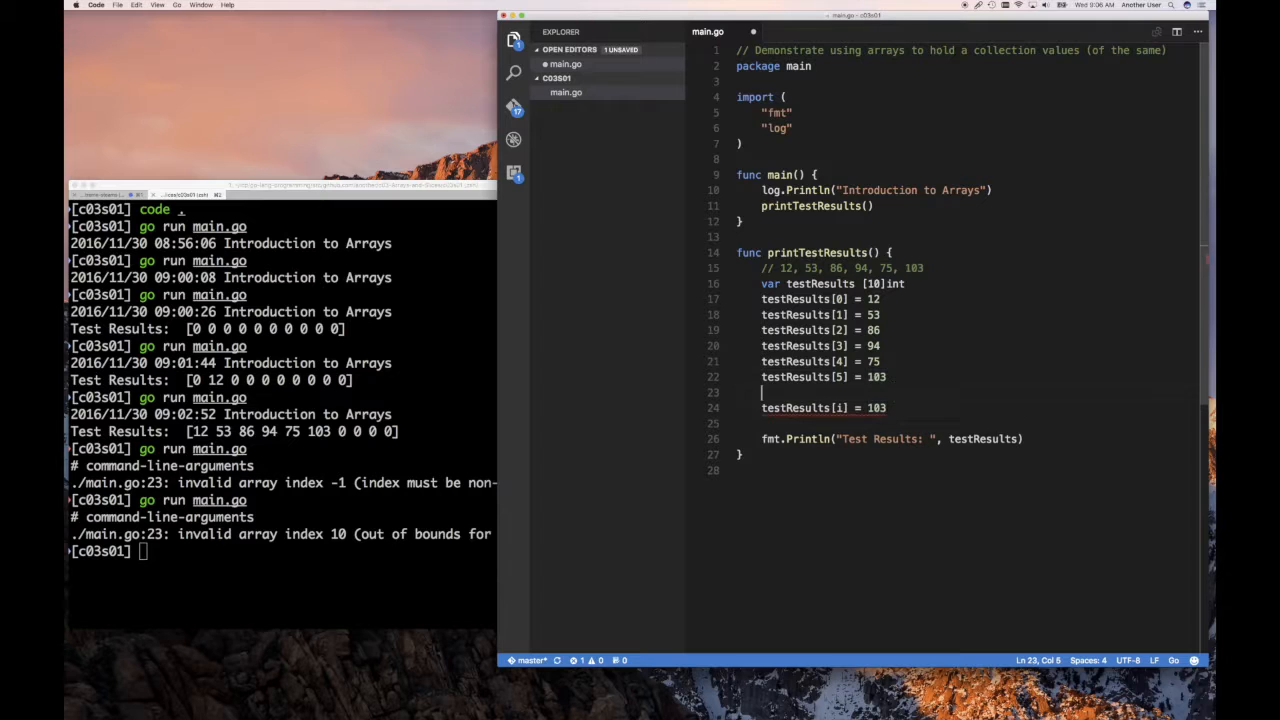
# Step: Declare i := 4, assign testResults[i] = 408, rerun main.go and pick out 408 in the output
pyautogui.write('var i')
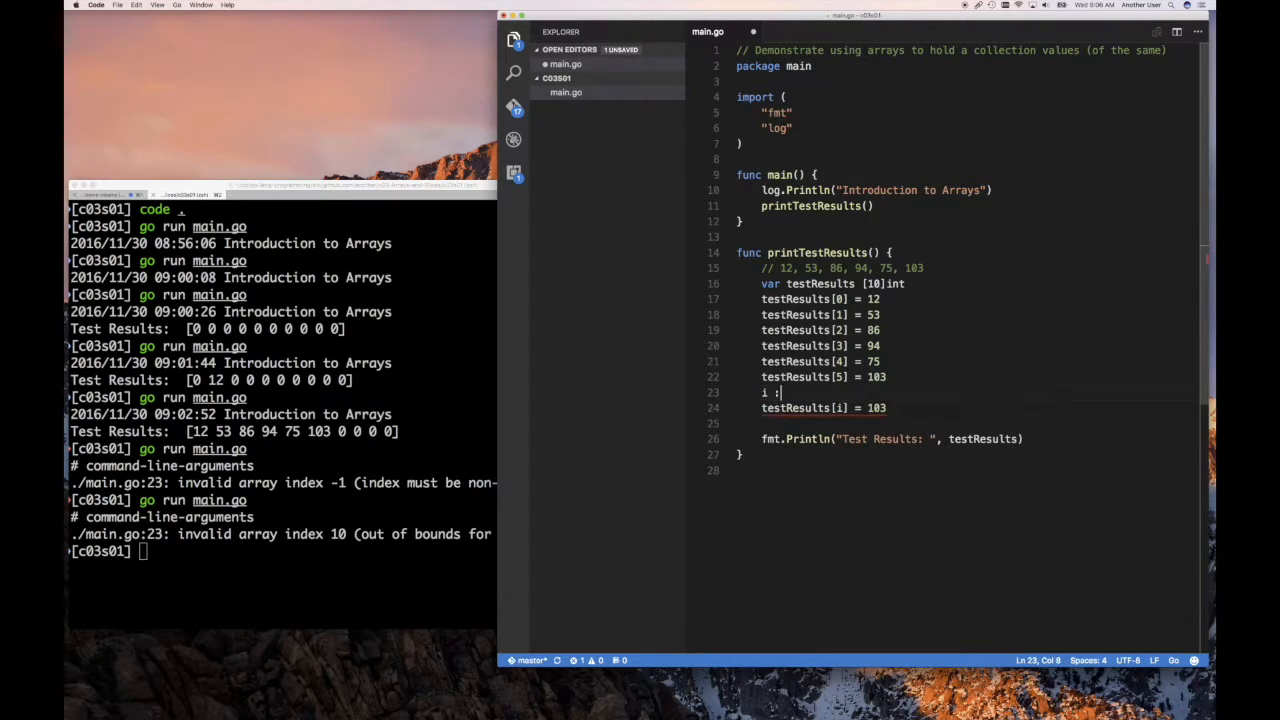
pyautogui.write(':= 4')
pyautogui.click(968, 408)
pyautogui.write('408')
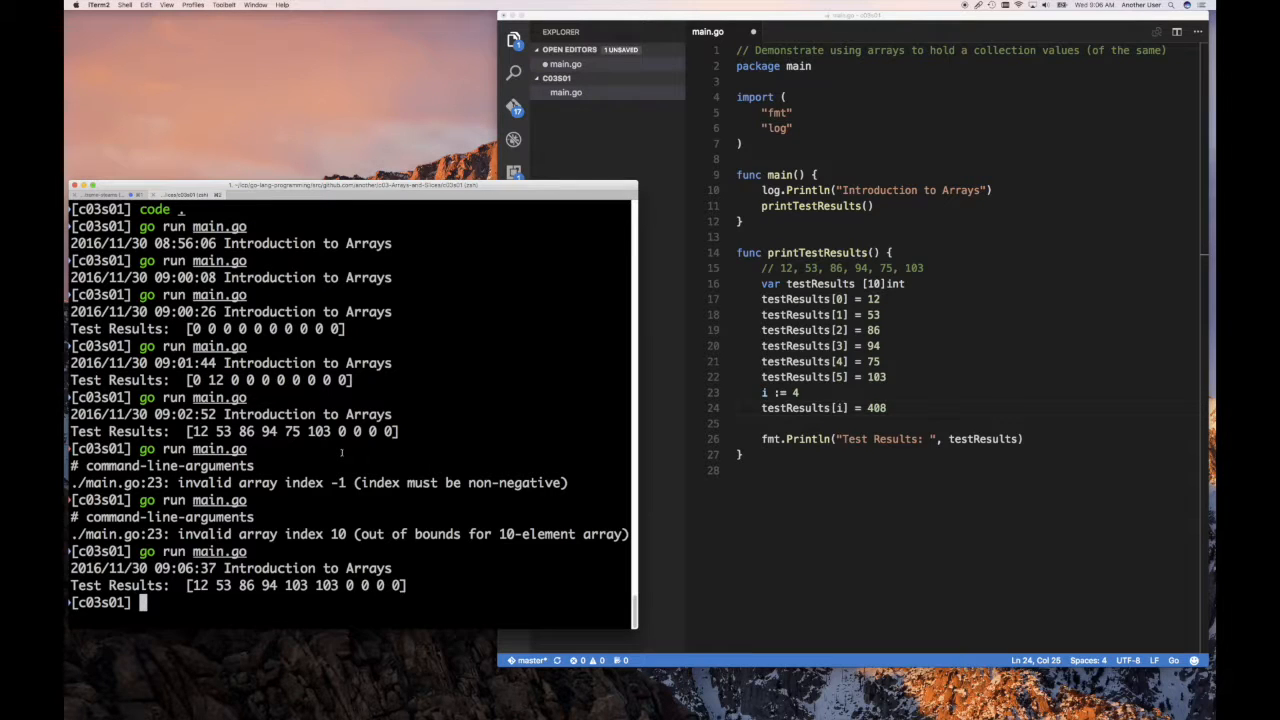
pyautogui.write('go run main.go')
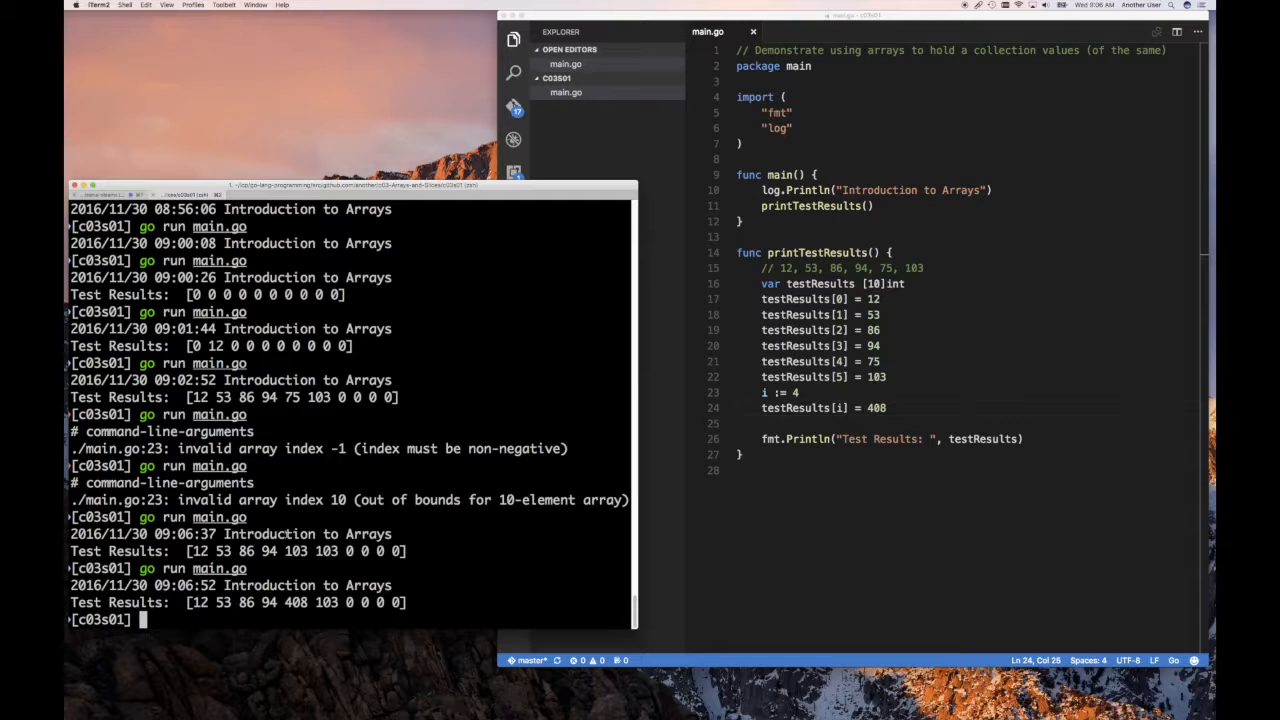
pyautogui.doubleClick(296, 602)
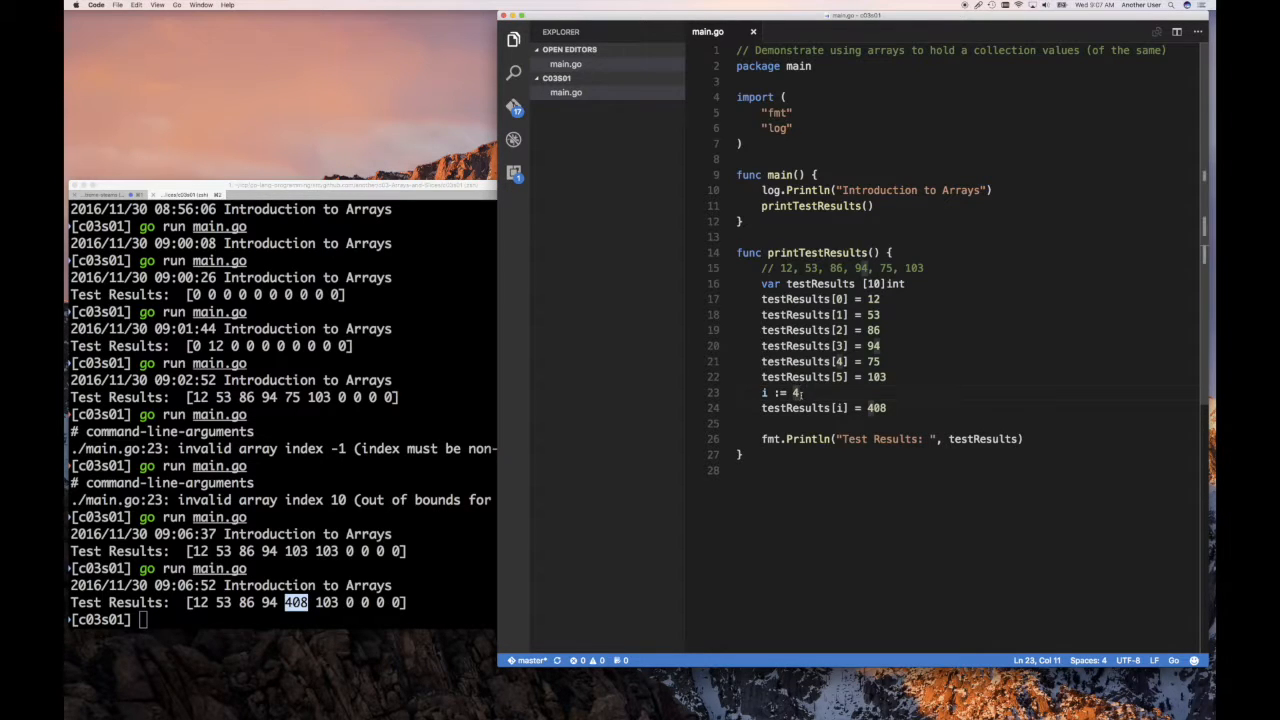
# Step: Begin editing the index variable line toward i := 10
pyautogui.write('0')
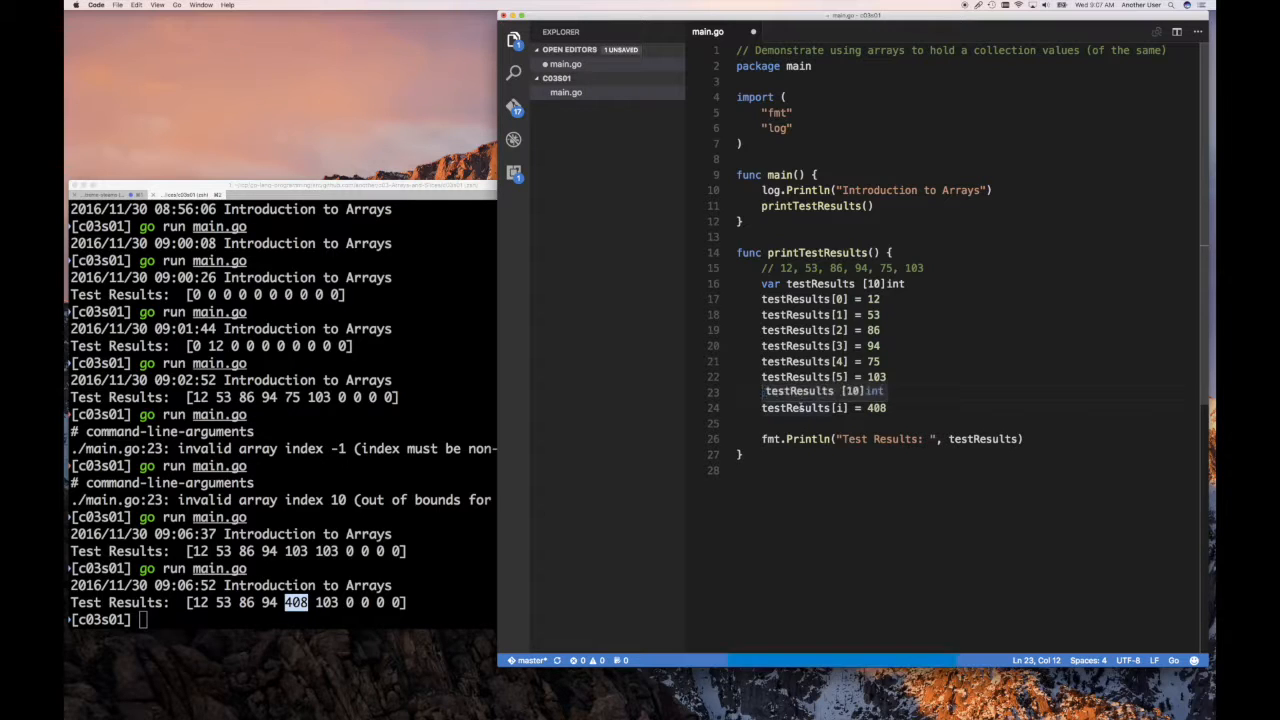
pyautogui.write('i := 10')
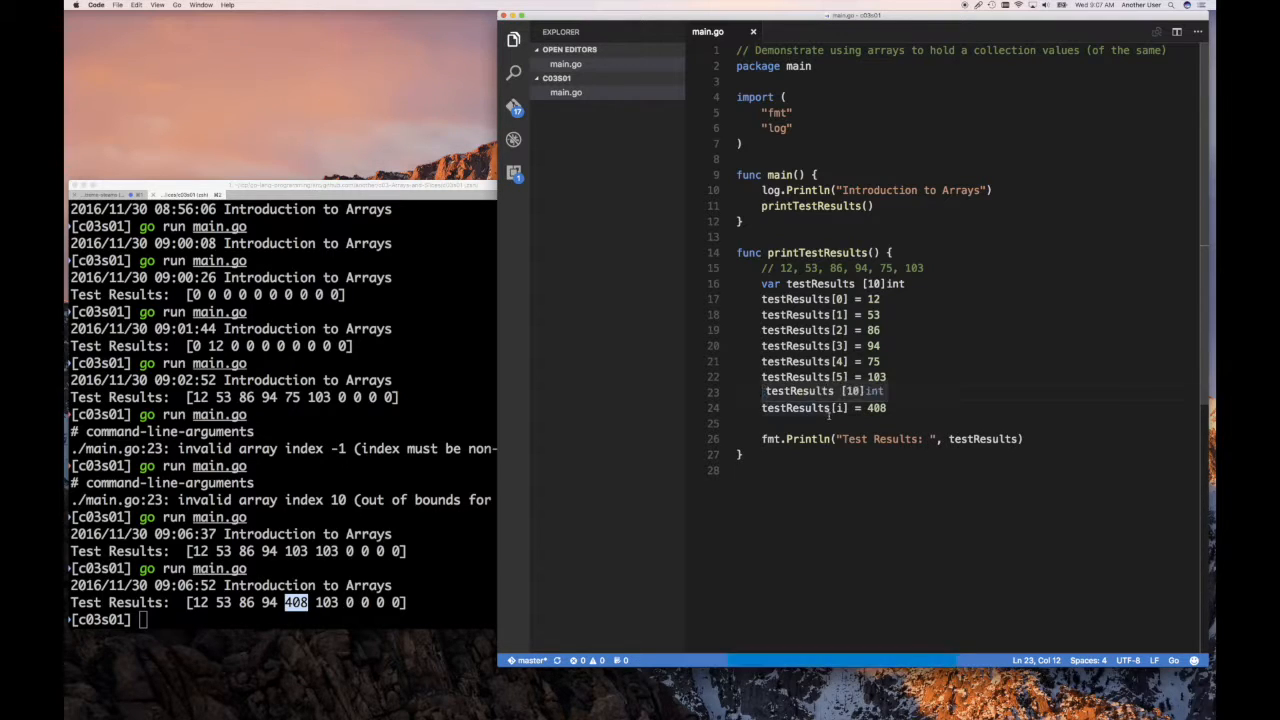
# Step: Make the index variable read i := 10 so it runs past the array end
pyautogui.write('i := 10')
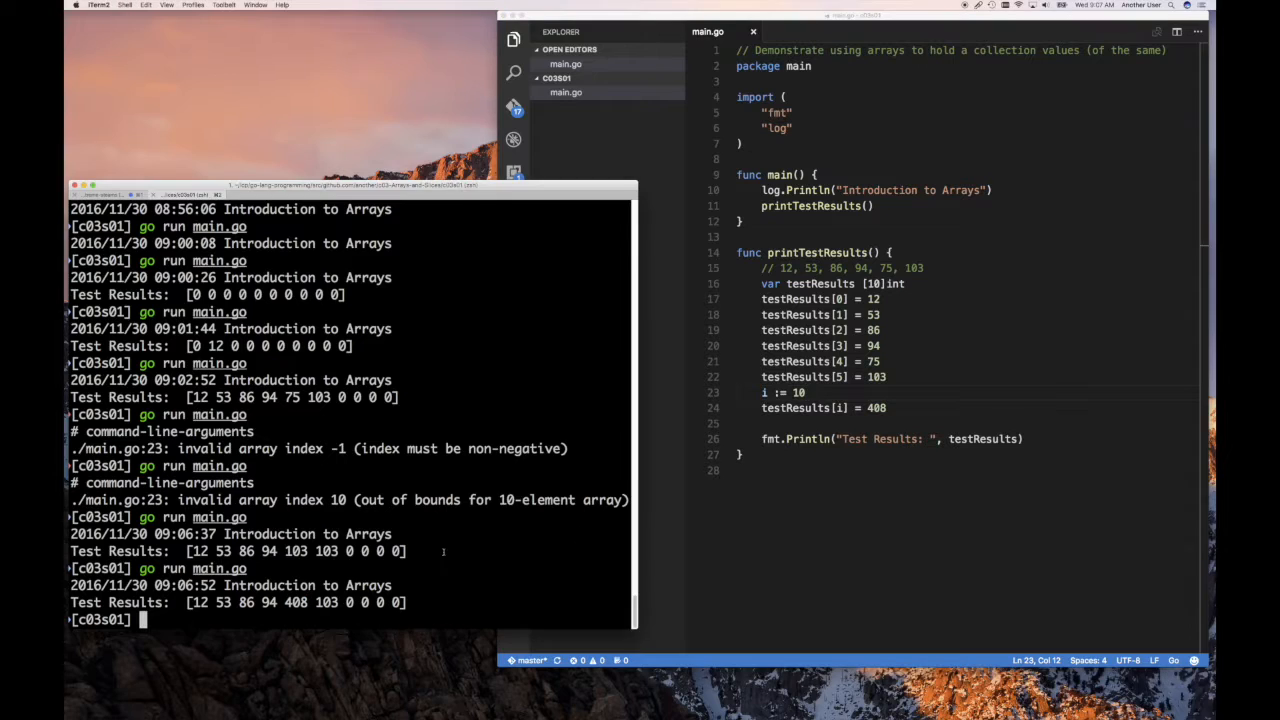
# Step: Rerun main.go with i := 10, which compiles but panics with index out of range
pyautogui.write('go run main.go')
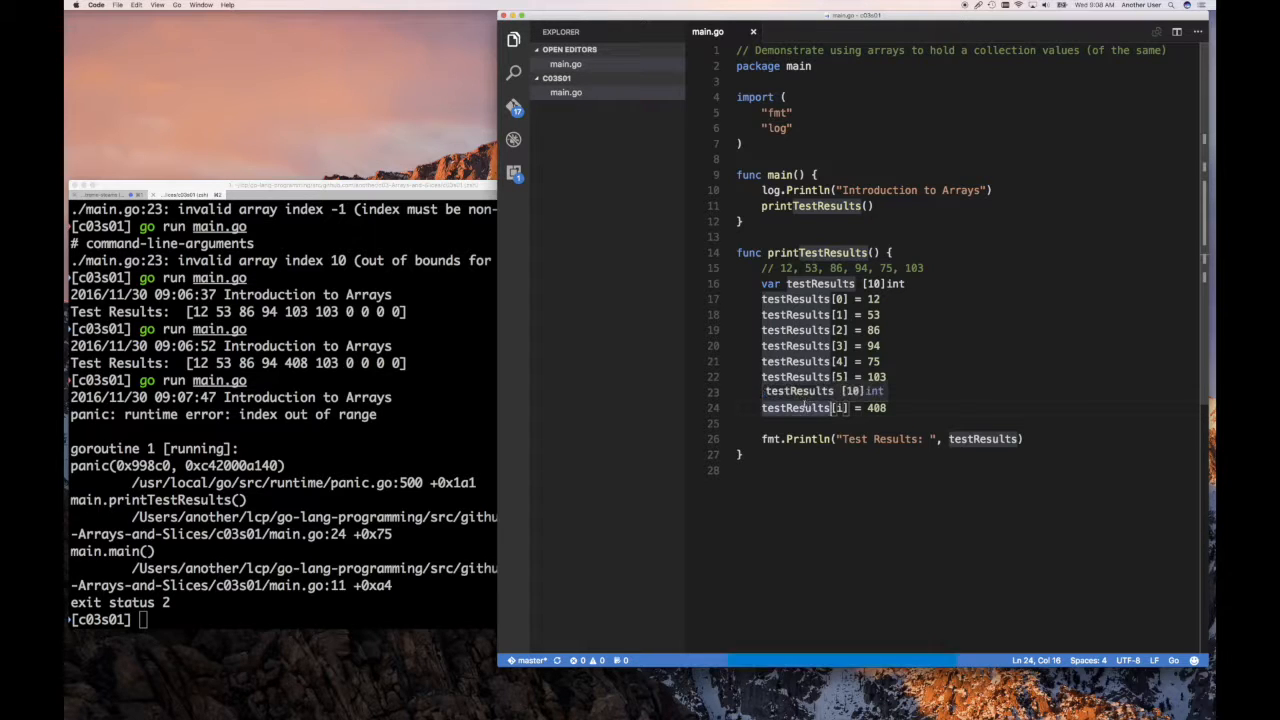
pyautogui.write('i := 10')
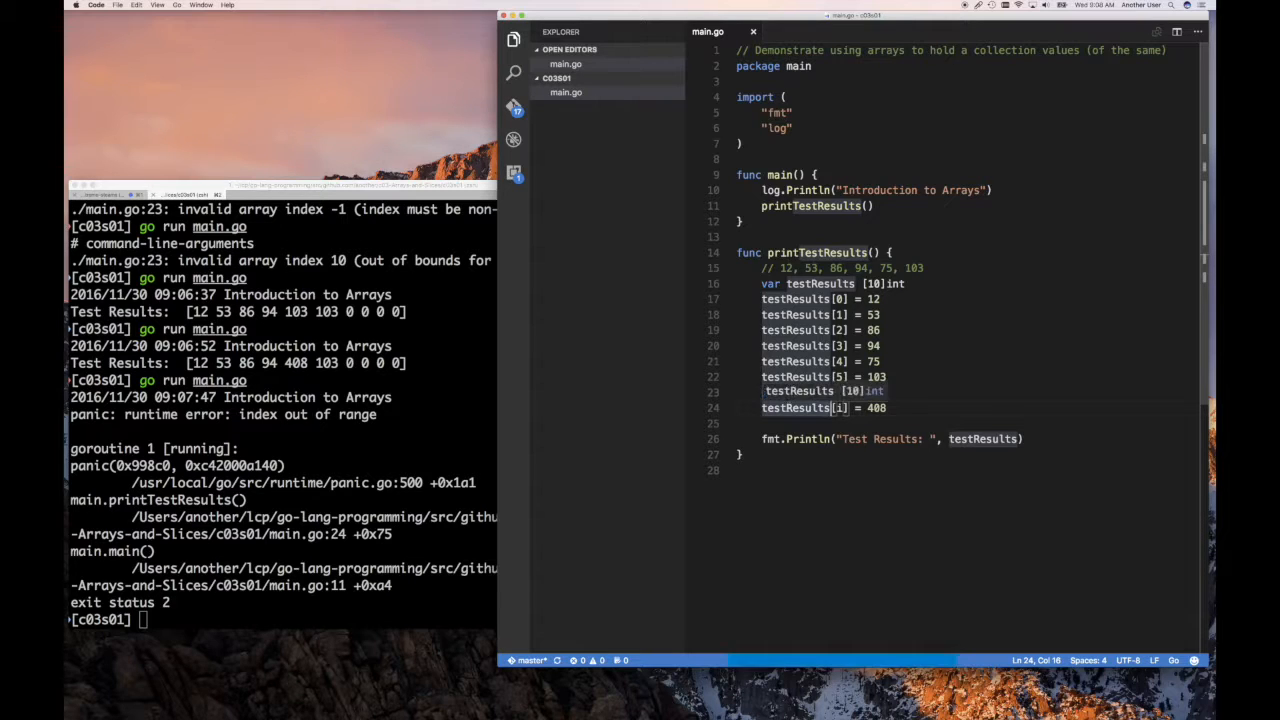
pyautogui.write('i := 10')
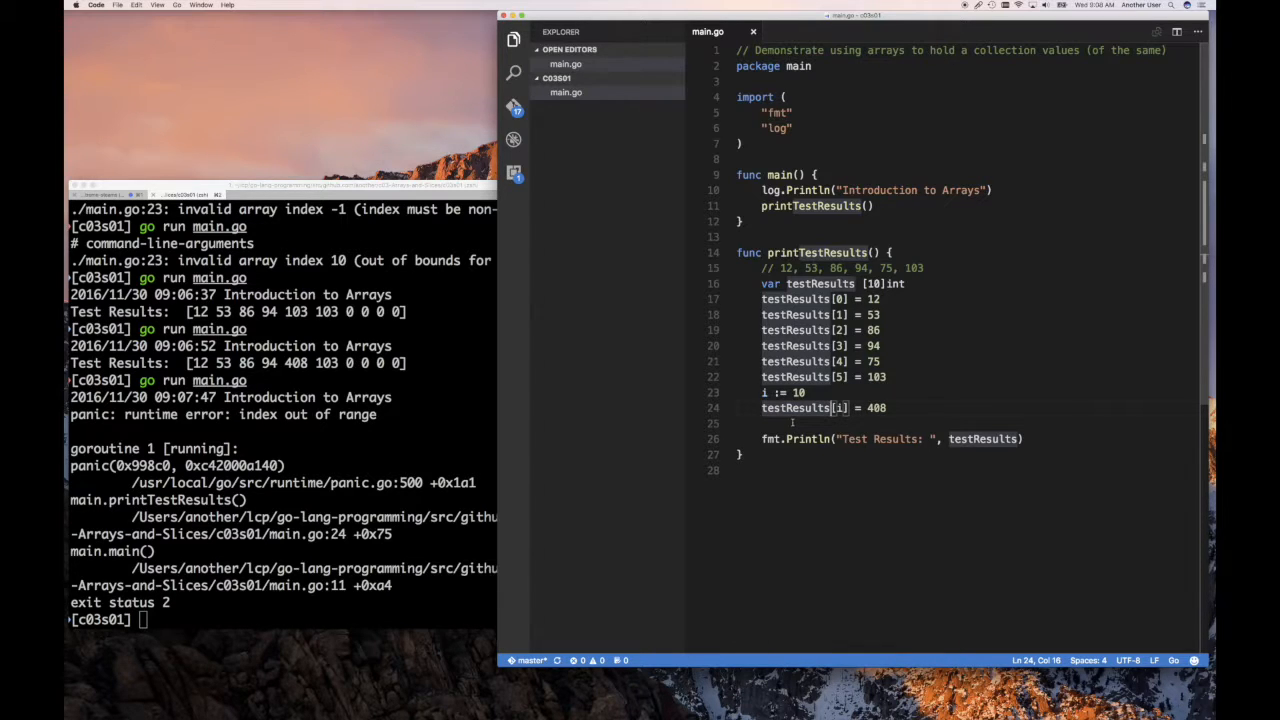